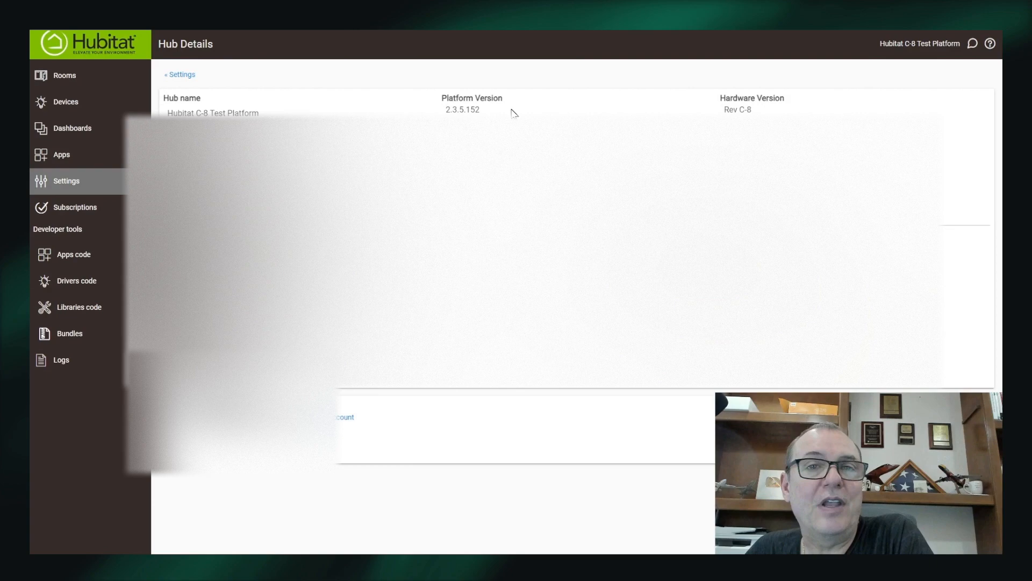
mouse_move(72, 173)
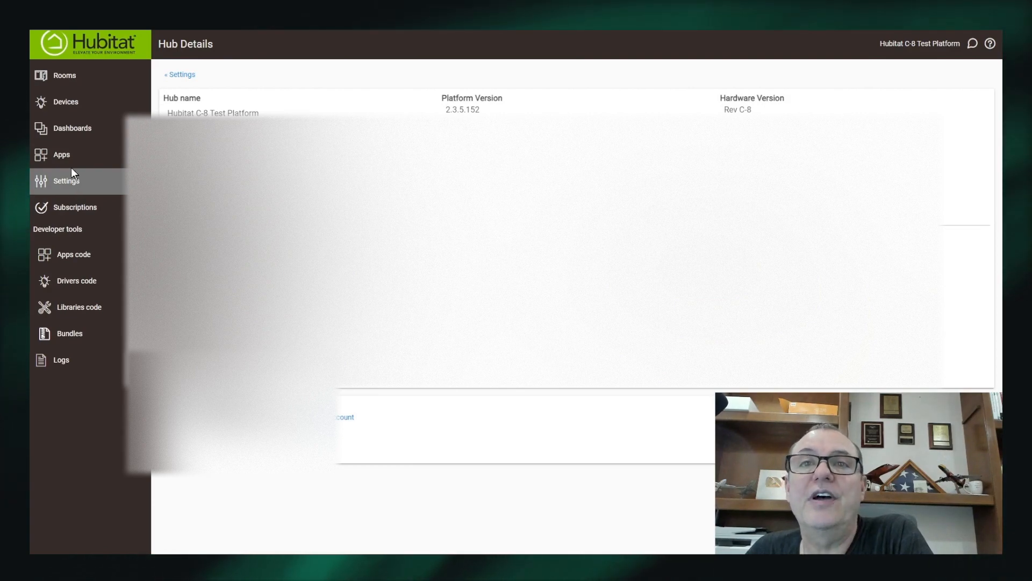
Open the installed apps list from the Apps sidebar entry.
click(62, 155)
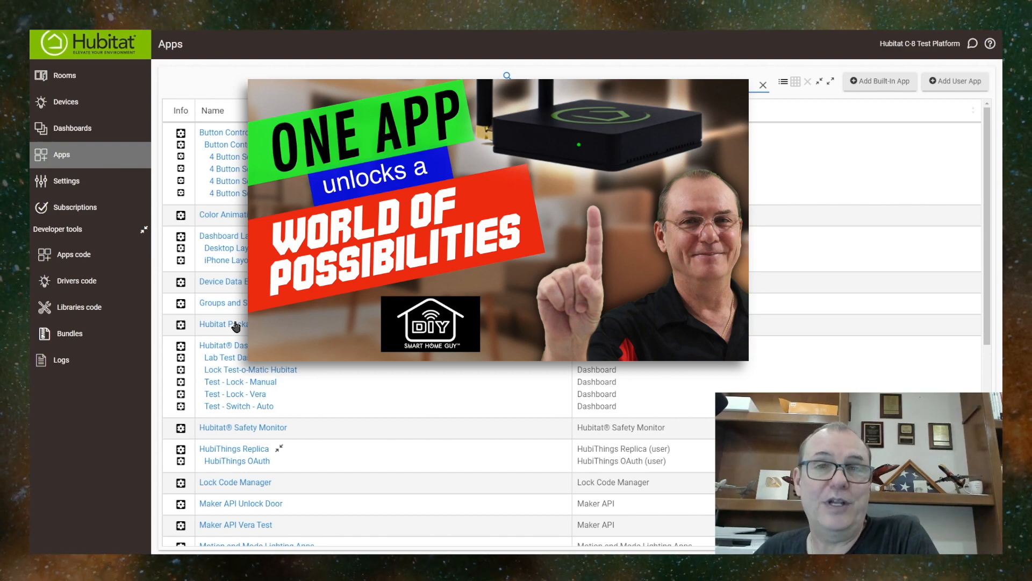
Search Hubitat Package Manager for 'smart' and install the Smartly Inject package.
click(223, 324)
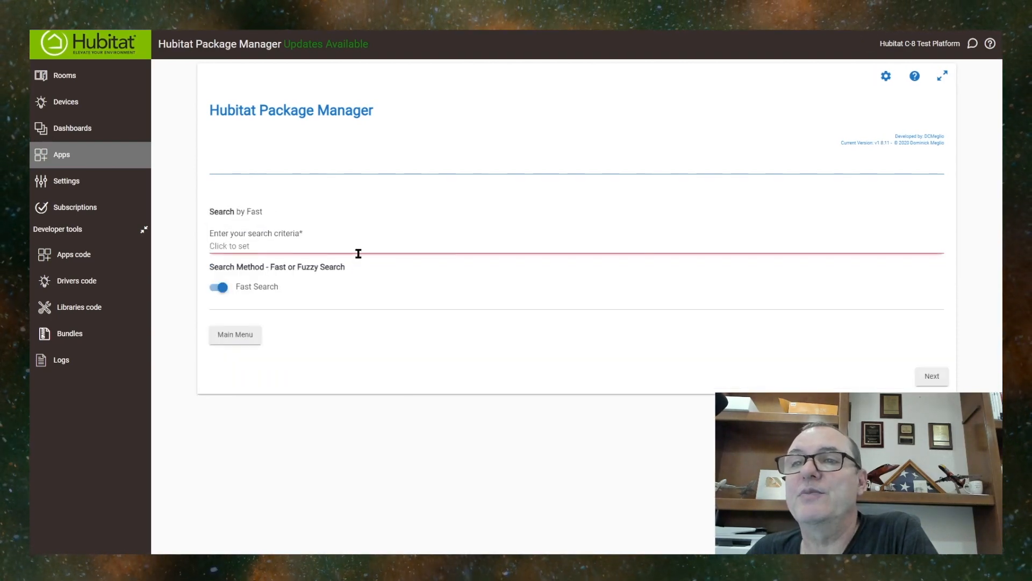
text(smartly inje)
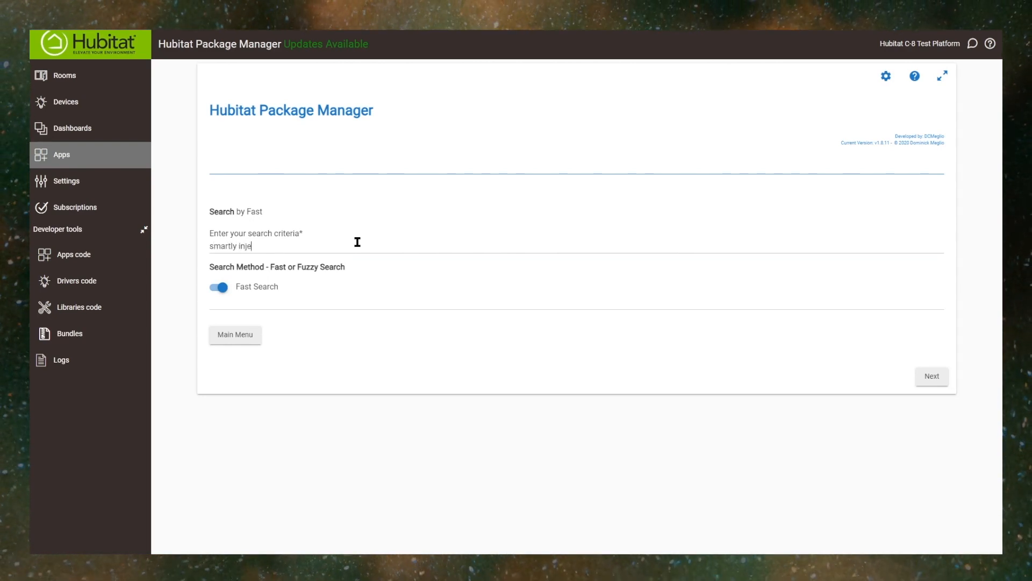
text(t)
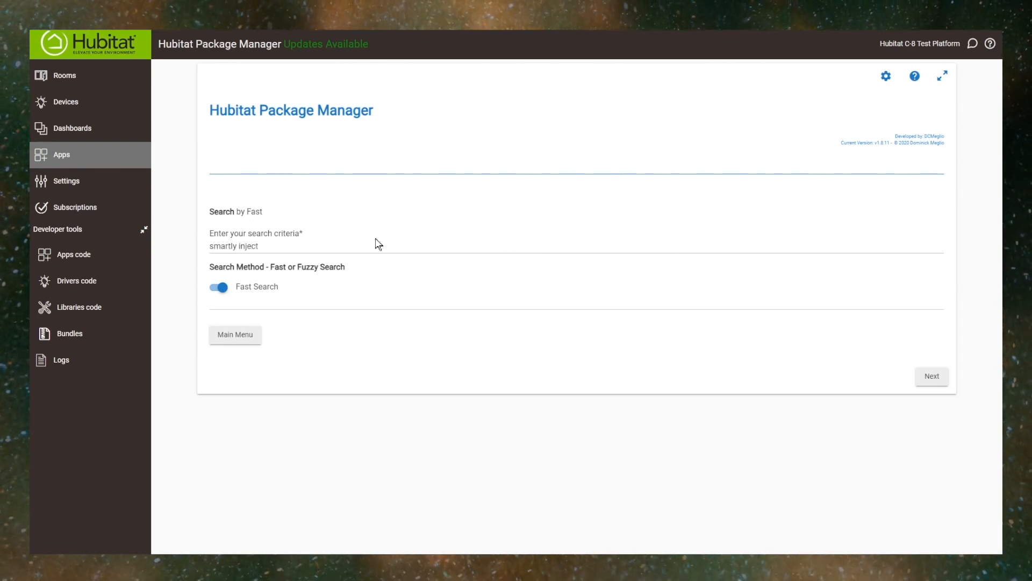
click(931, 376)
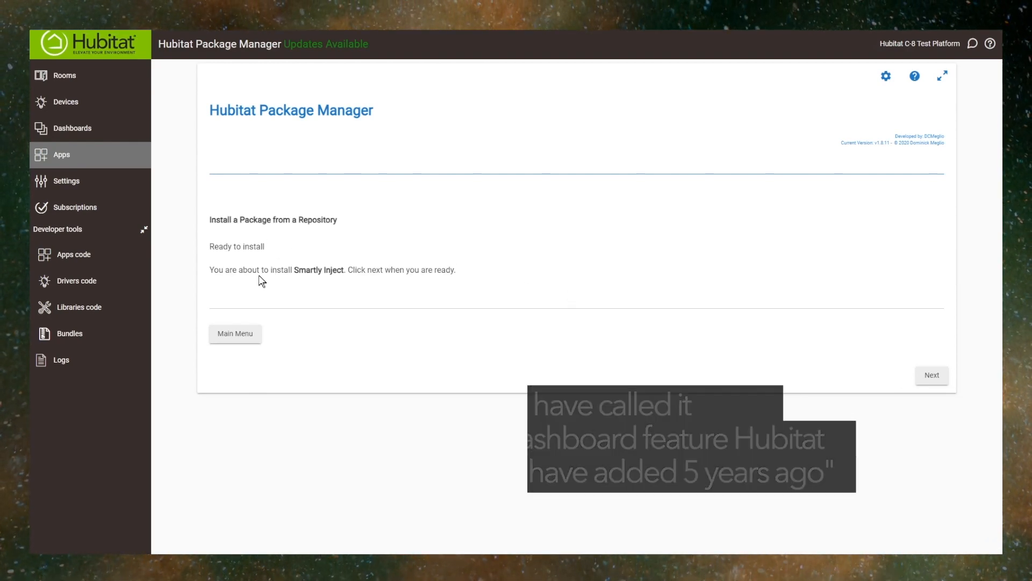
click(931, 375)
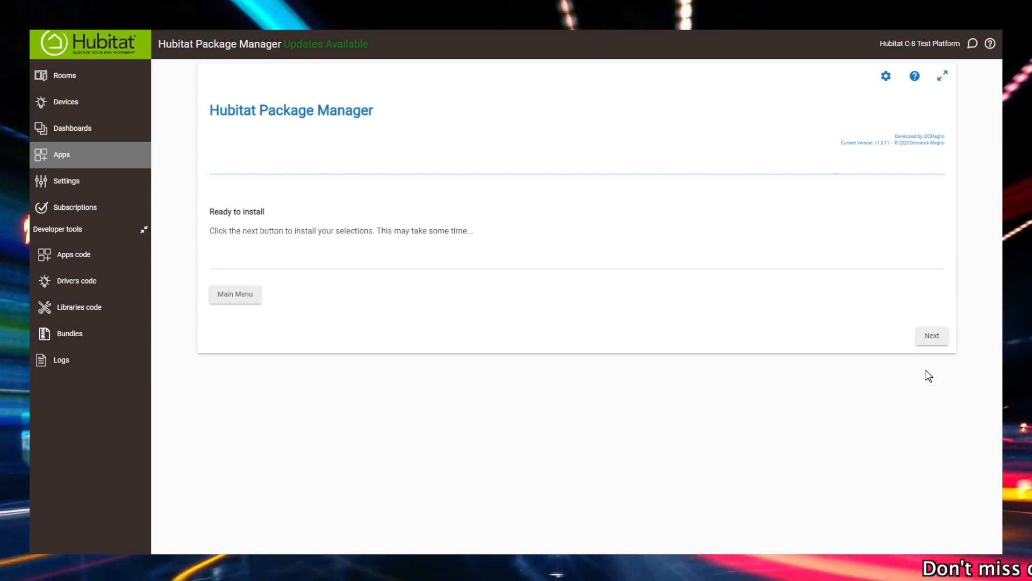
mouse_move(886, 338)
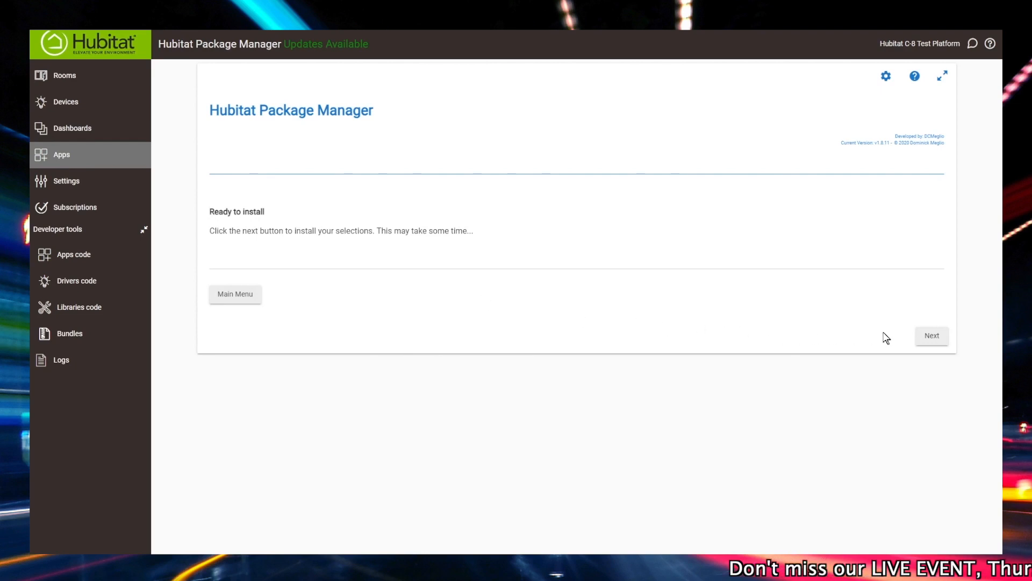
click(930, 335)
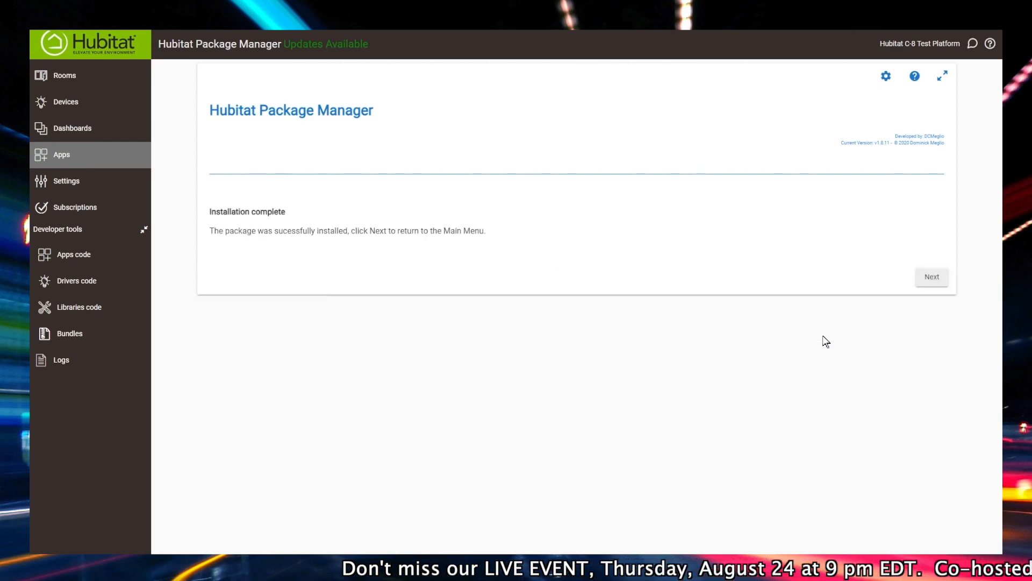
click(931, 276)
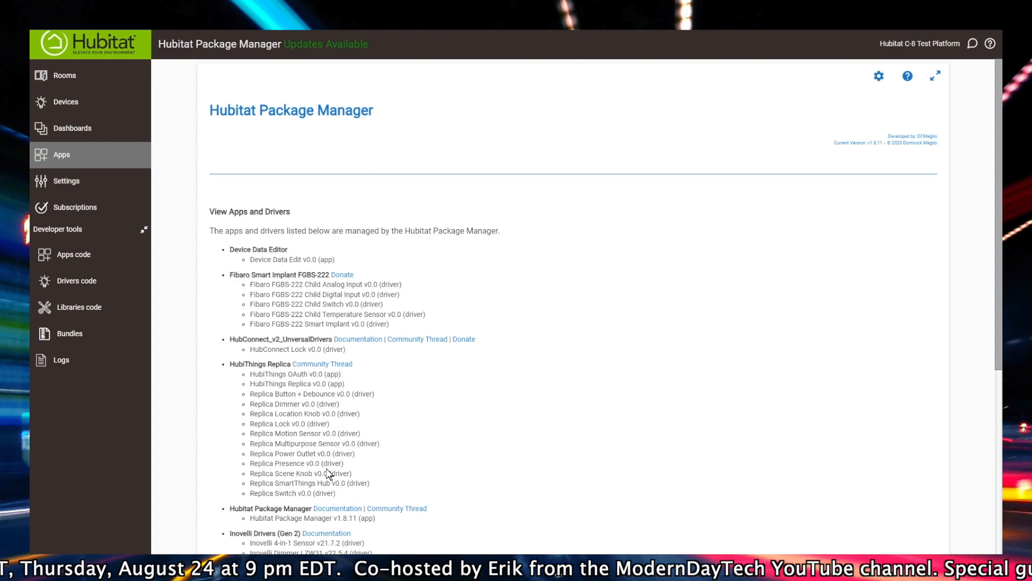
scroll(down, 3)
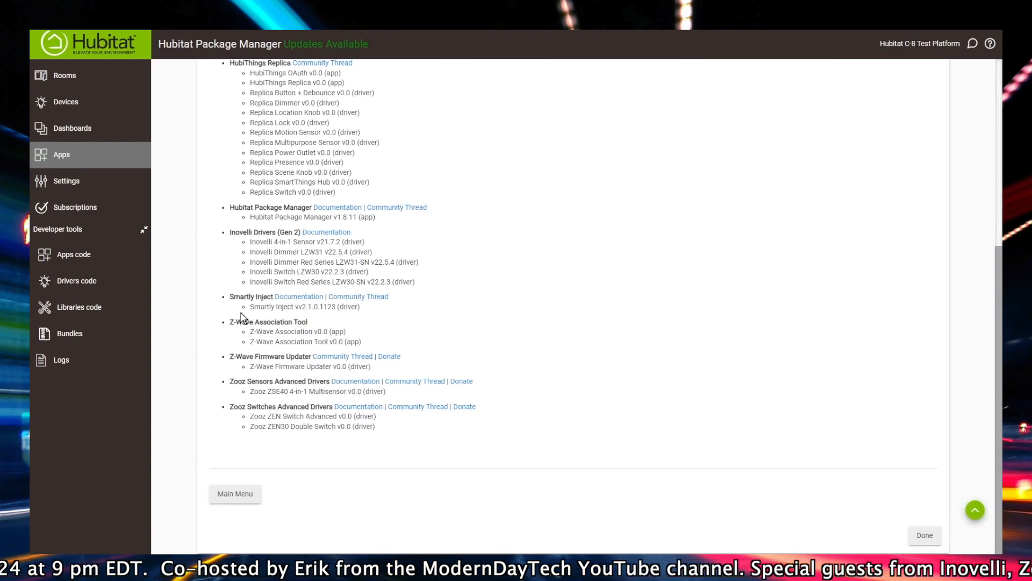
mouse_move(707, 429)
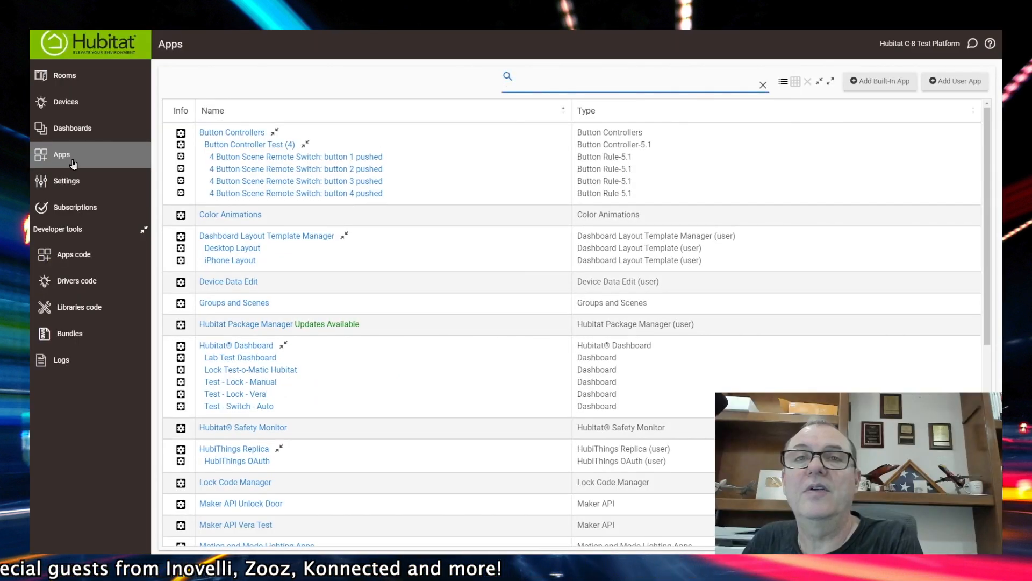
mouse_move(82, 131)
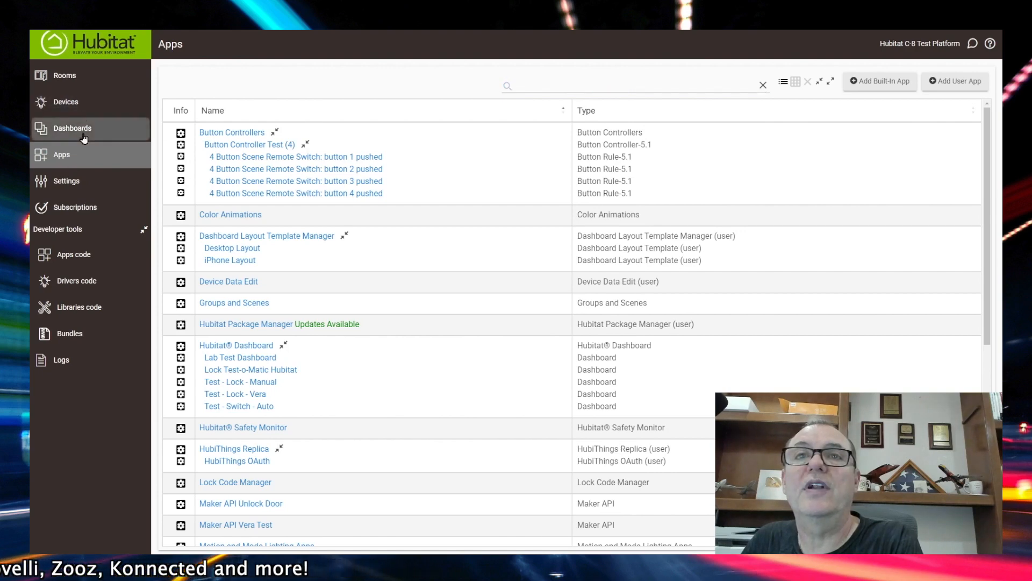
Add a virtual device named 'Drag and Drop' with type Smartly Inject and save it.
click(66, 102)
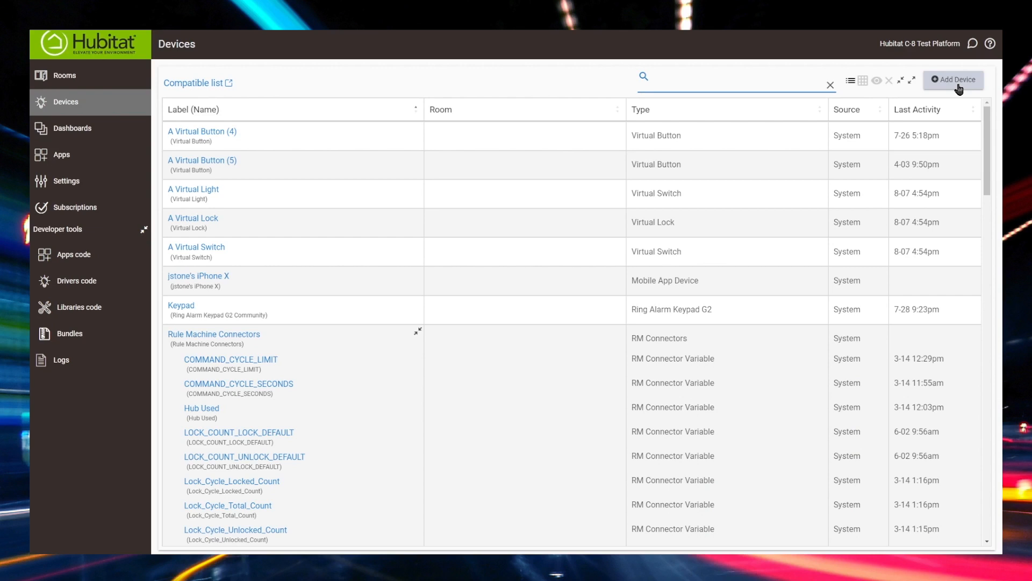
click(952, 79)
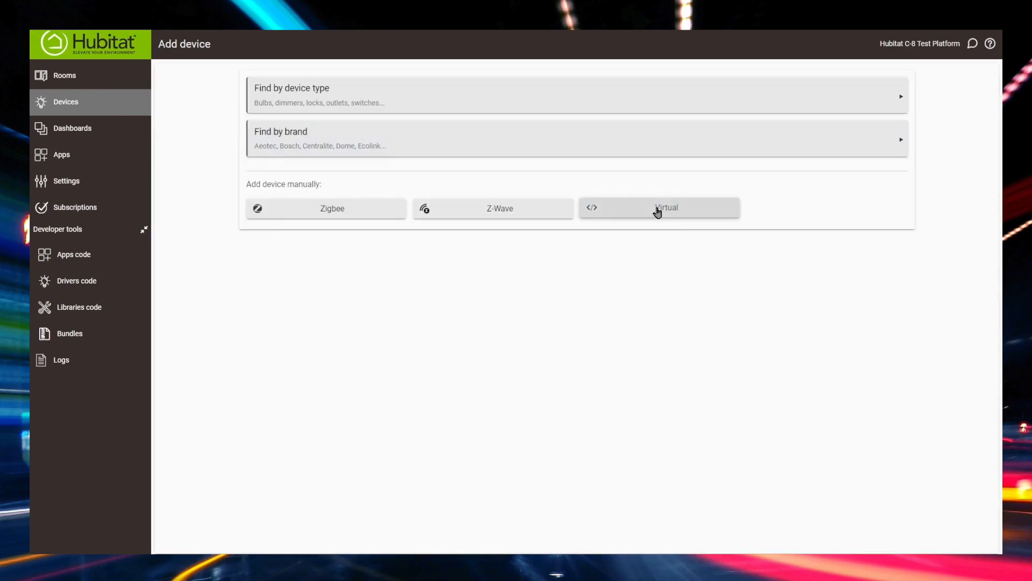
click(658, 209)
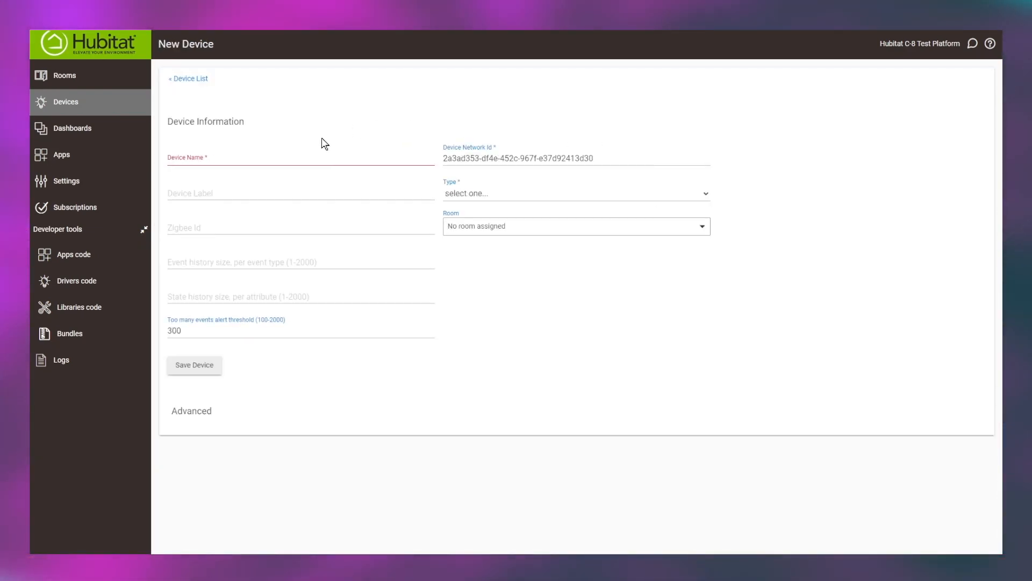
click(300, 158)
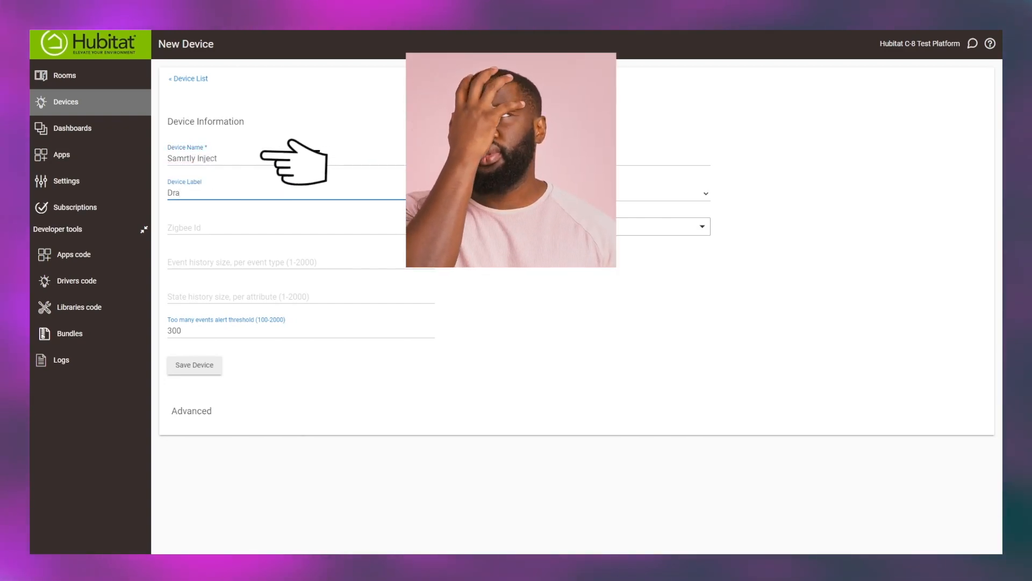
text(g and Dr)
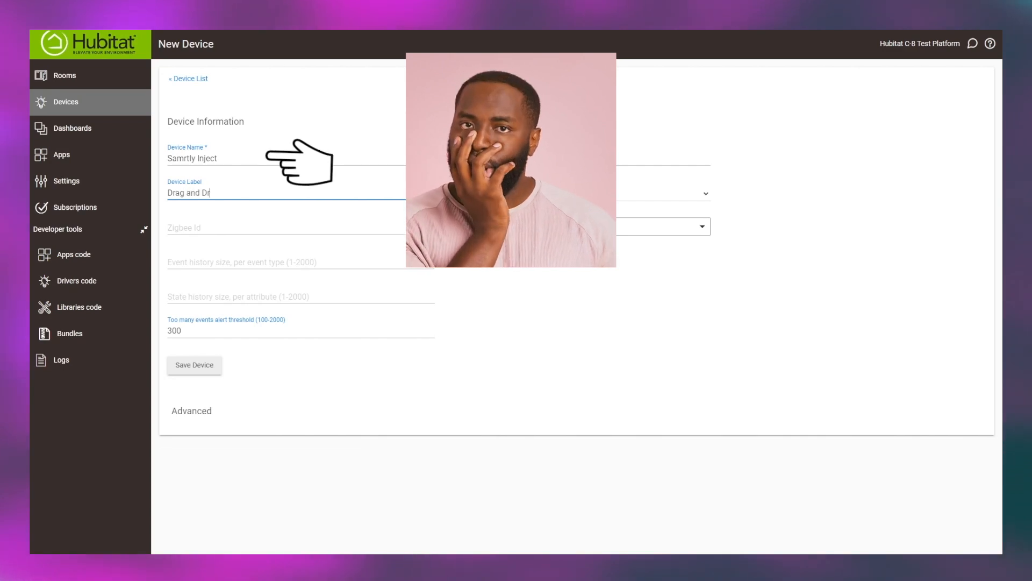
text(op)
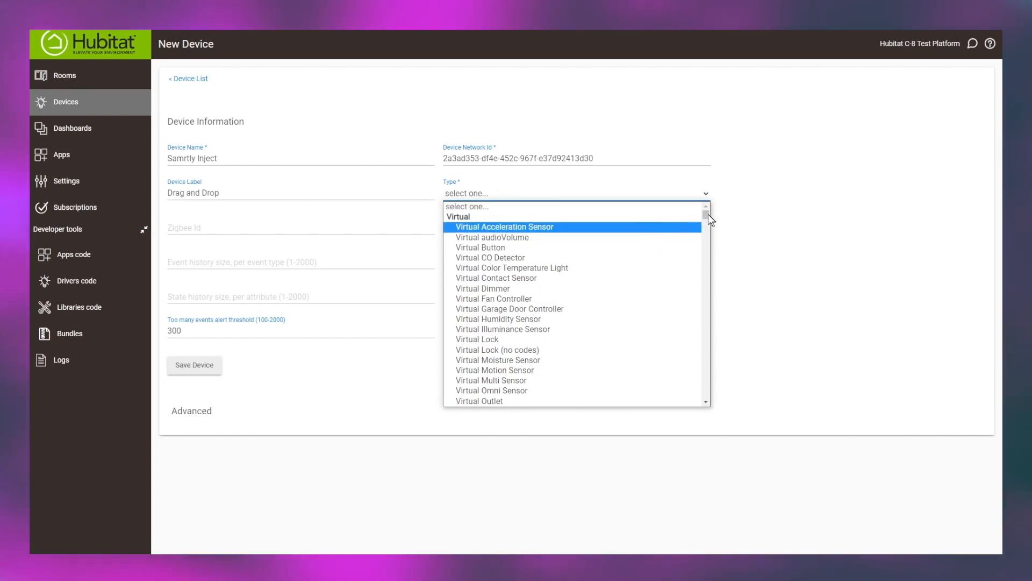
scroll(down, 3)
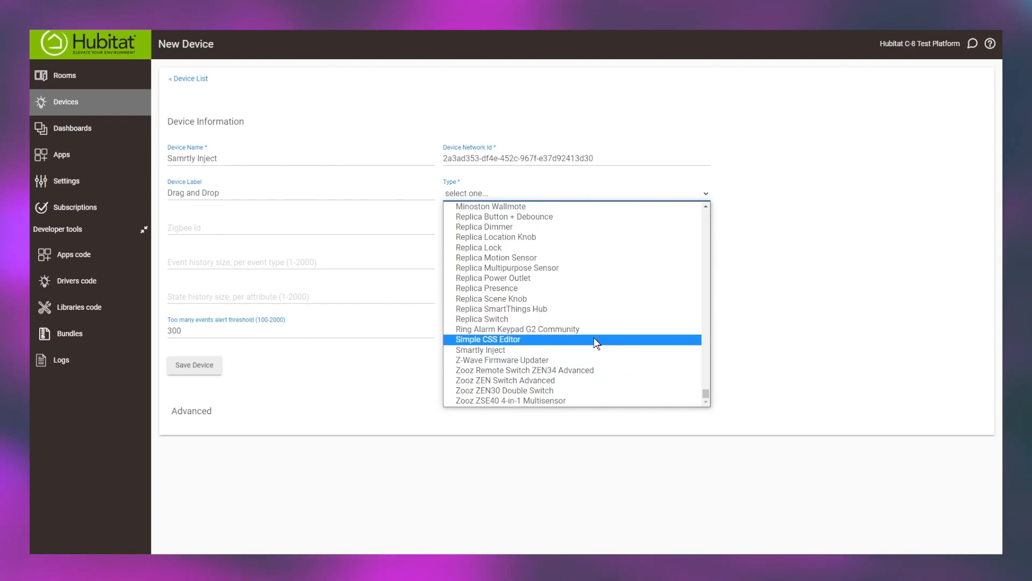
click(481, 349)
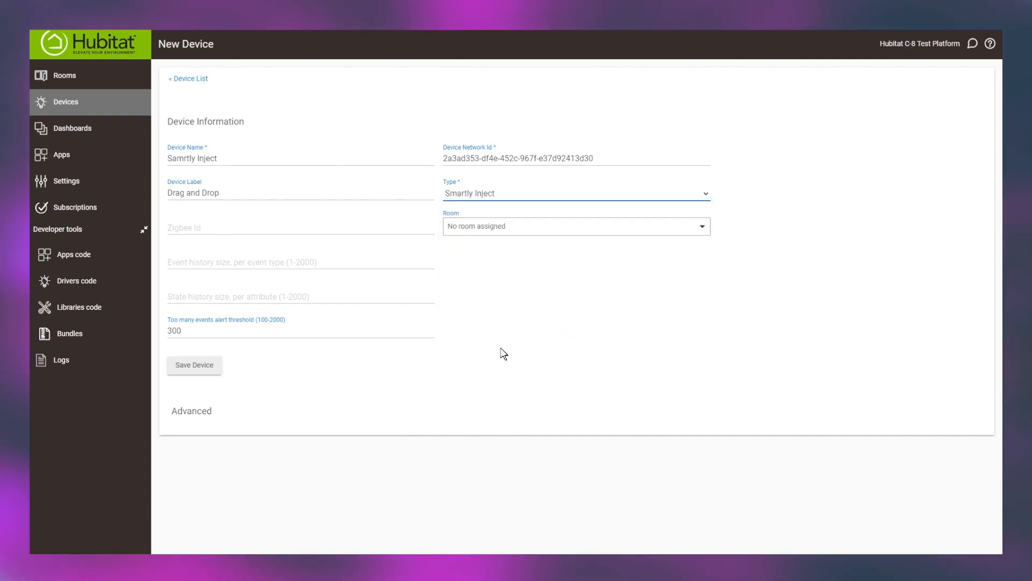
mouse_move(366, 370)
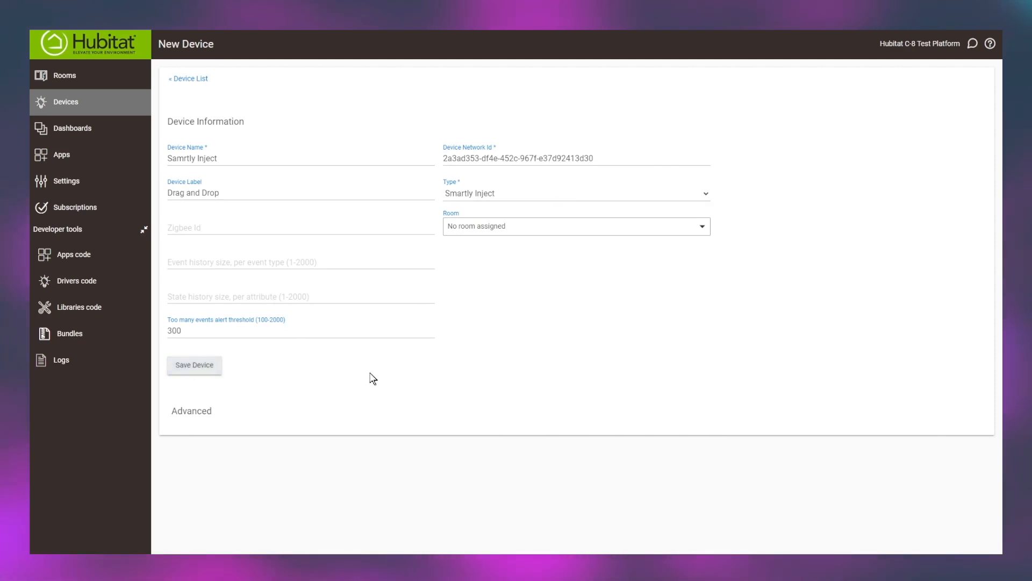
click(194, 364)
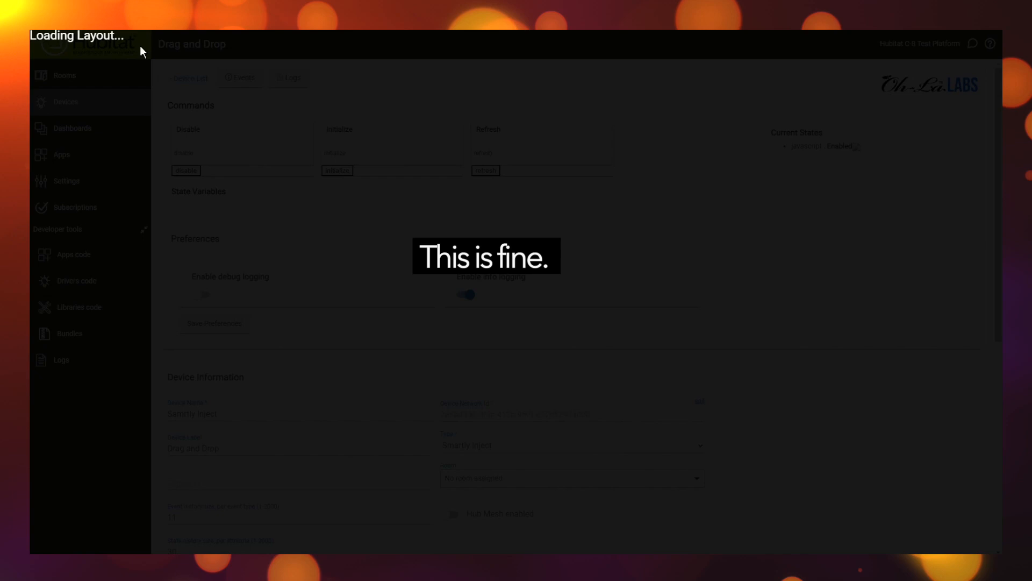
mouse_move(460, 109)
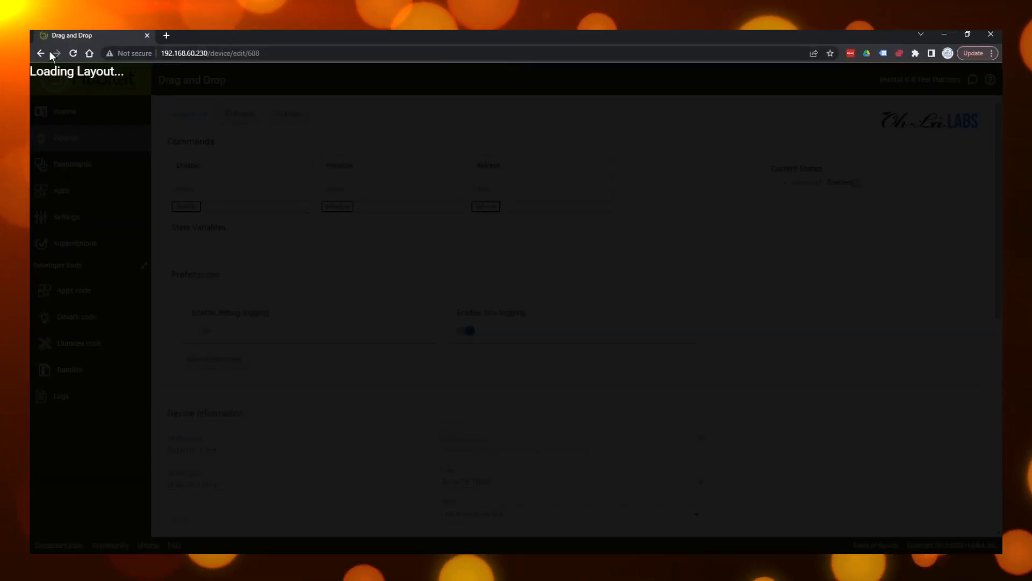
Go back from the Drag and Drop device page to the Apps list.
click(56, 53)
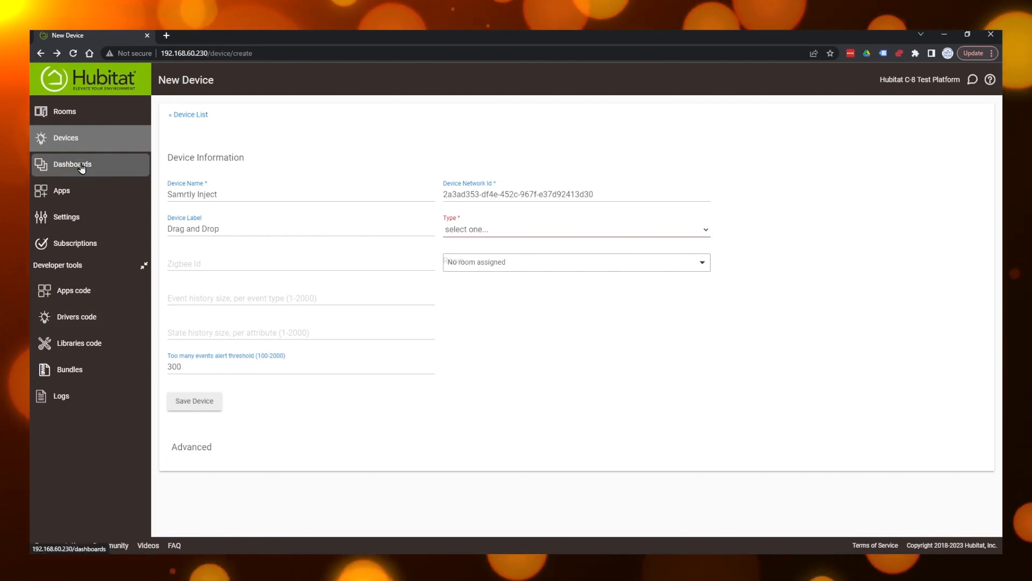
click(61, 191)
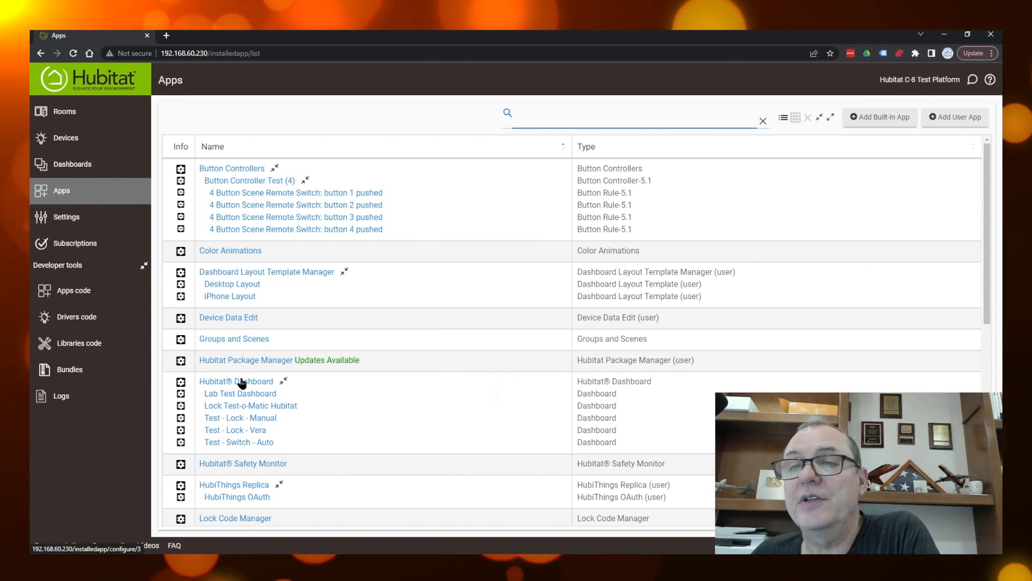
Create a Hubitat Dashboard named 'Drag & Drop Test 1' and review its device list.
click(235, 381)
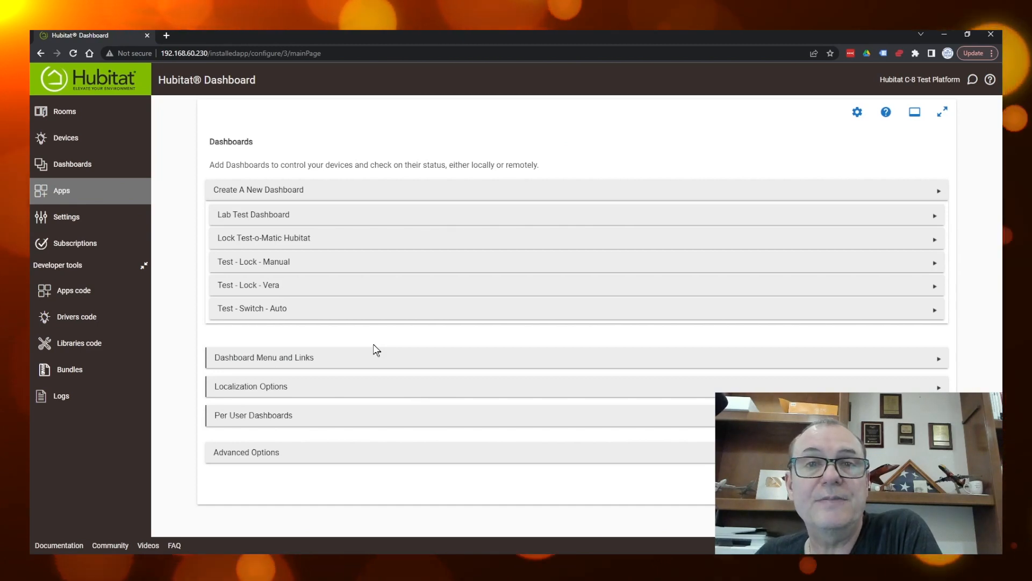
mouse_move(453, 285)
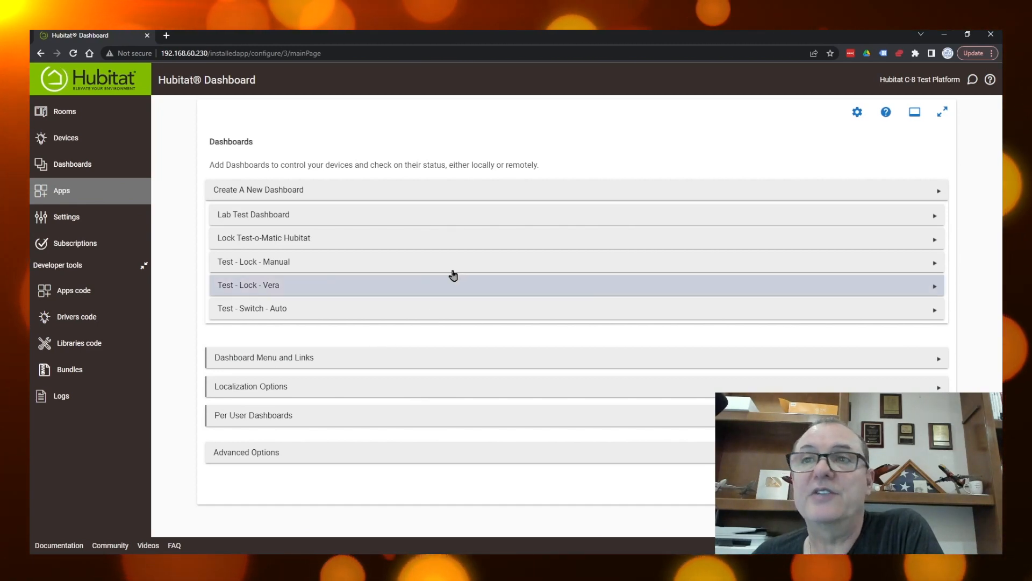
click(257, 190)
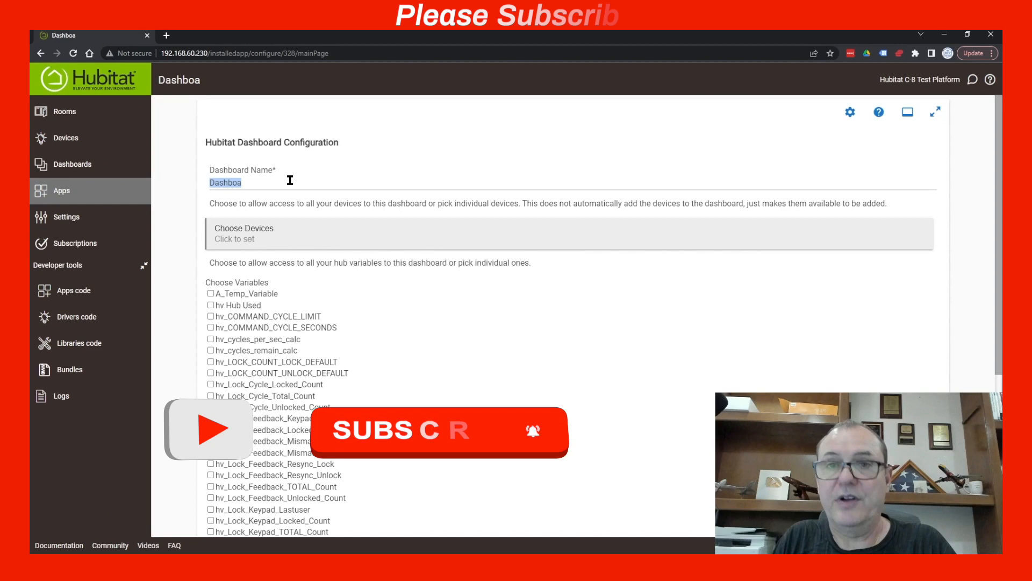
text(Drag)
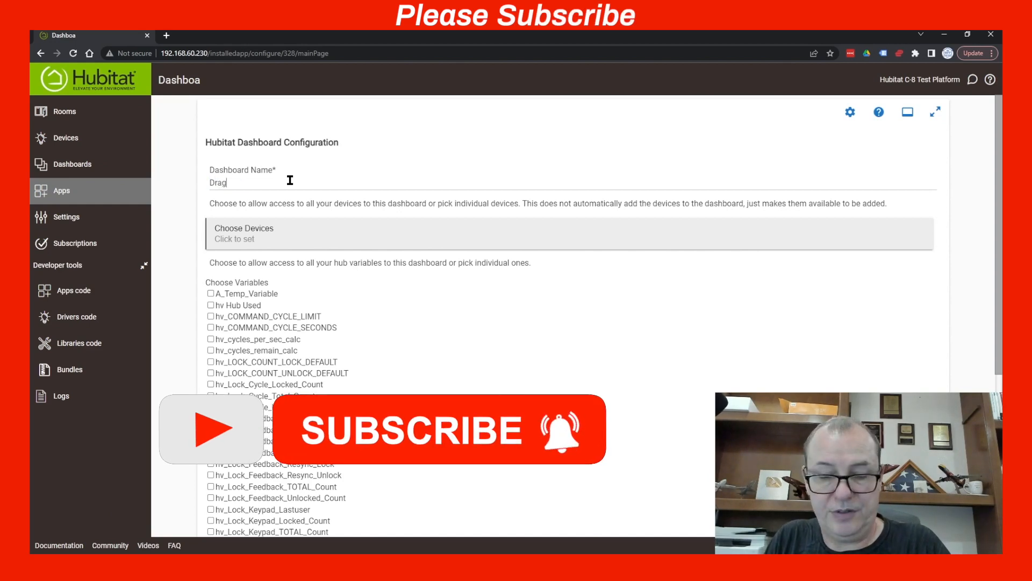
text(& Drop Te)
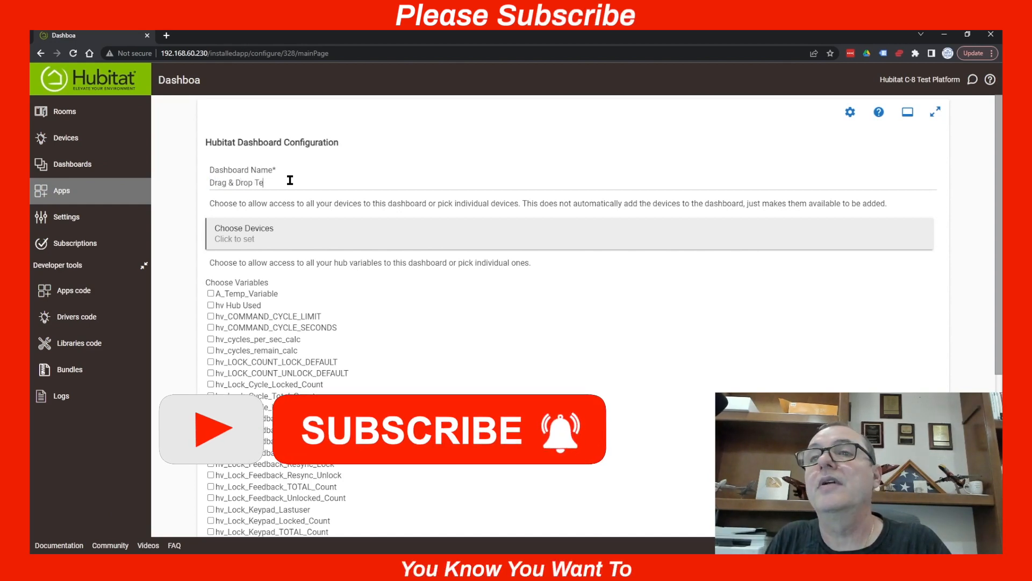
text(st 1)
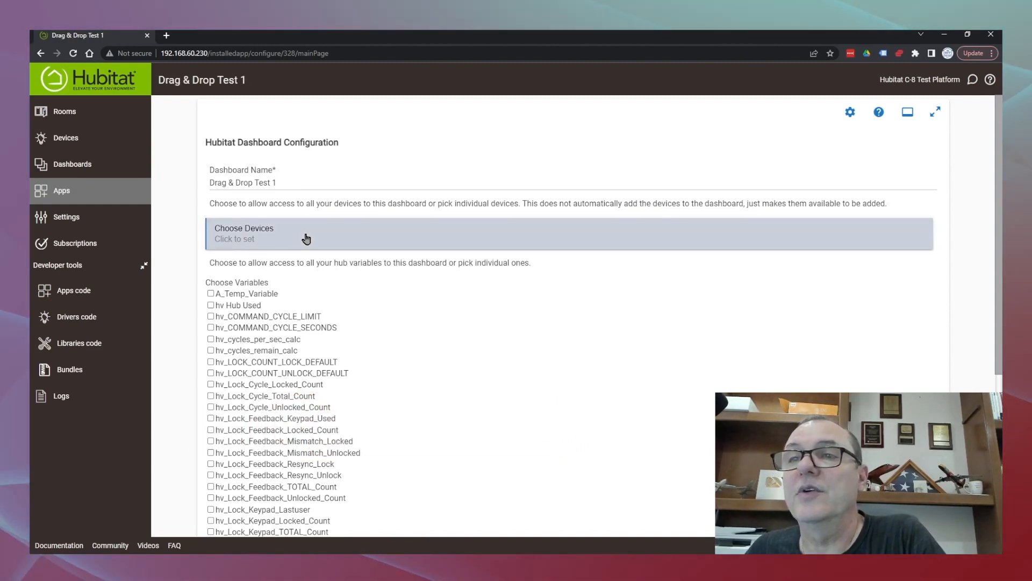
click(306, 233)
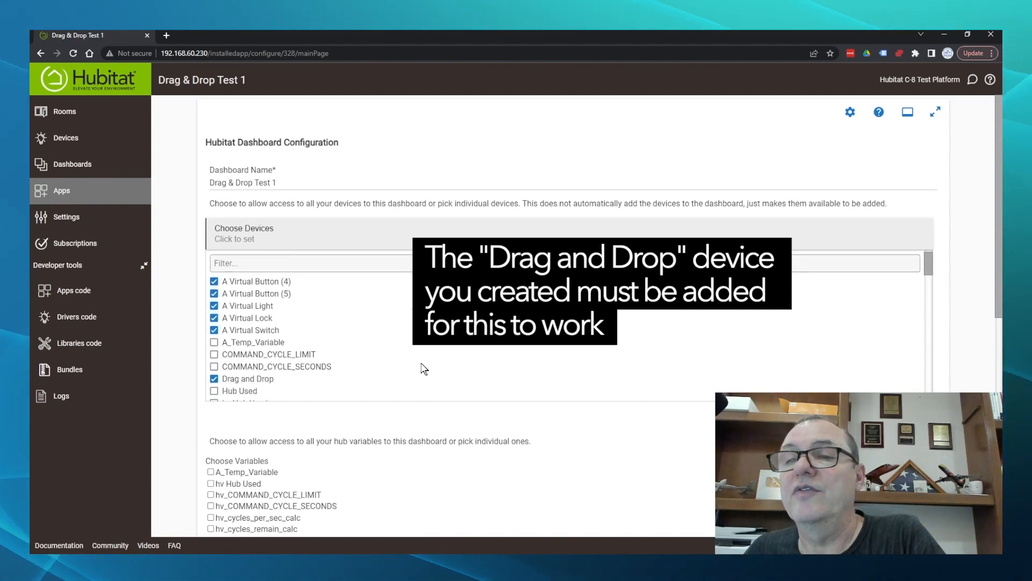
scroll(down, 3)
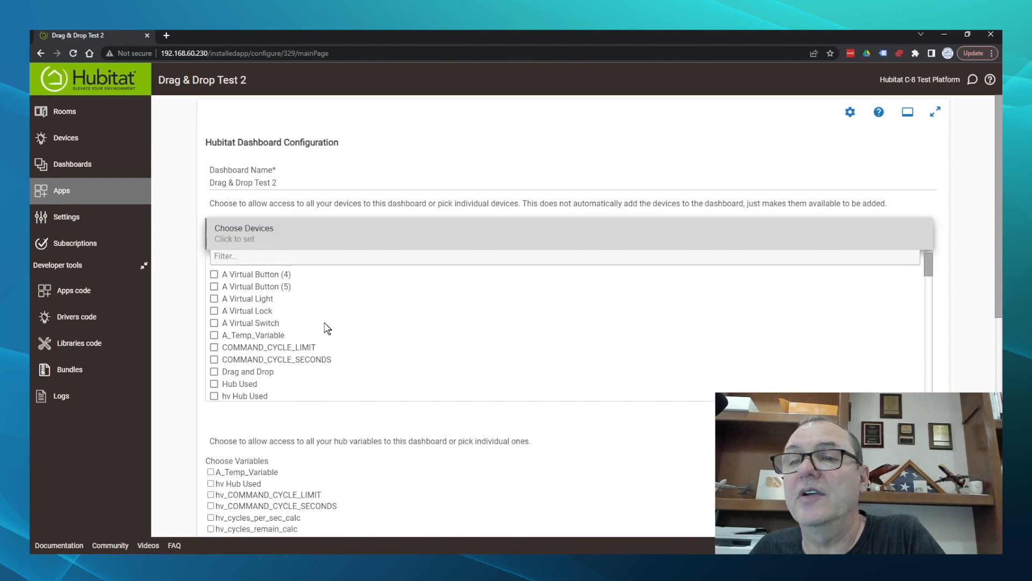
Authorize the virtual devices and Drag and Drop for Drag & Drop Test 2.
click(214, 371)
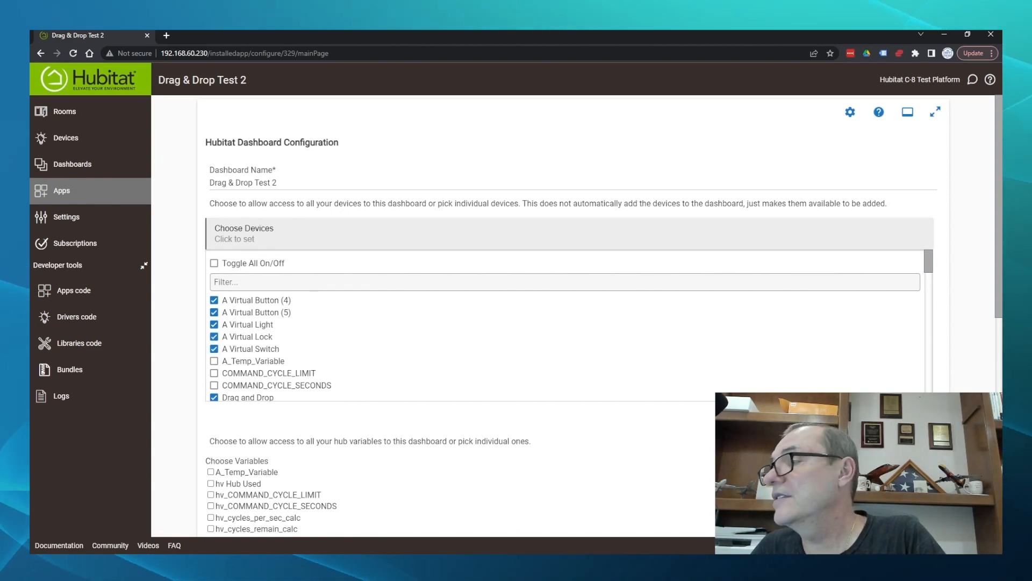
scroll(down, 3)
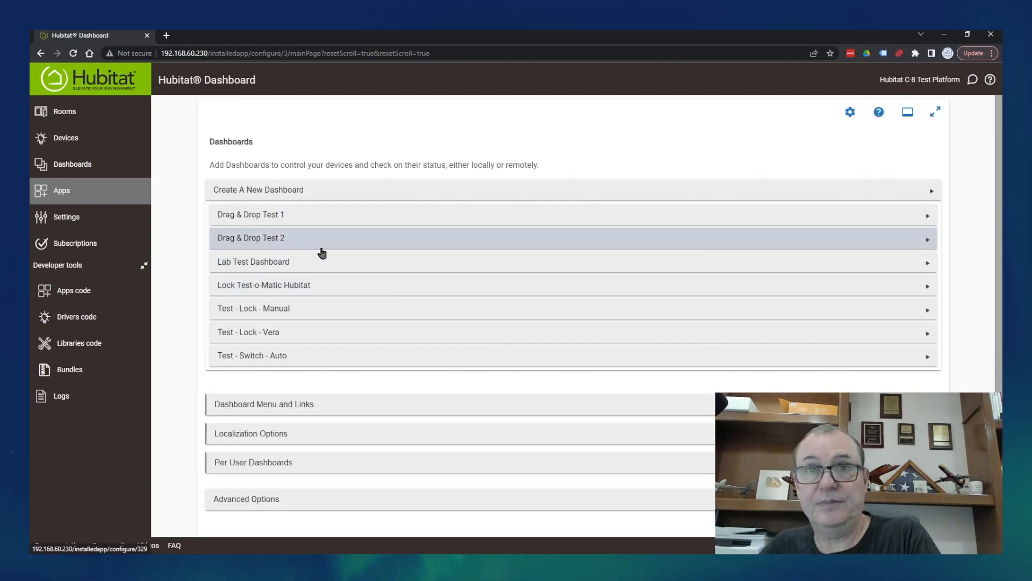
mouse_move(134, 205)
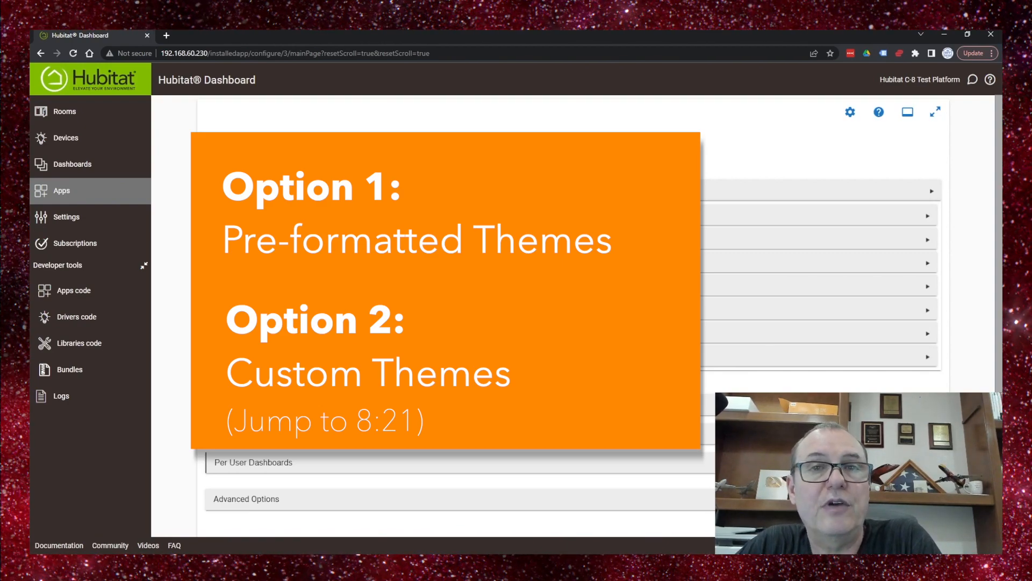
click(71, 164)
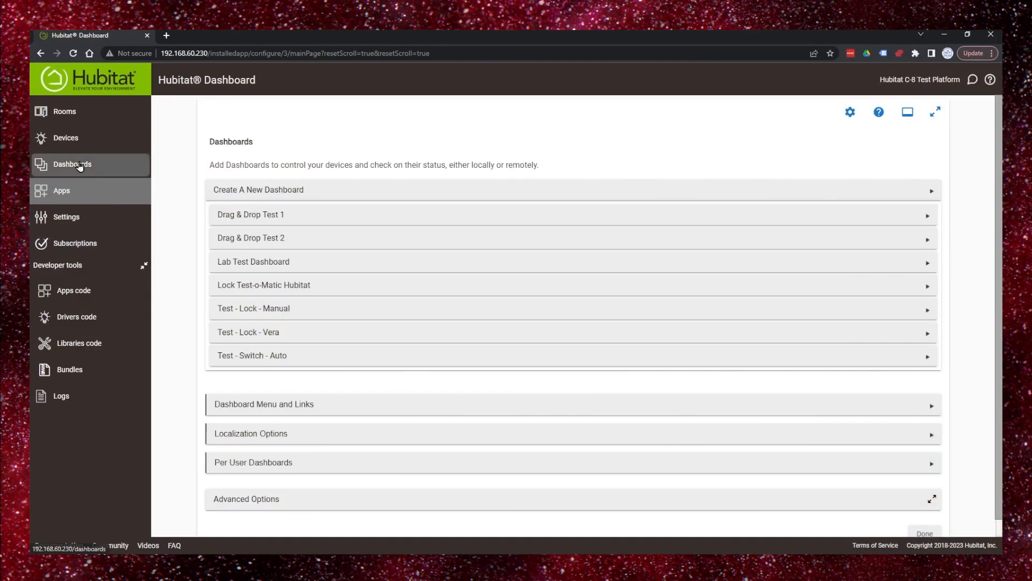
Open Drag & Drop Test 1 from Dashboards and auto-fill the 8 x 2 grid.
click(72, 163)
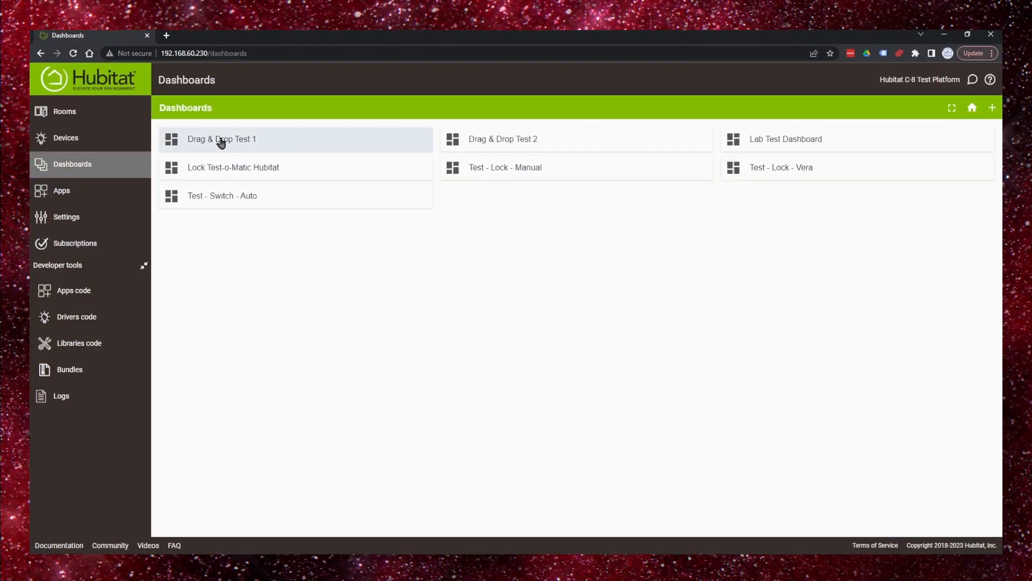
click(222, 138)
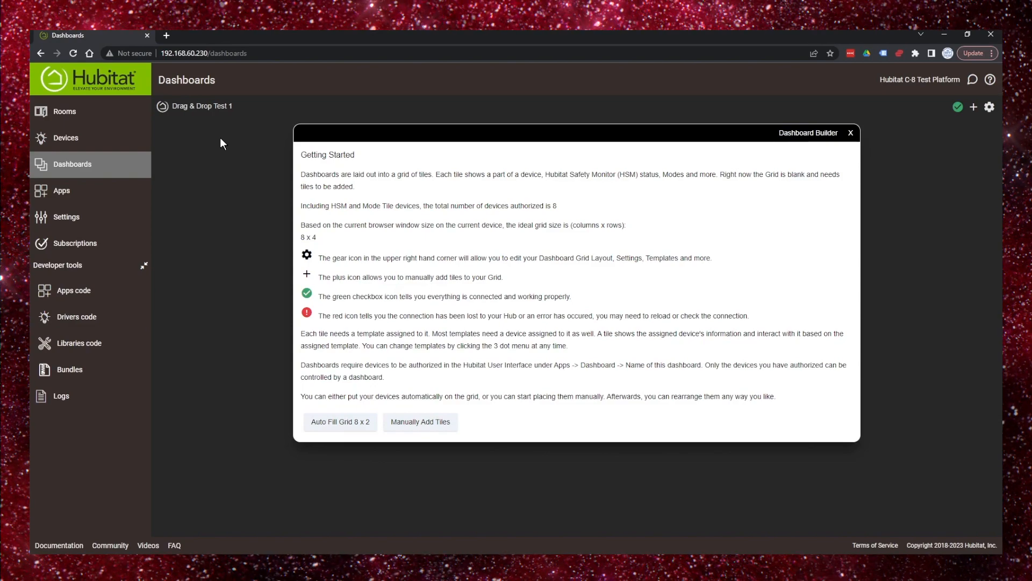
mouse_move(513, 336)
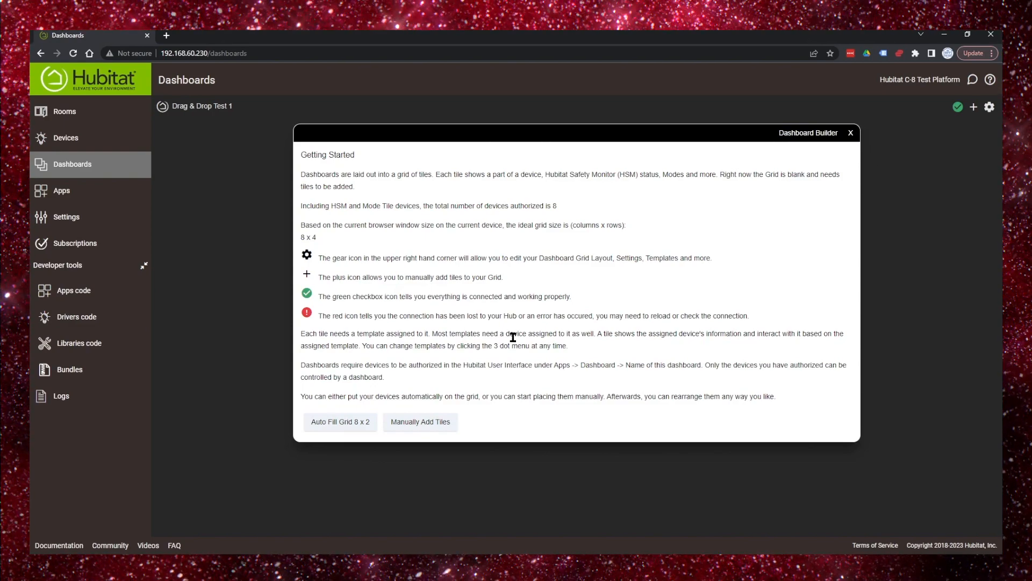
click(340, 421)
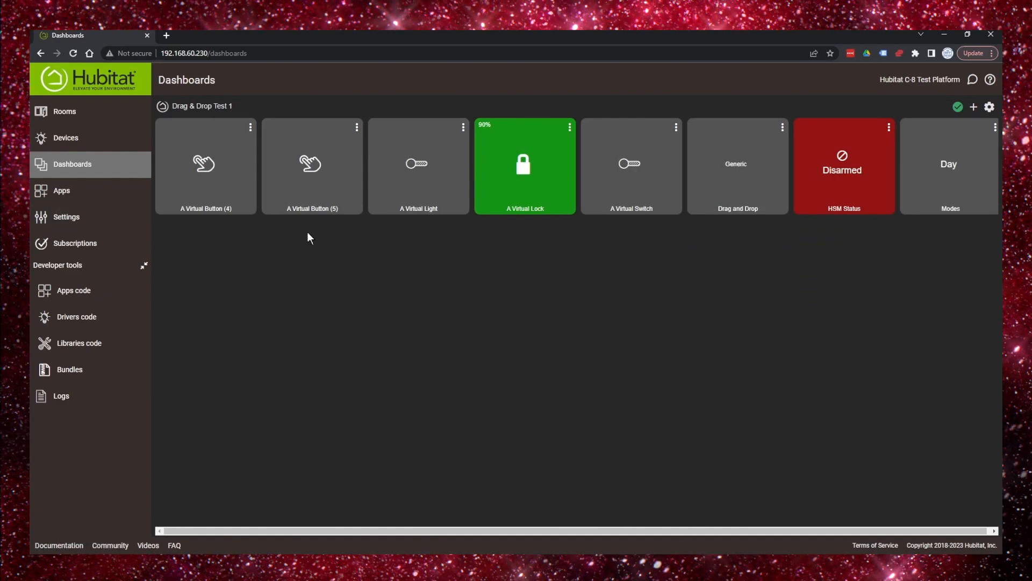
mouse_move(513, 261)
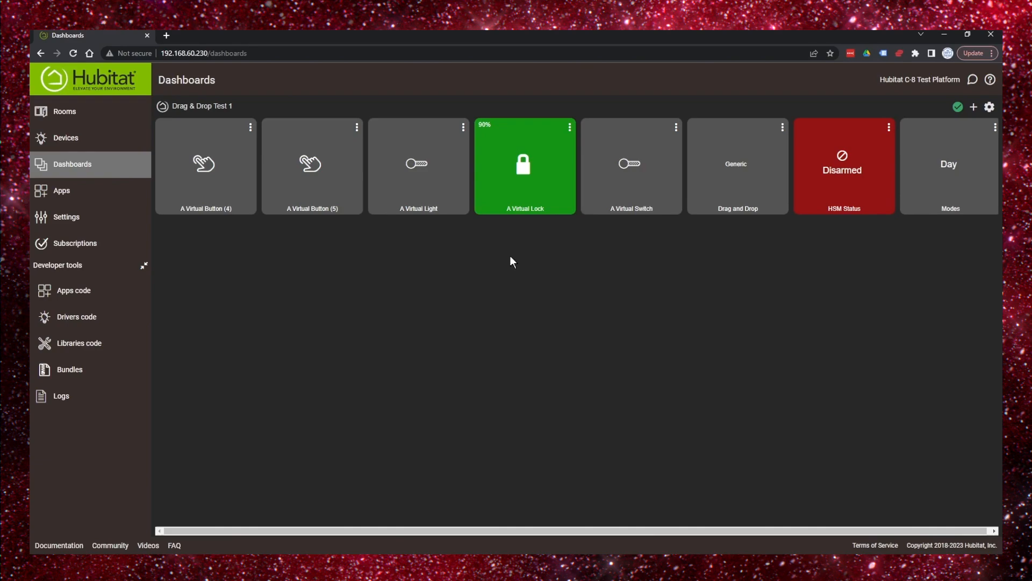
mouse_move(988, 112)
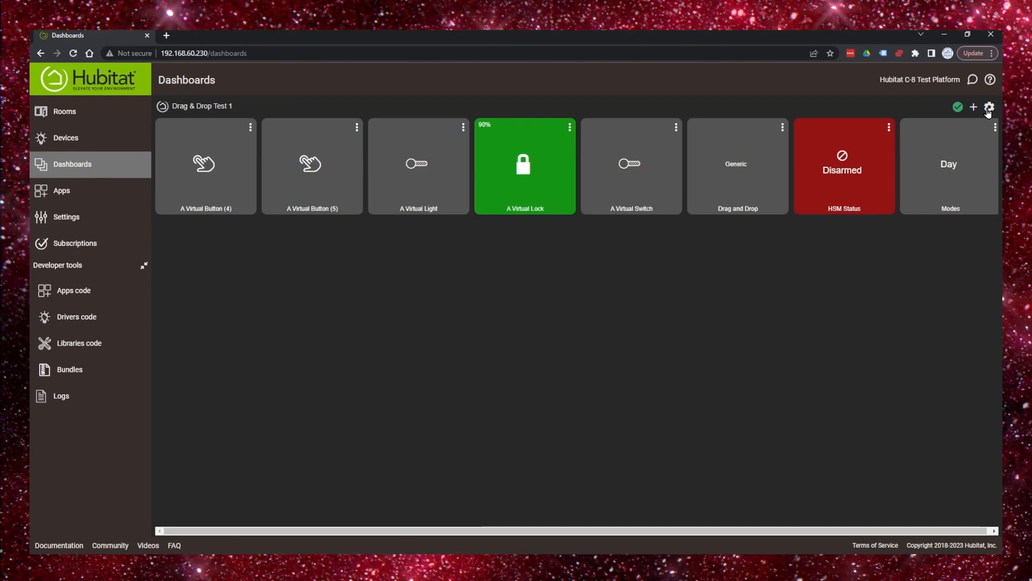
Open the dashboard settings and scroll to the Advanced layout JSON.
click(989, 106)
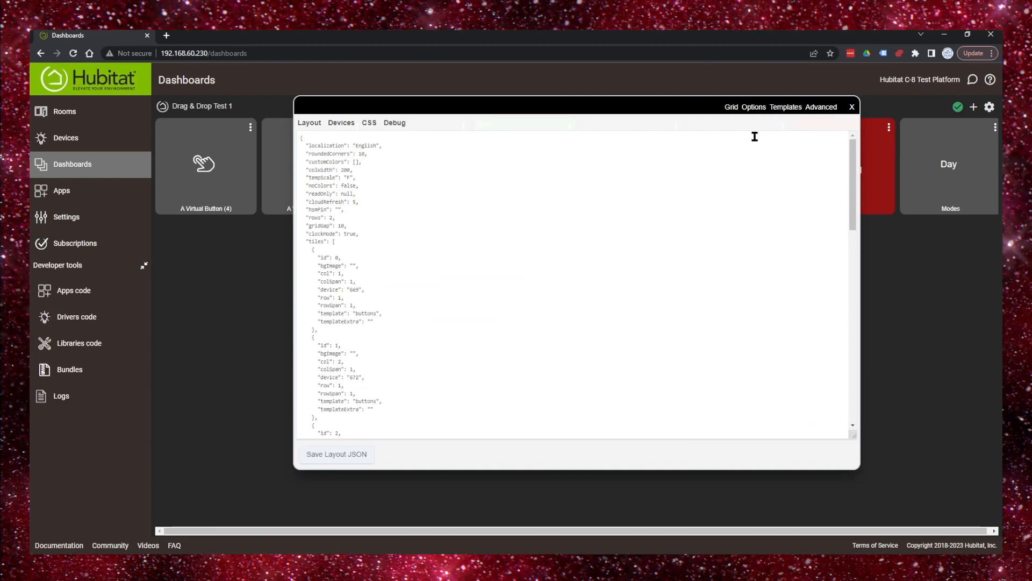
scroll(down, 3)
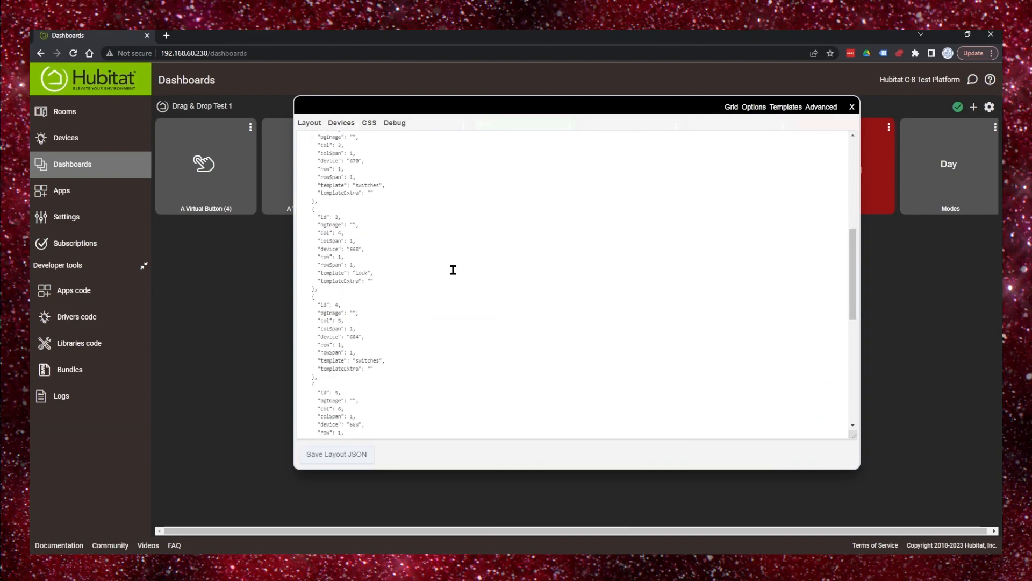
scroll(down, 3)
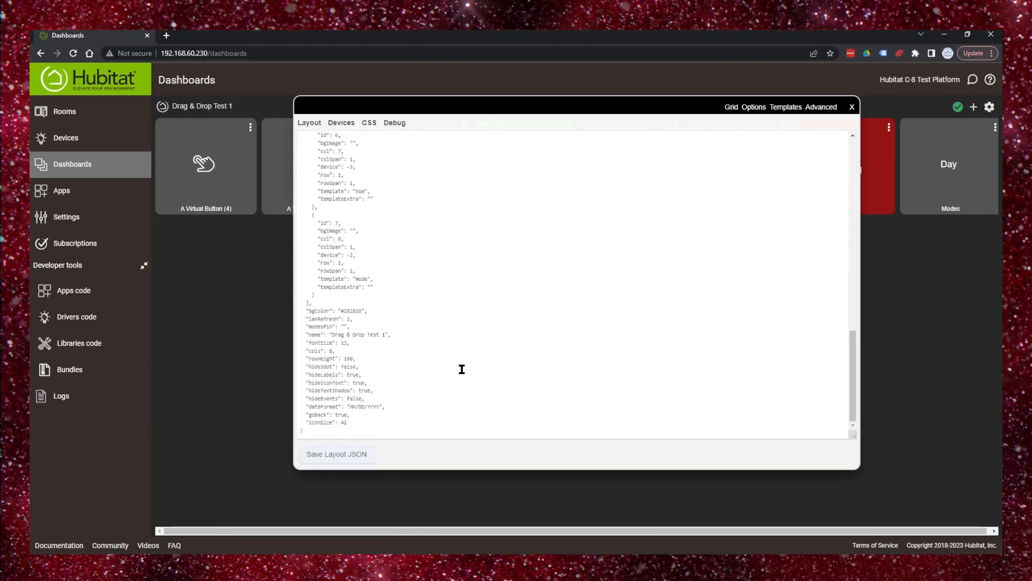
scroll(up, 3)
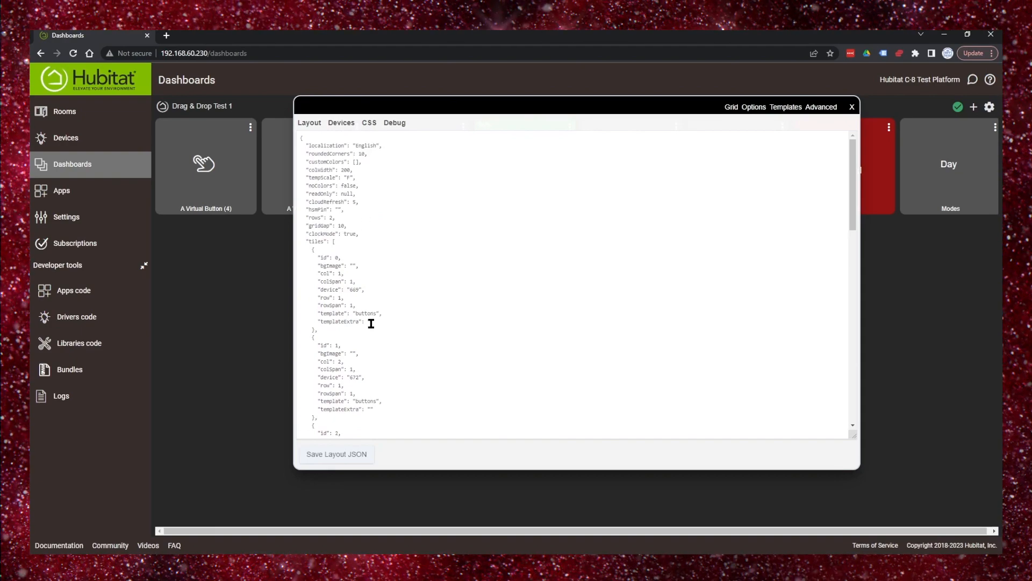
mouse_move(446, 388)
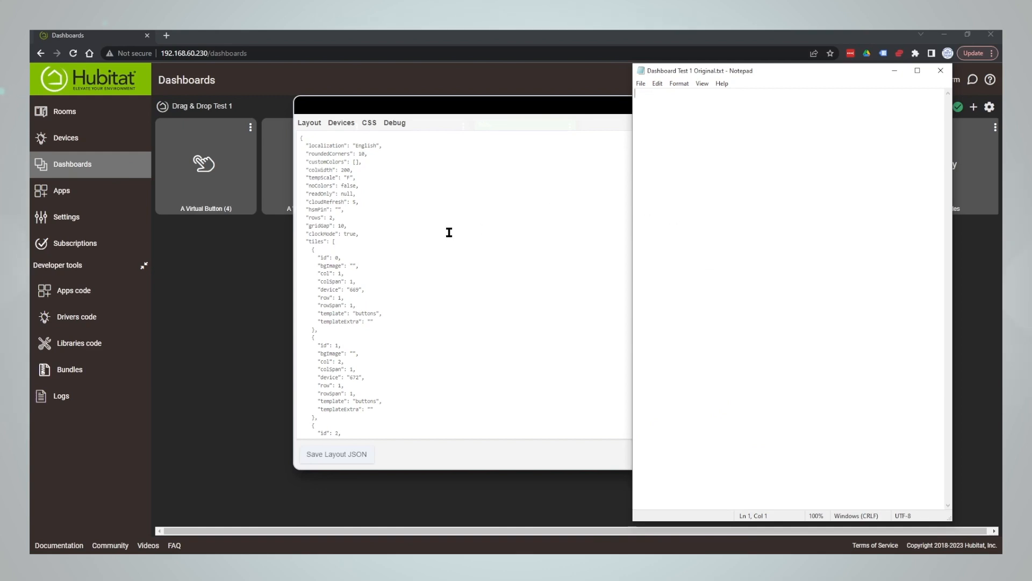
Copy the entire layout JSON and save it to Notepad as 'Dashboard Test 1 Original'.
click(941, 70)
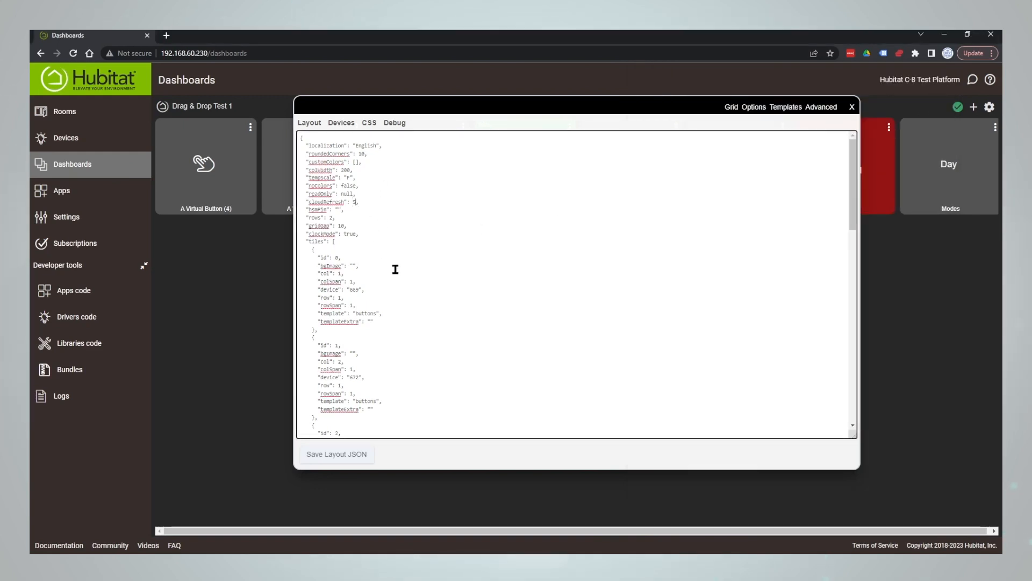
key(ctrl+a)
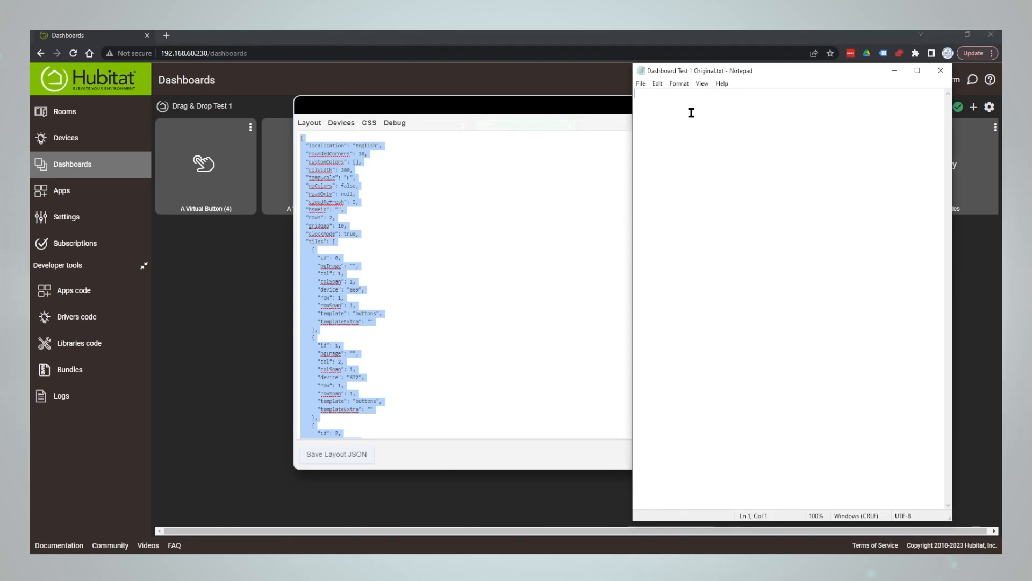
mouse_move(702, 198)
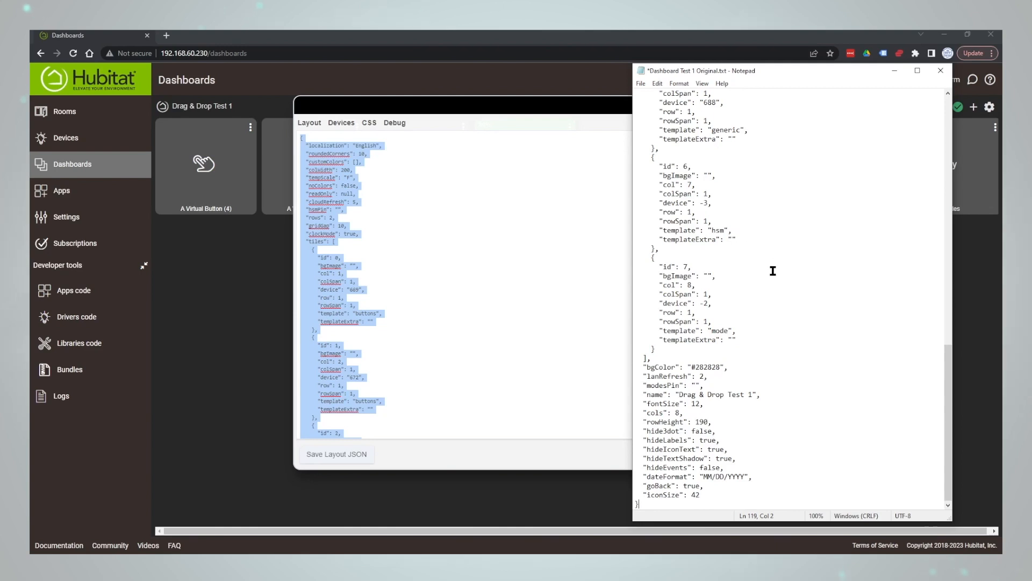
scroll(up, 3)
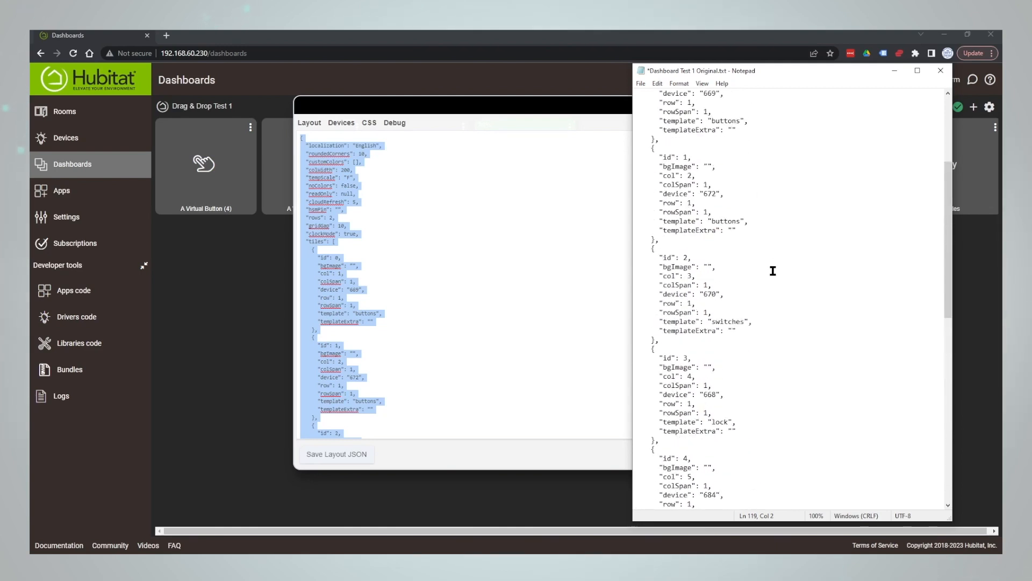
scroll(up, 3)
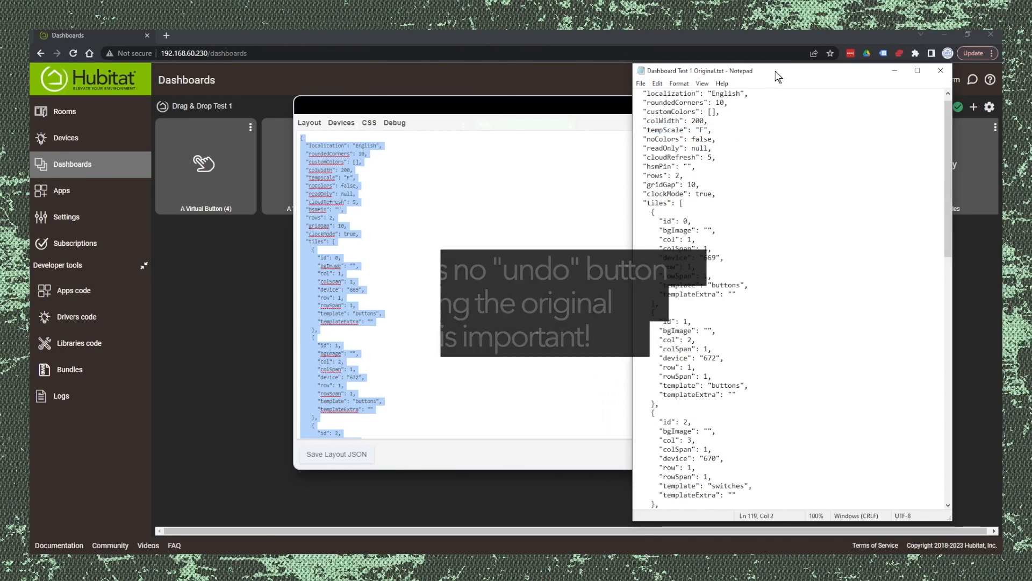
click(939, 70)
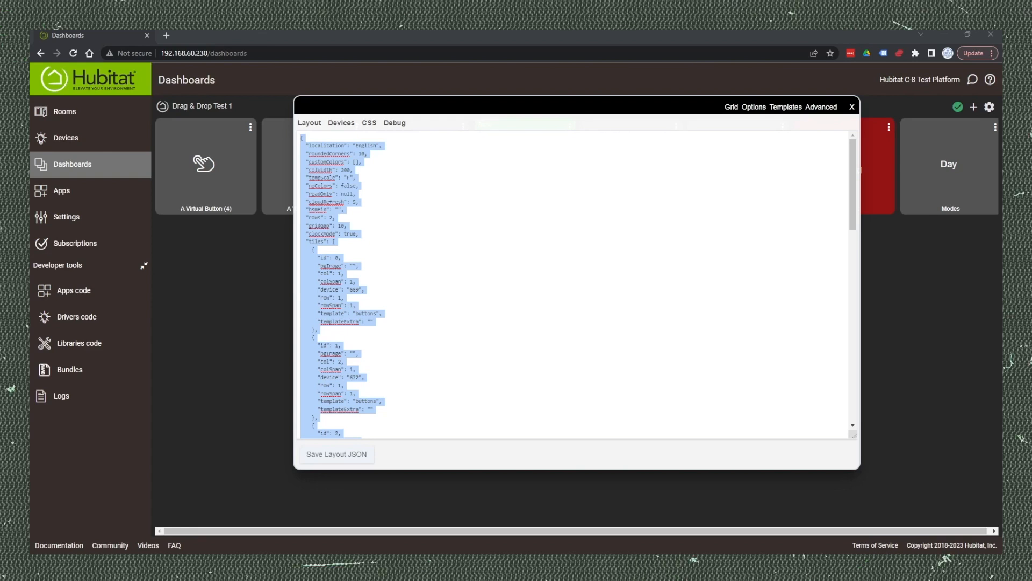
Open the Smartly skin engine page and paste the layout JSON into its layout box.
click(286, 36)
text(hubitat.ezeek.us/smartly/)
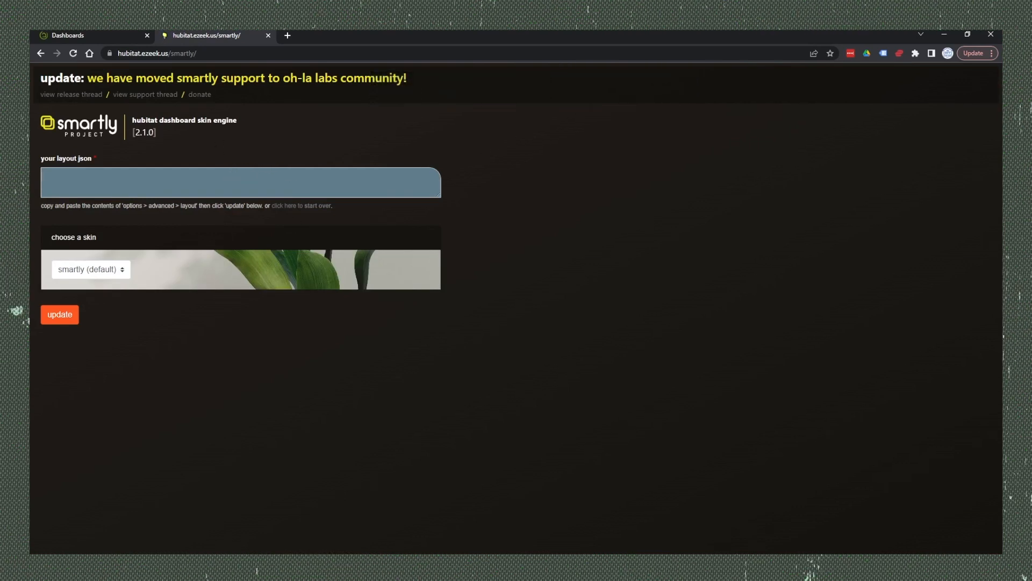
mouse_move(312, 548)
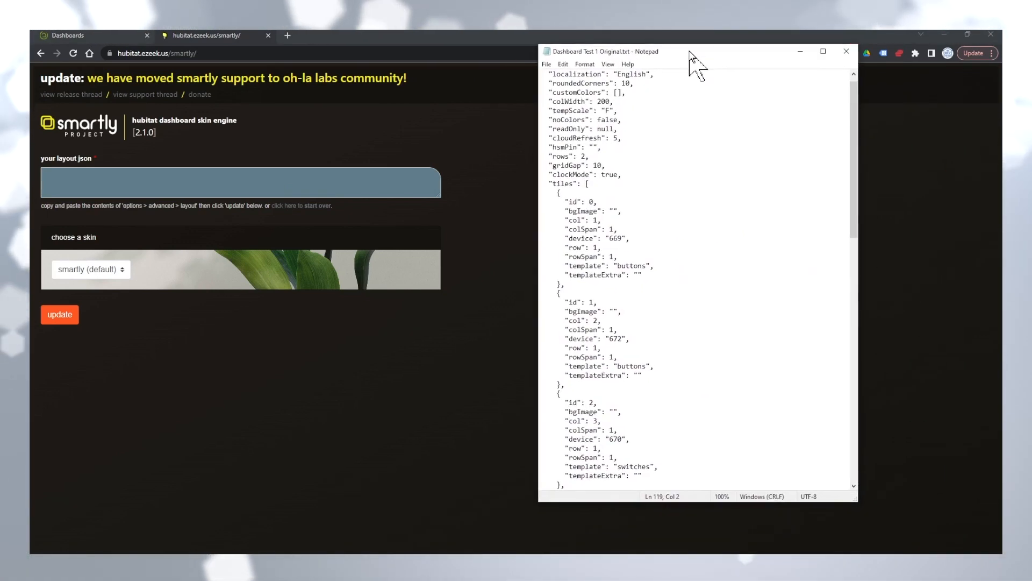
key(ctrl+a)
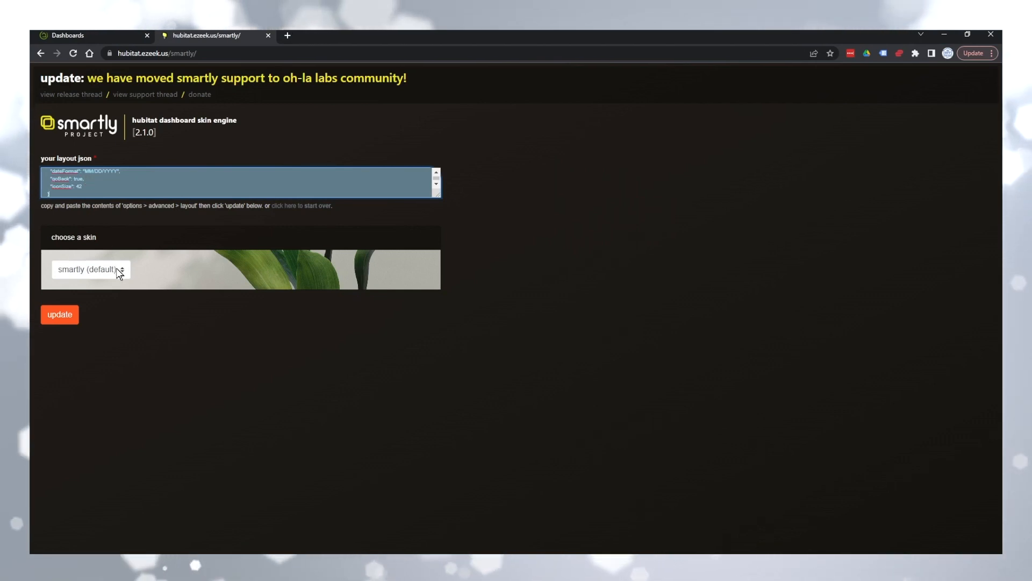
Preview the evergreen and smartly-dark skins, then settle on smartly-dark in the skin dropdown.
click(90, 269)
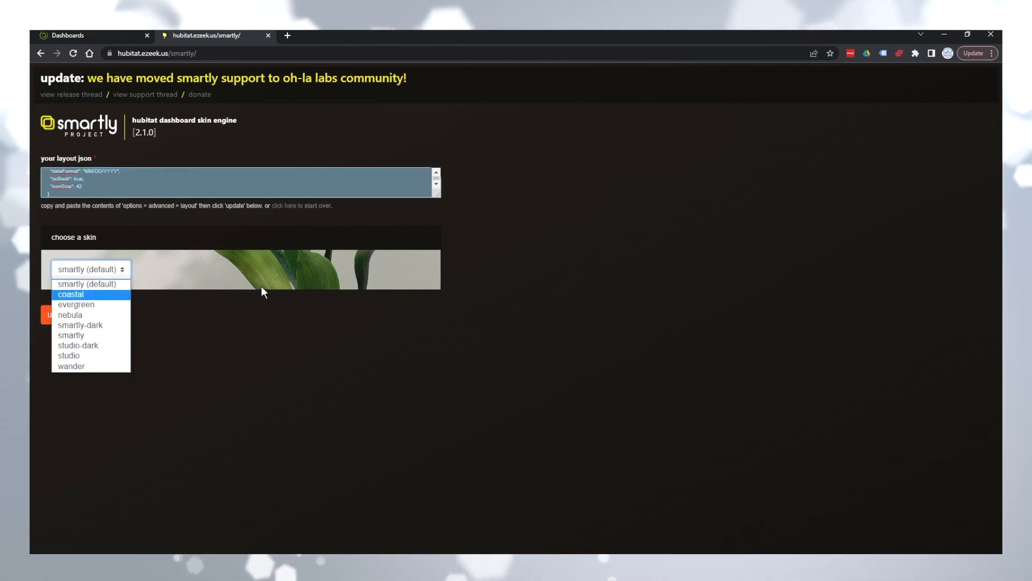
click(76, 304)
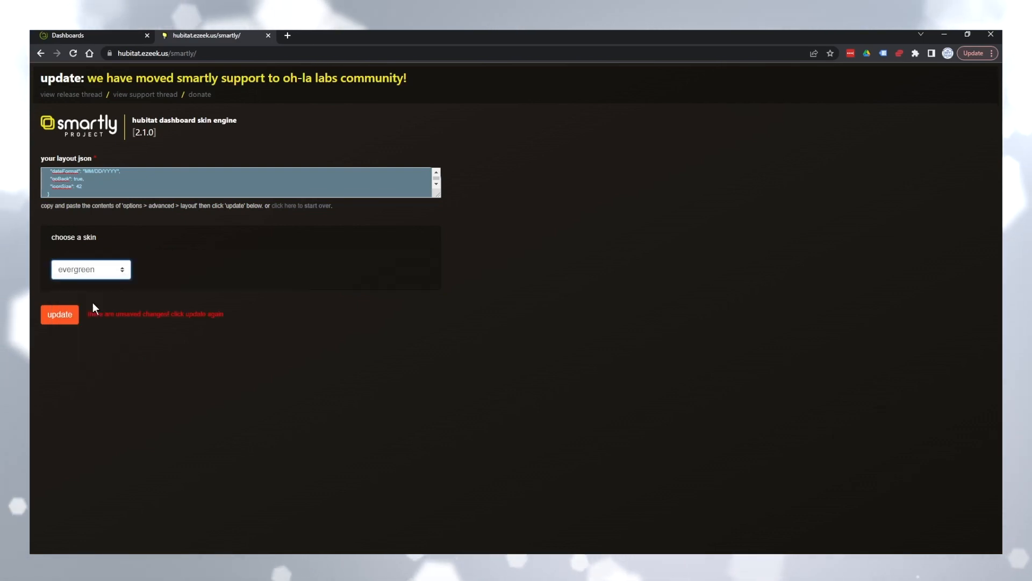
click(90, 270)
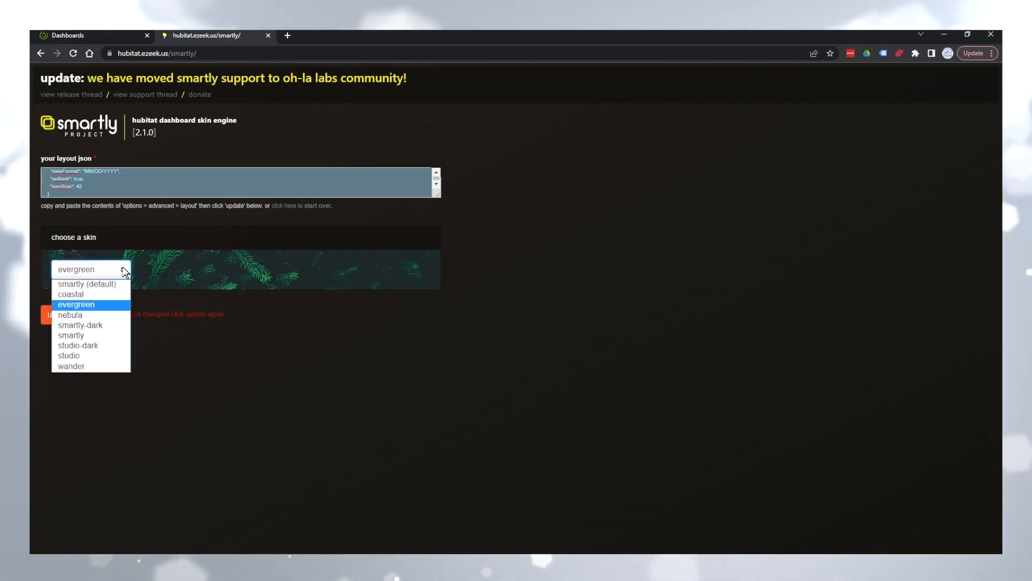
click(80, 324)
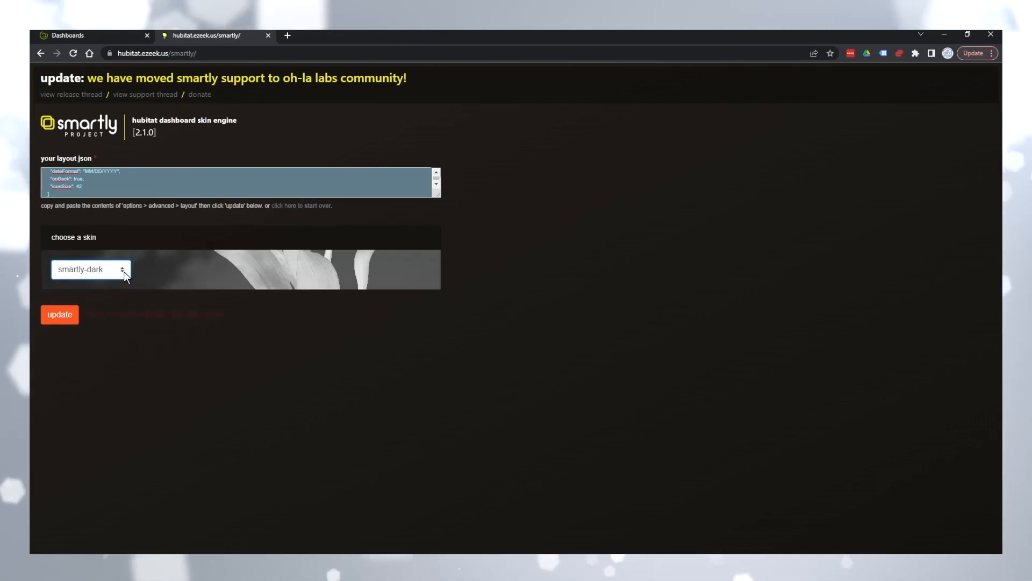
click(90, 270)
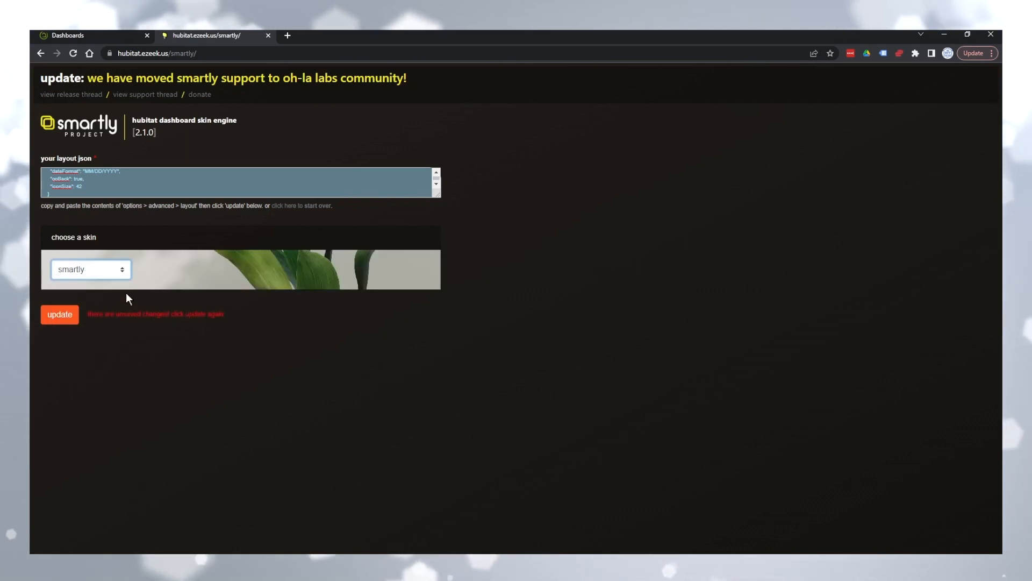
mouse_move(144, 276)
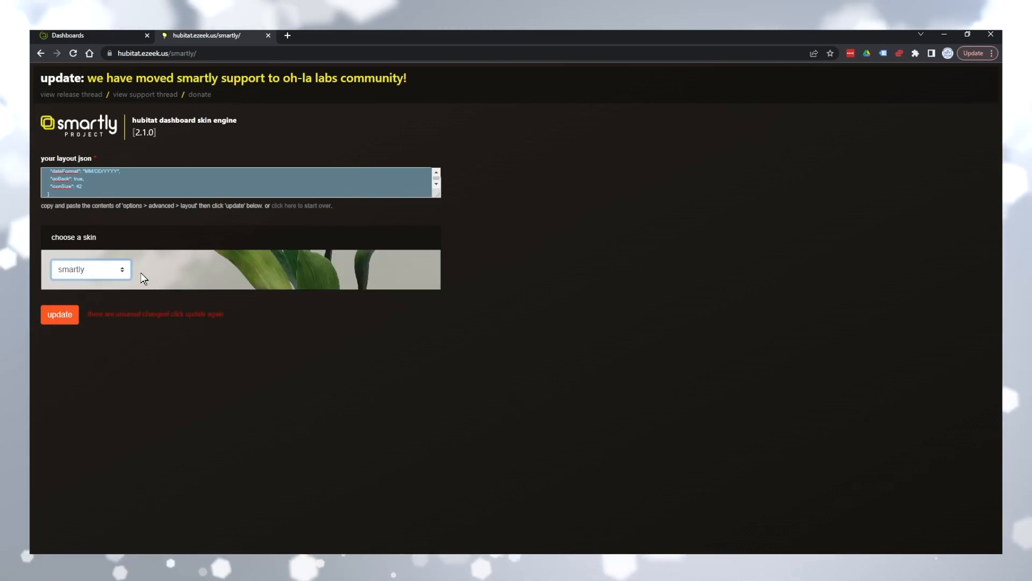
click(91, 269)
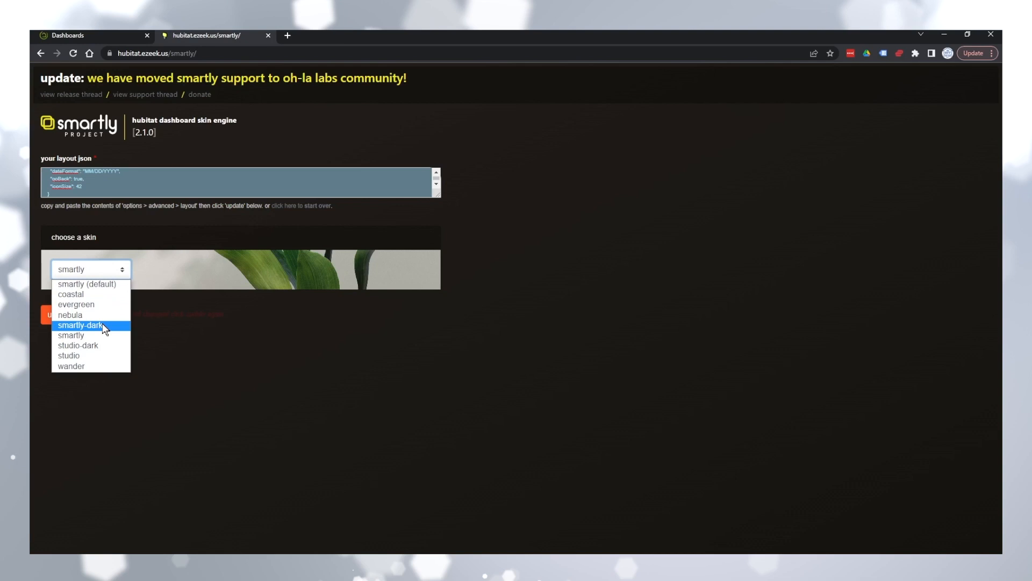
click(79, 325)
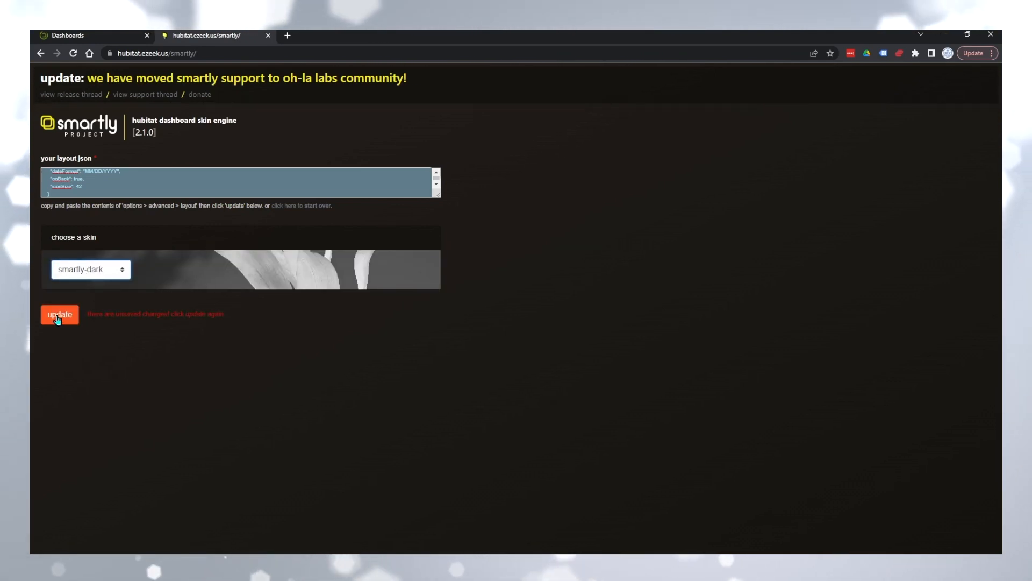
Generate the smartly-dark layout JSON, copy it, and go back to the Hubitat dashboards tab.
click(58, 315)
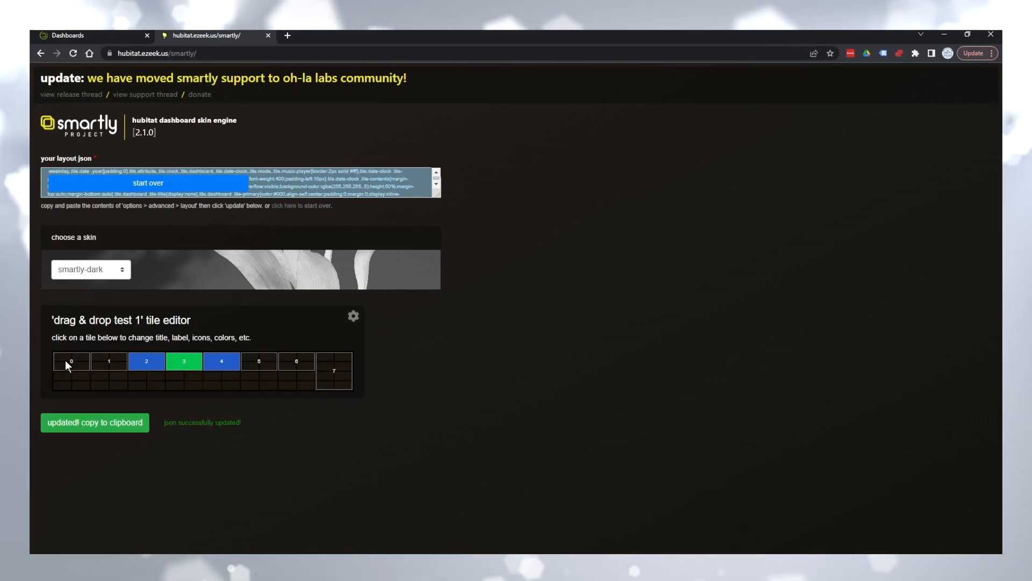
click(95, 422)
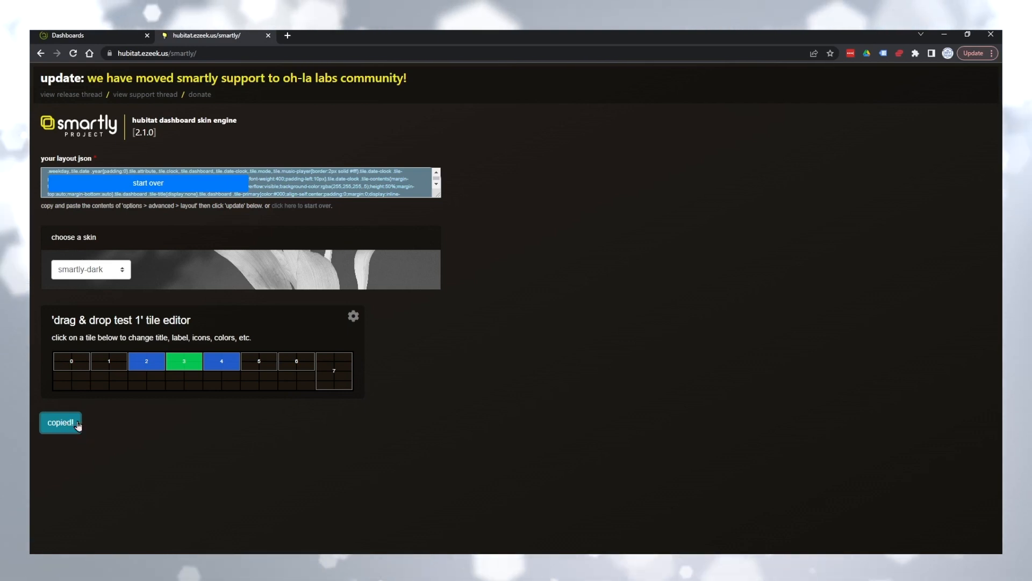
click(68, 36)
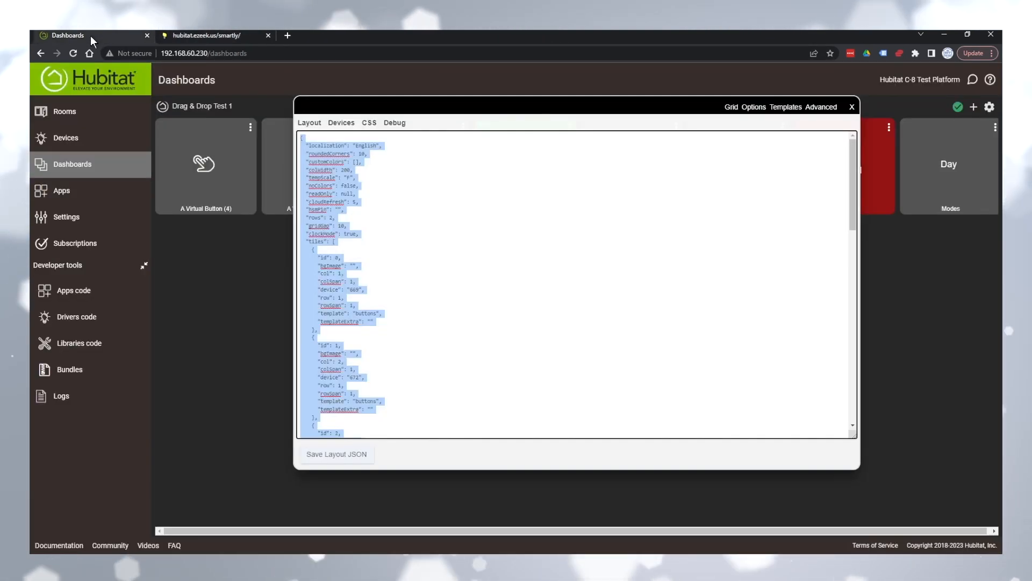
Replace Drag & Drop Test 1's layout JSON with the smartly-dark version, save, and close the editor.
click(421, 247)
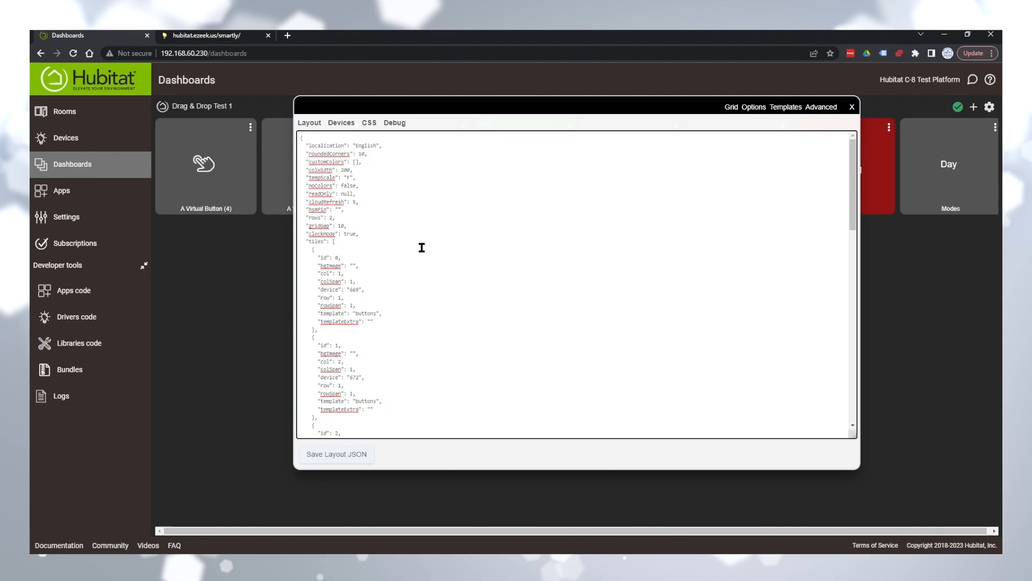
click(370, 123)
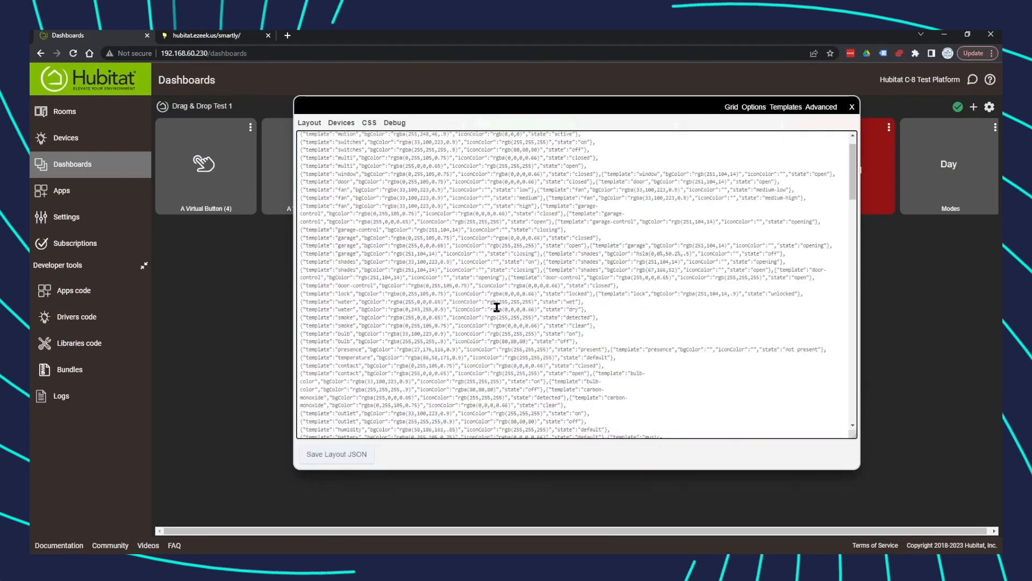
scroll(up, 3)
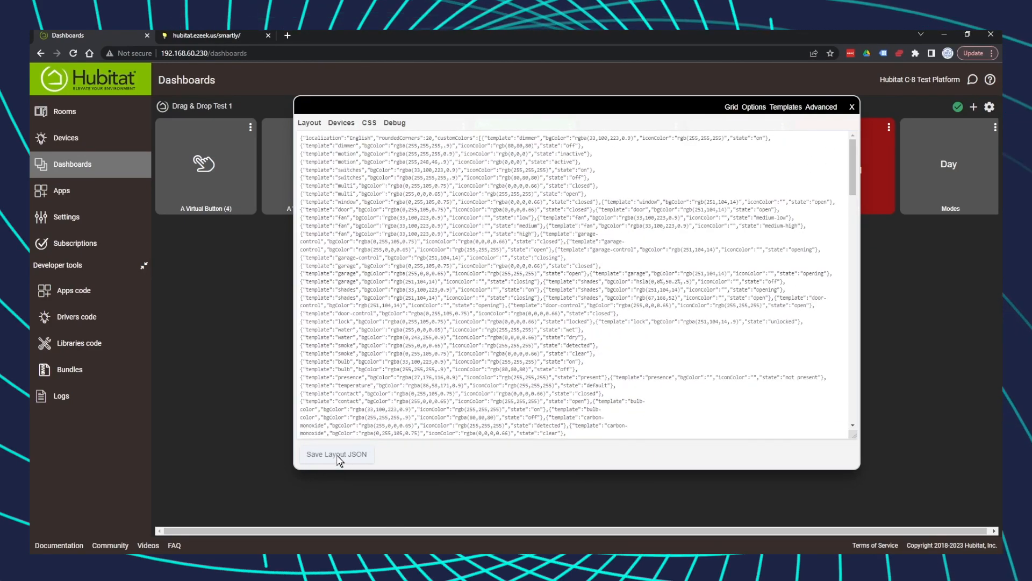
click(336, 454)
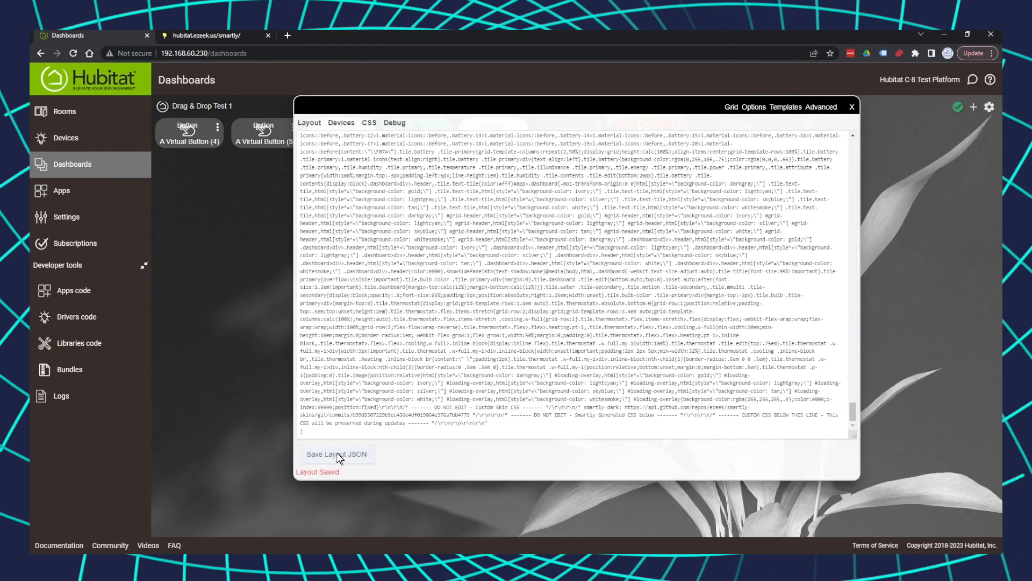
click(851, 106)
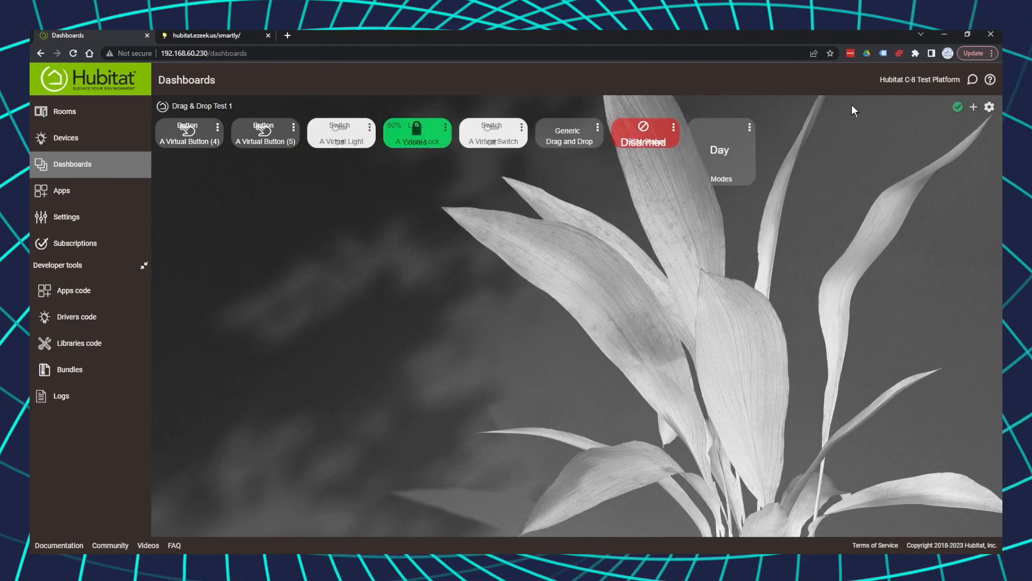
mouse_move(895, 157)
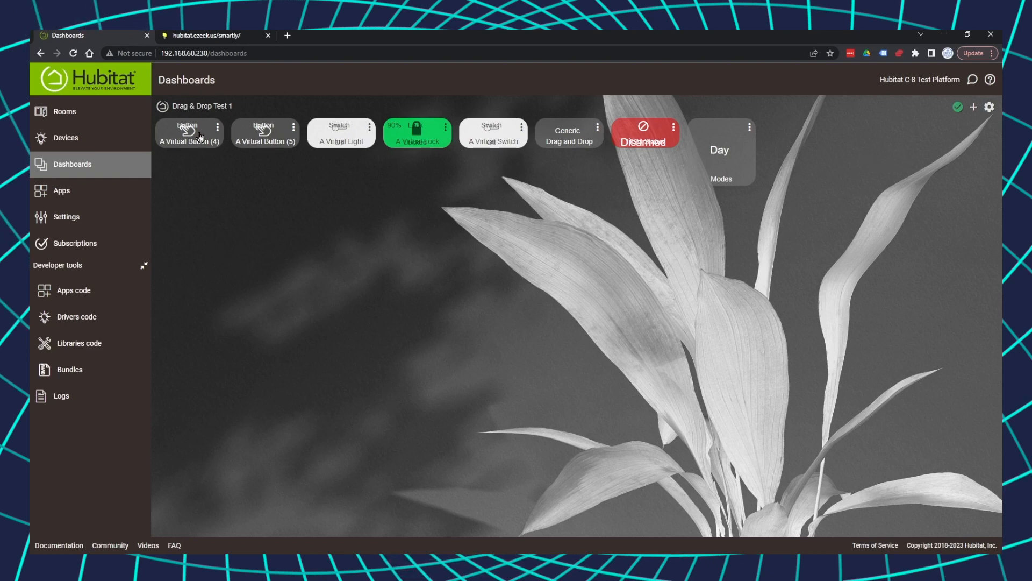
mouse_move(641, 317)
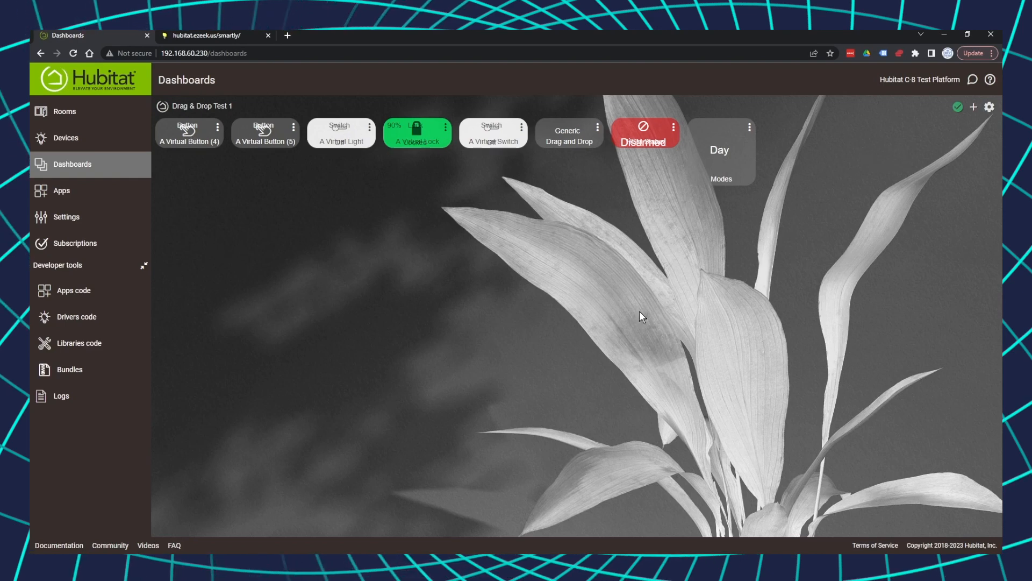
mouse_move(731, 264)
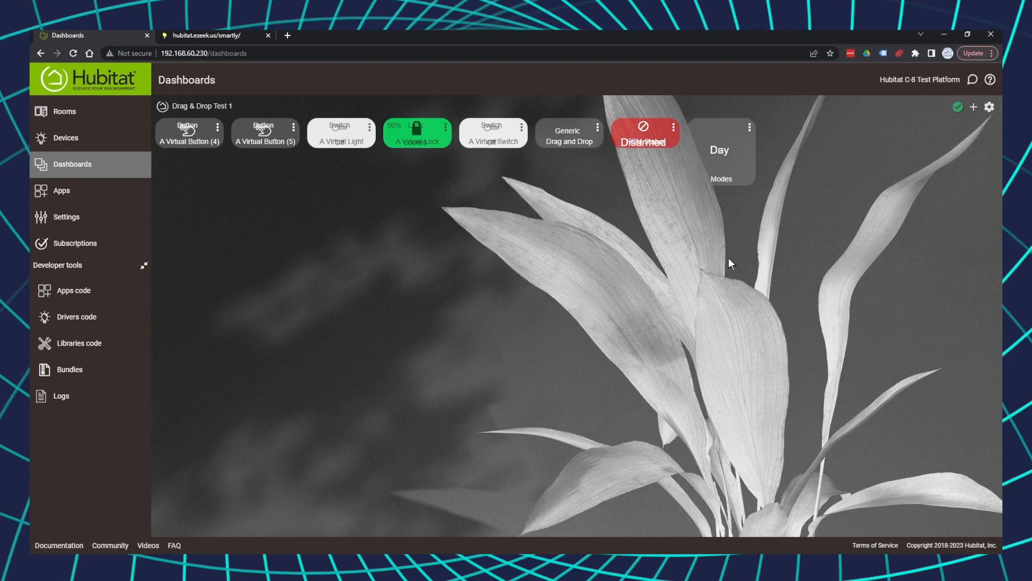
mouse_move(744, 234)
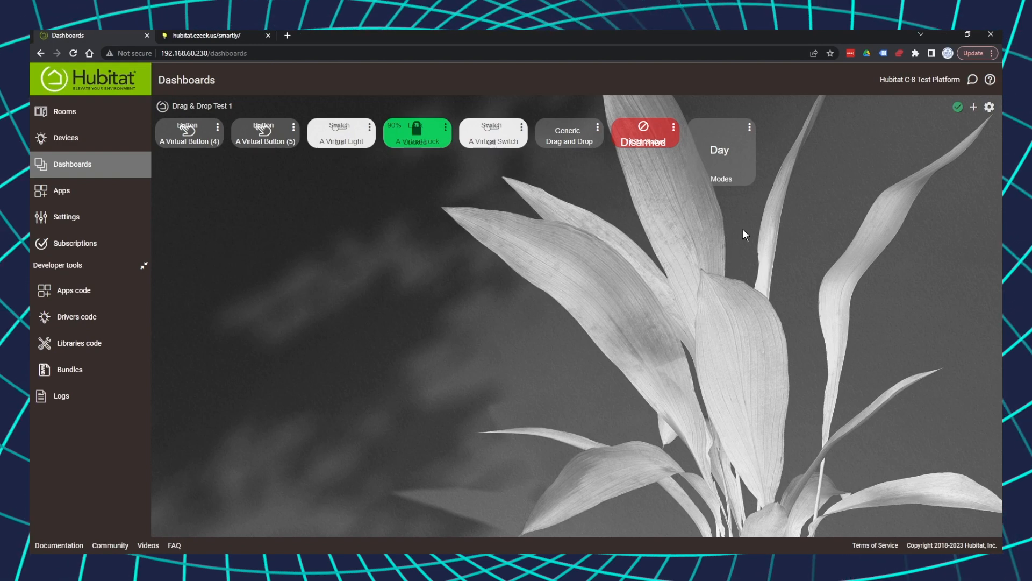
Add a Drag and Drop device tile using the Attribute template and javascript attribute.
click(976, 107)
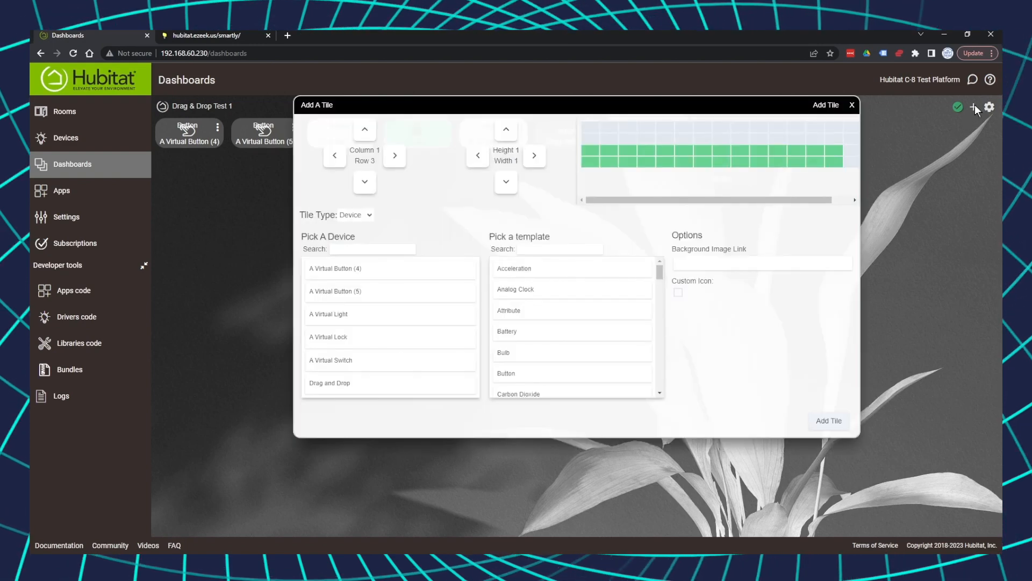
mouse_move(352, 266)
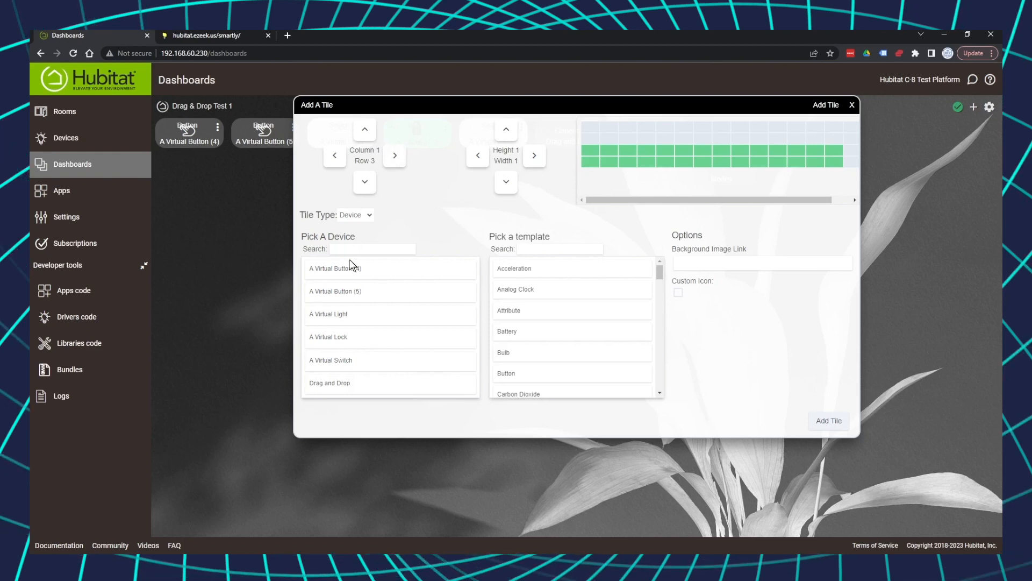
mouse_move(334, 386)
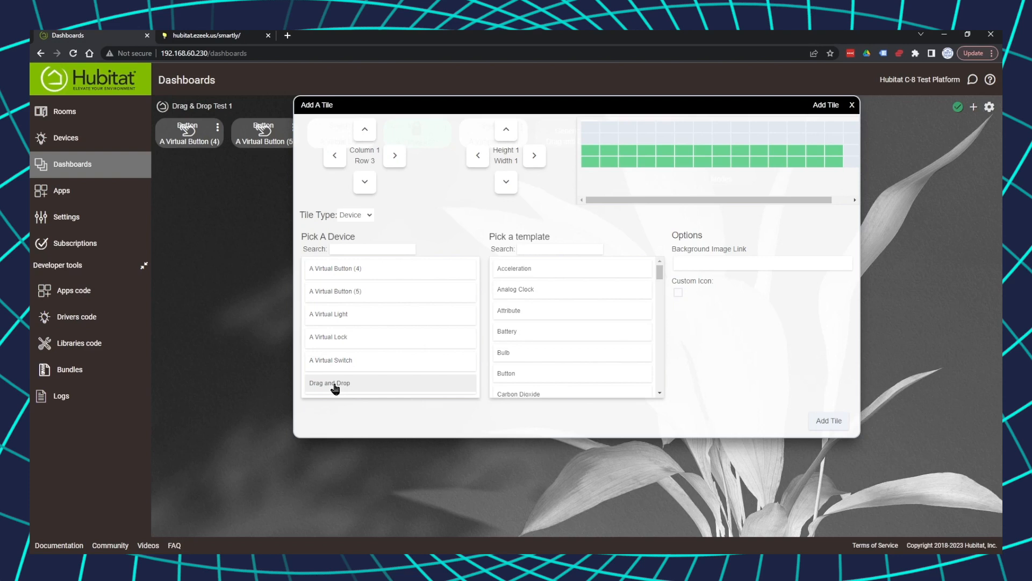
mouse_move(519, 315)
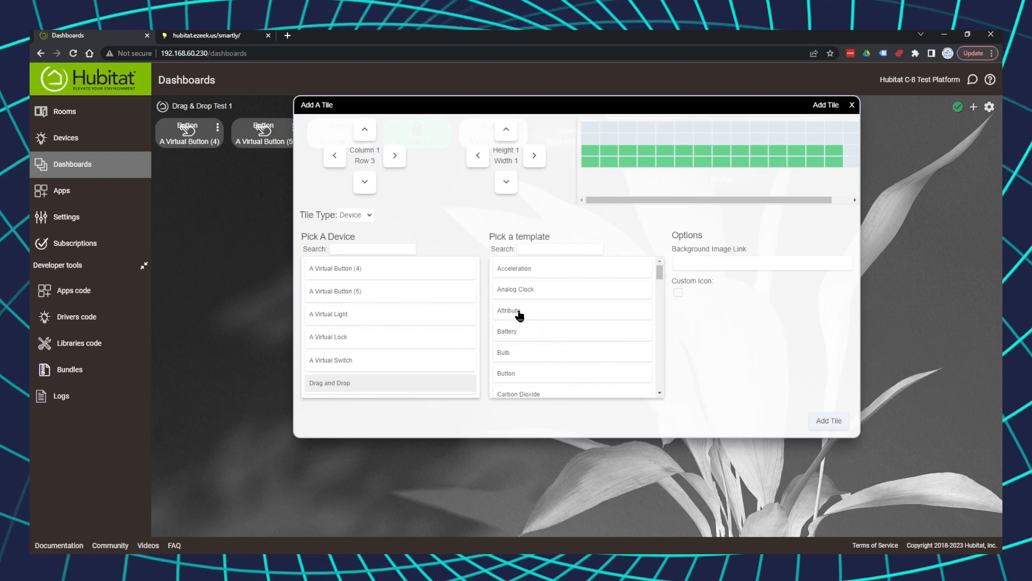
click(509, 310)
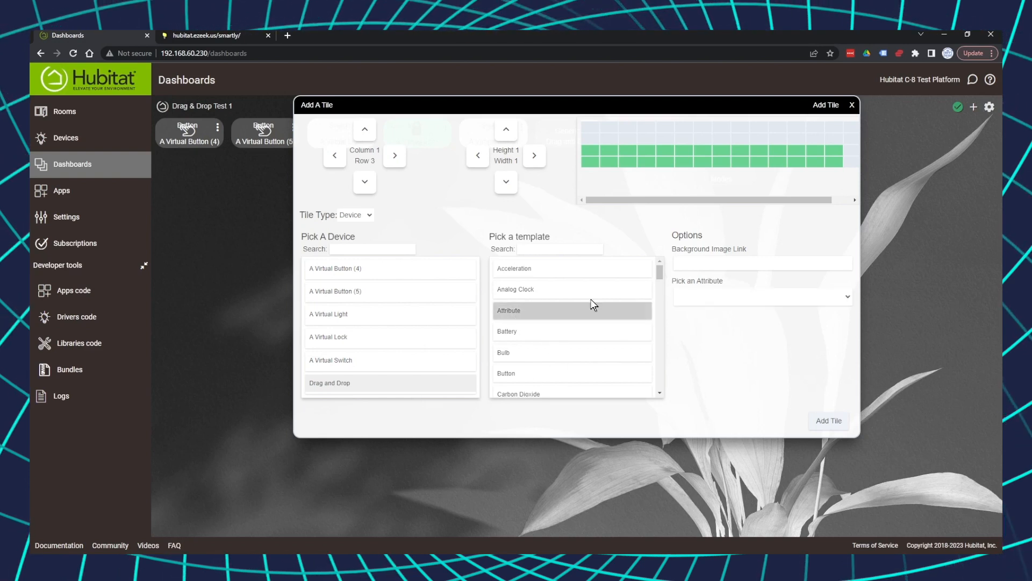
click(760, 297)
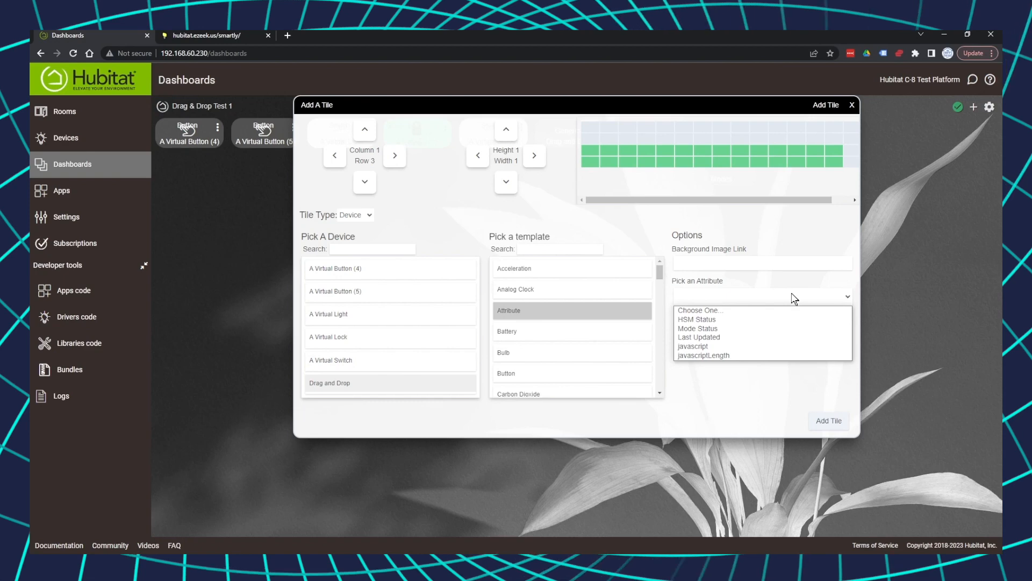
mouse_move(693, 346)
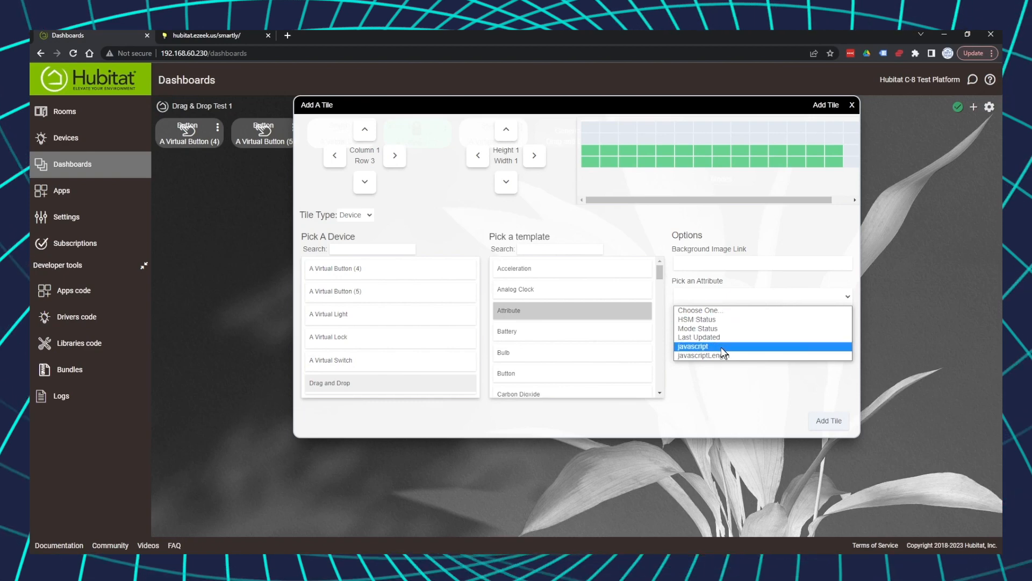
click(692, 347)
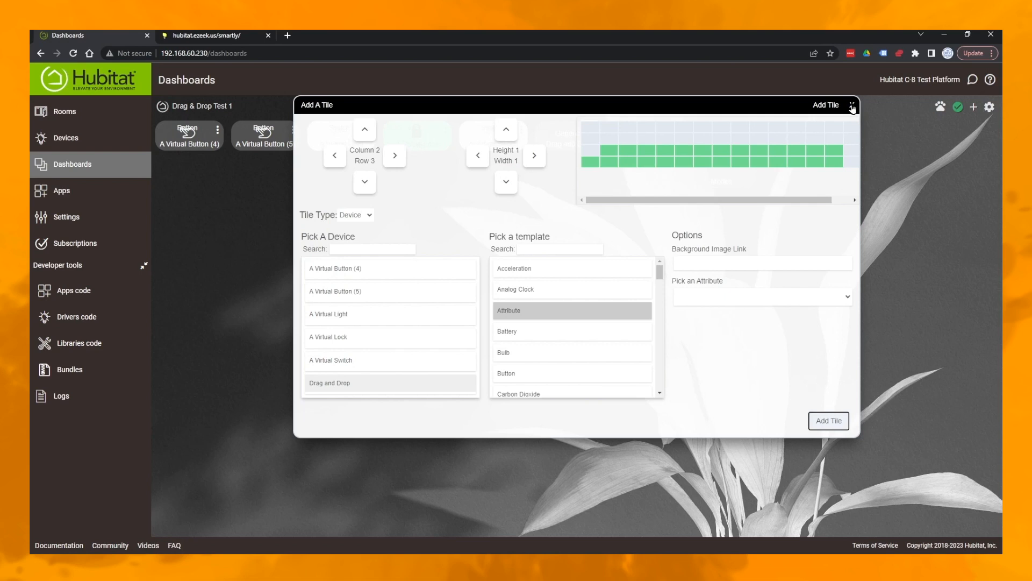
click(851, 105)
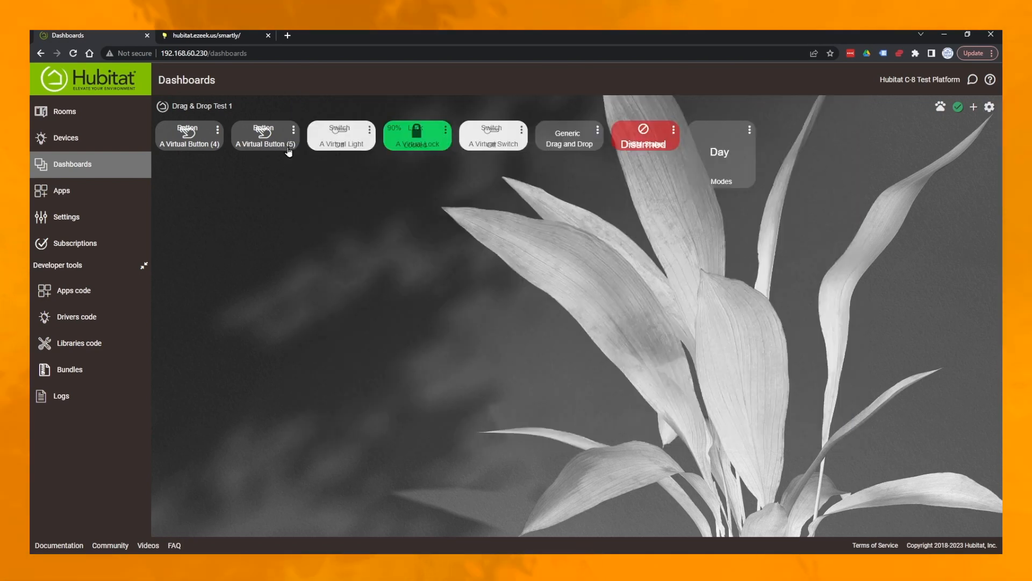
mouse_move(183, 167)
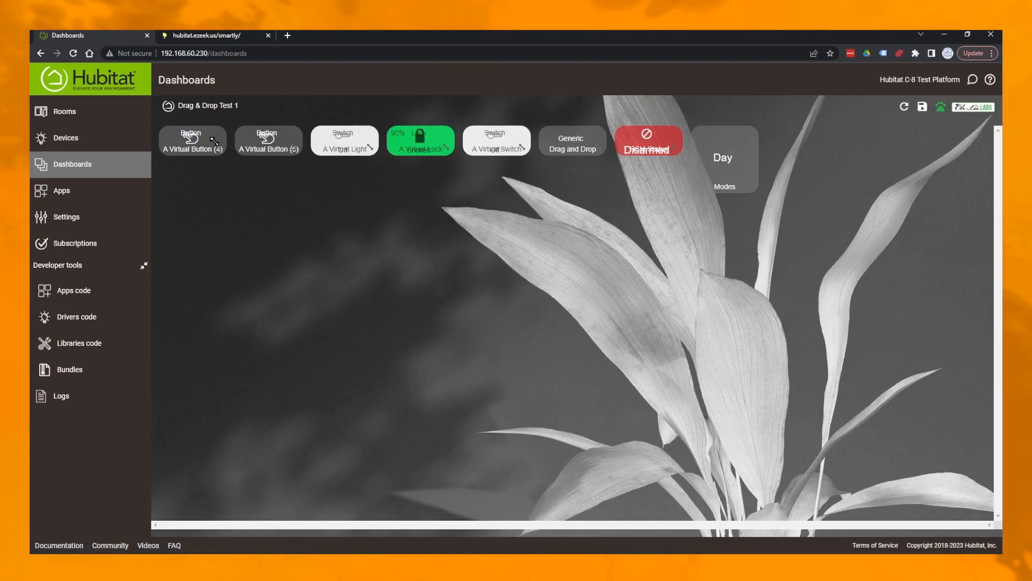
Drag Virtual Buttons 4 and 5 into the second row and save the new tile layout.
drag(191, 140, 190, 197)
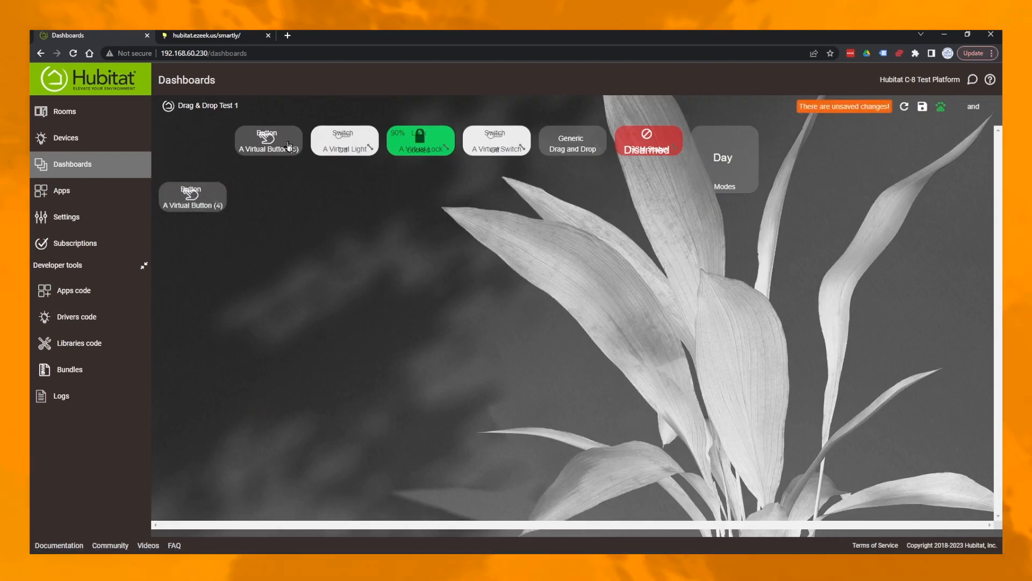
drag(268, 141, 344, 198)
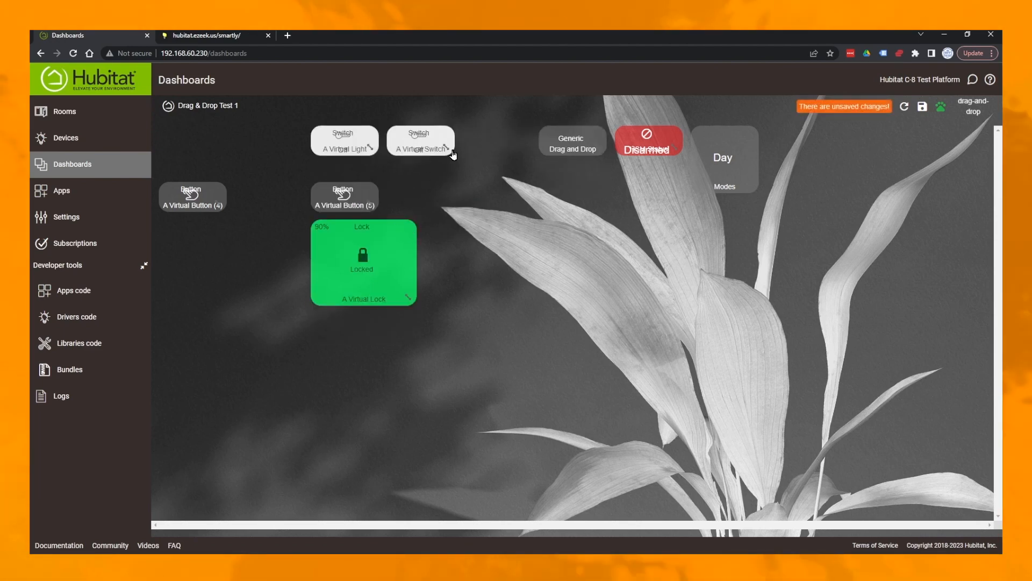
mouse_move(930, 130)
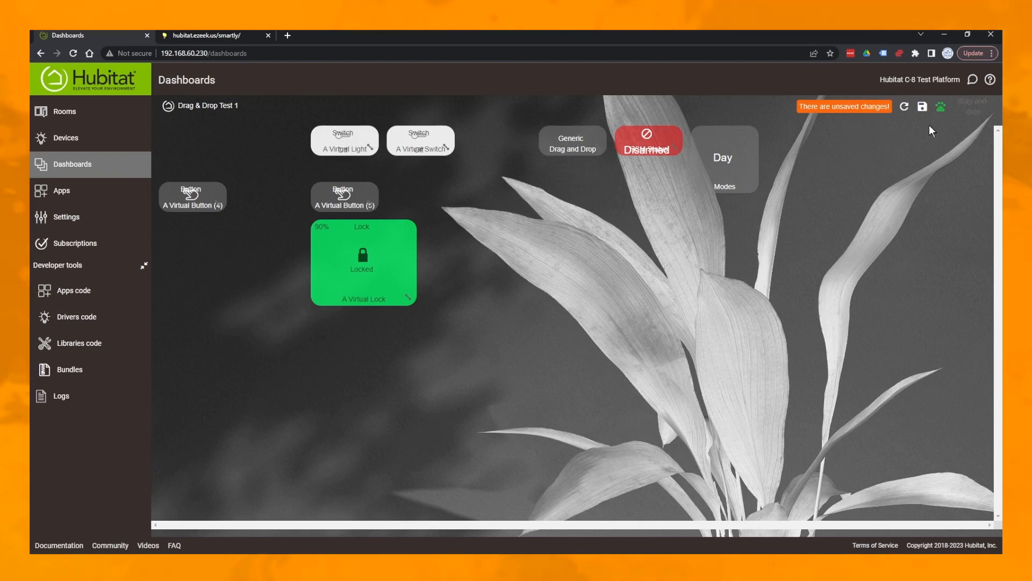
click(921, 106)
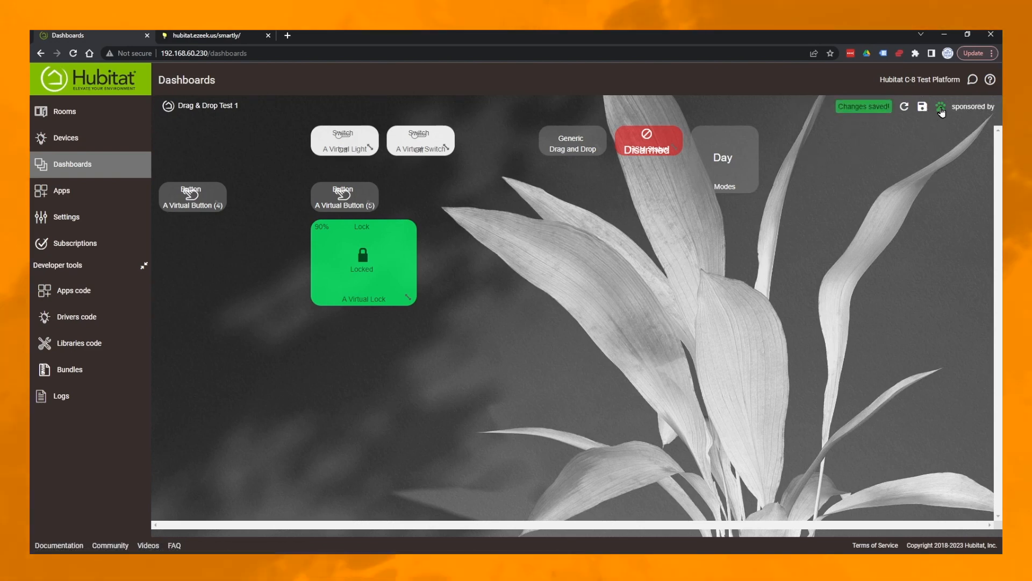
click(921, 106)
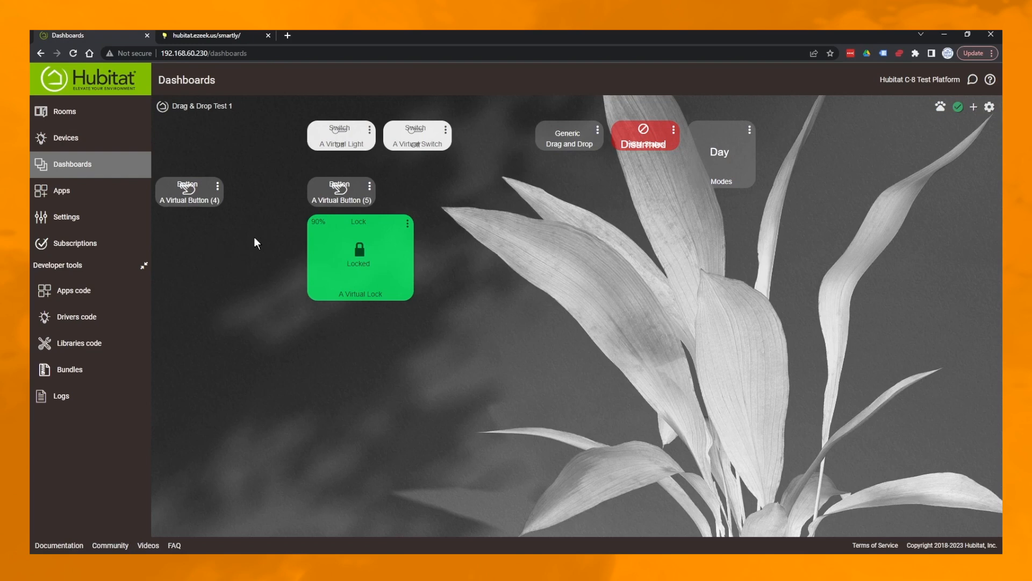
mouse_move(250, 260)
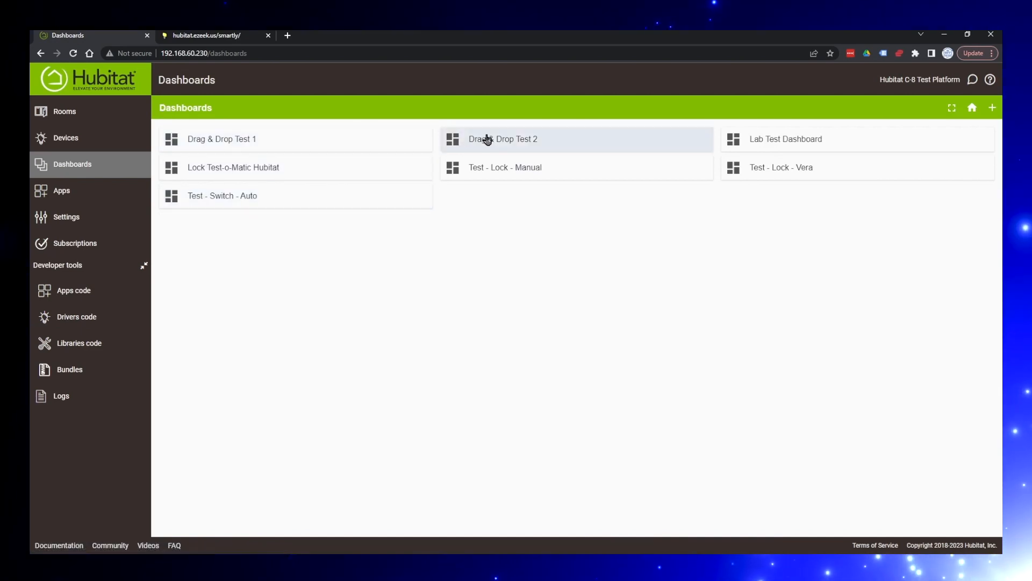
click(504, 139)
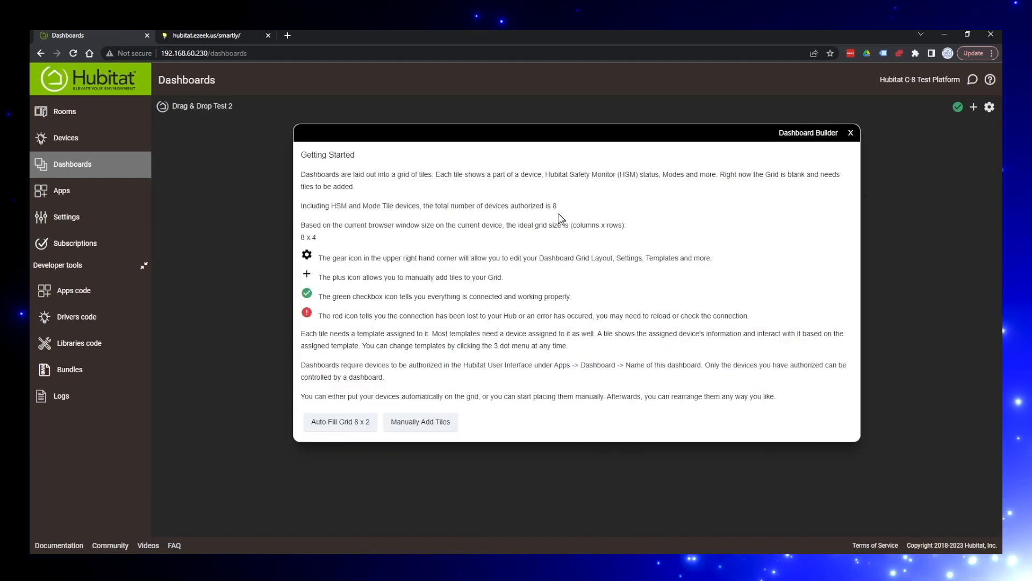
click(340, 422)
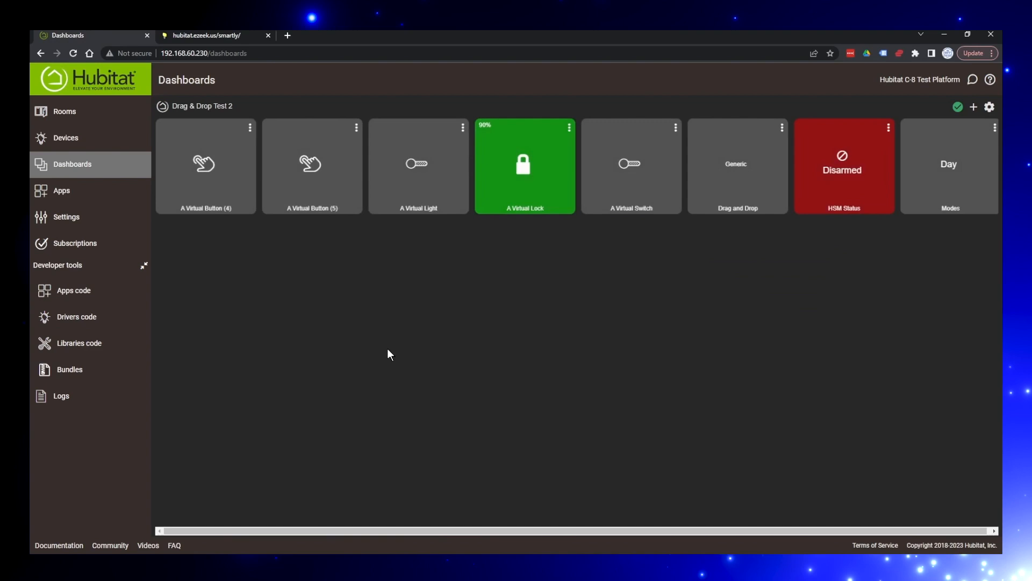
mouse_move(716, 233)
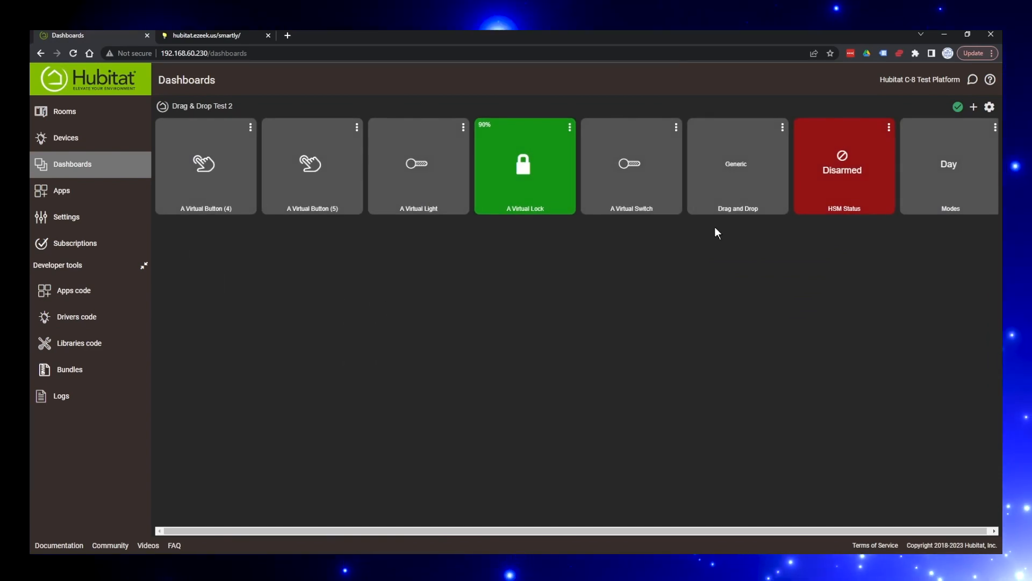
mouse_move(245, 215)
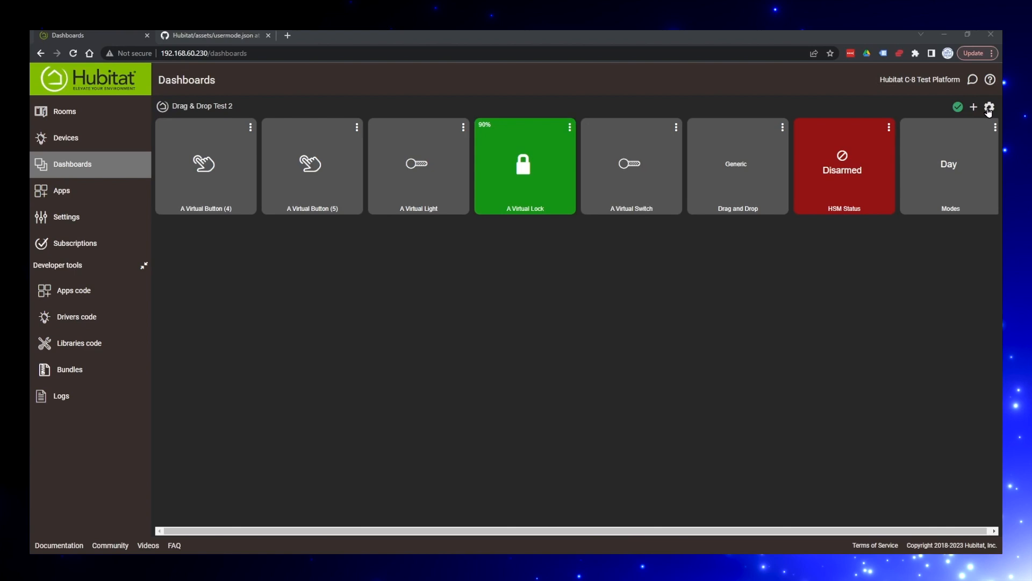
Open Drag & Drop Test 2's Advanced layout JSON and select and copy all of it.
click(989, 106)
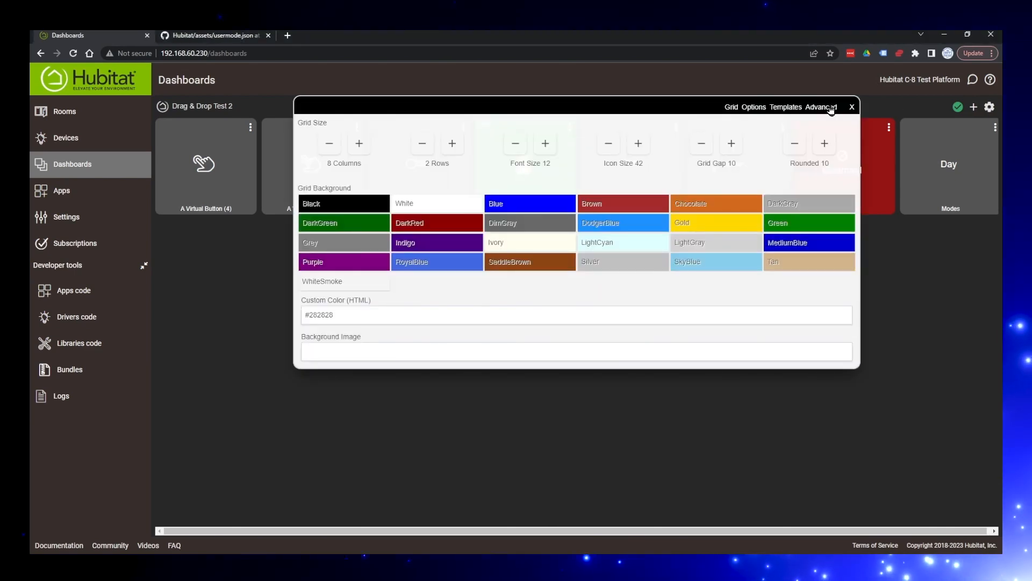
click(821, 107)
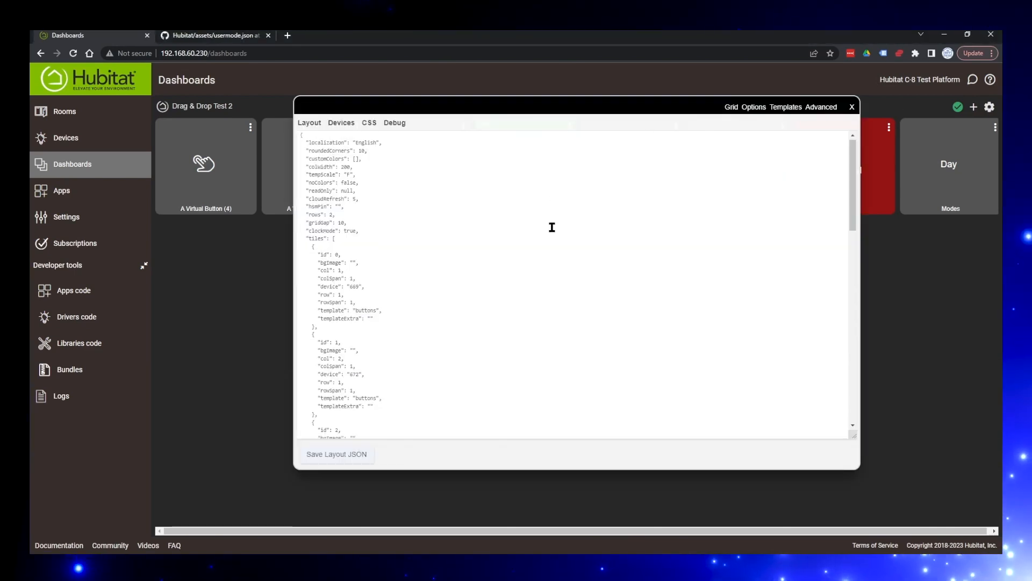
scroll(down, 3)
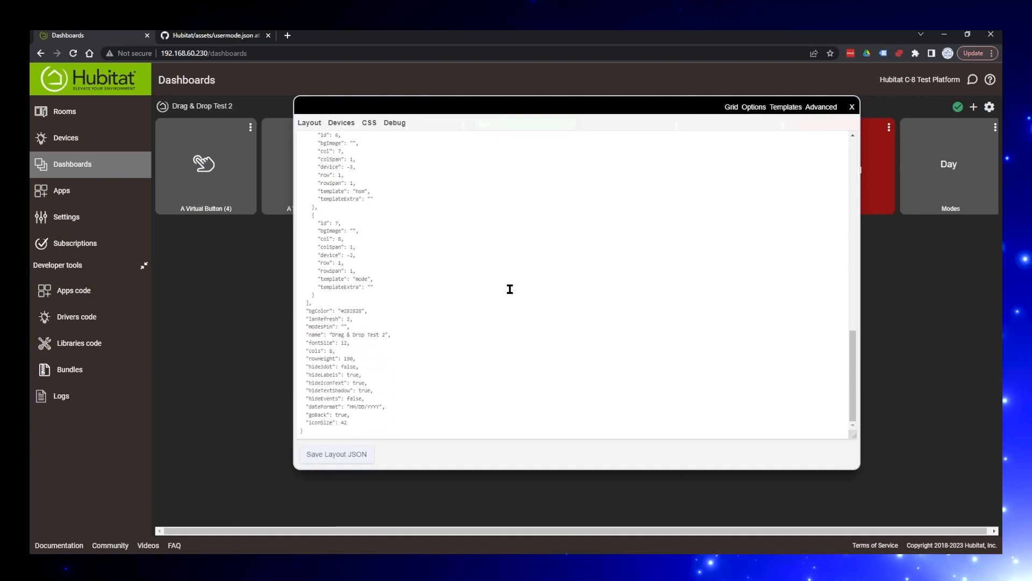
key(ctrl+a)
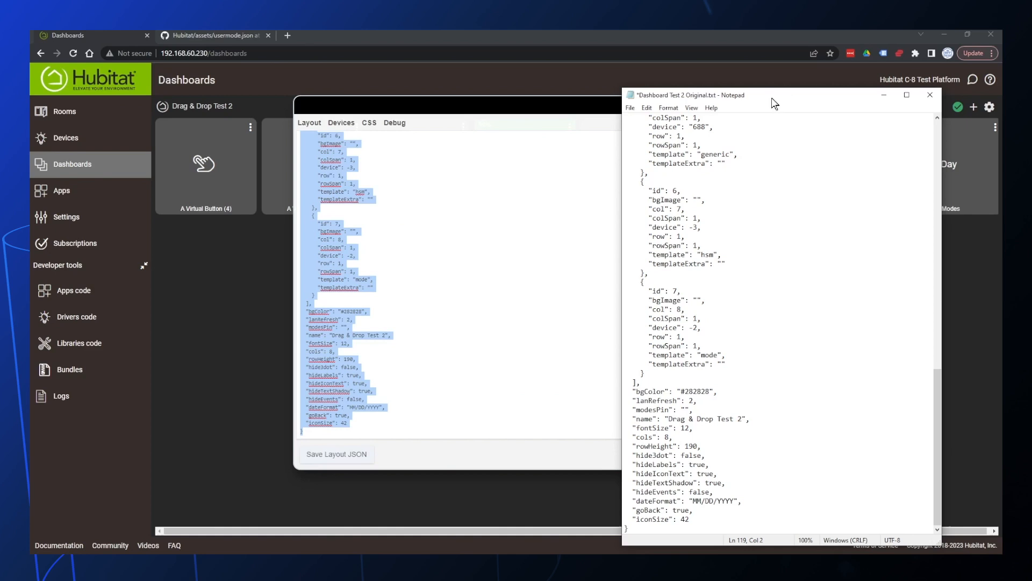
Save the layout JSON backup as Dashboard Test 2 Original.txt.
click(630, 107)
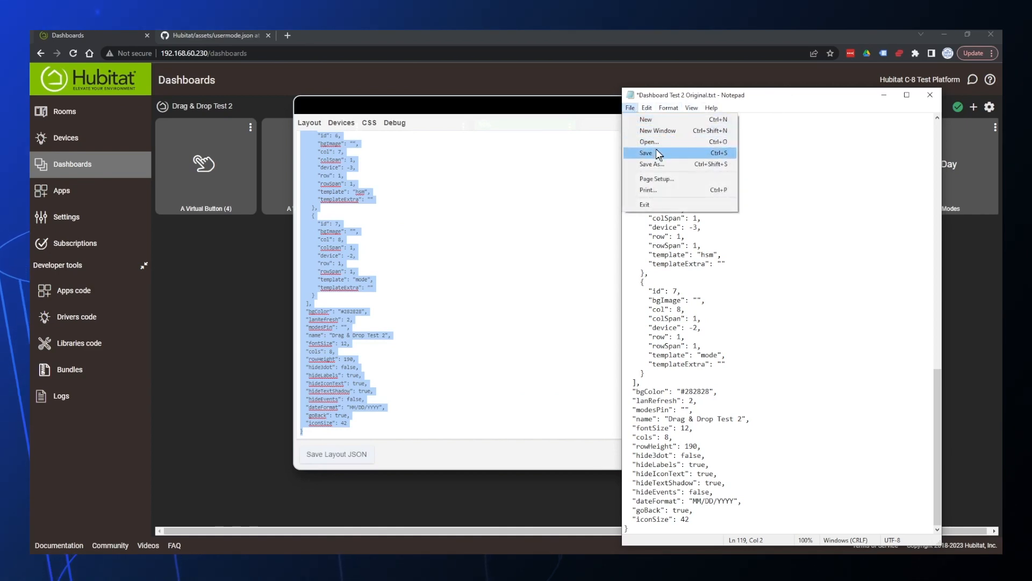
click(646, 152)
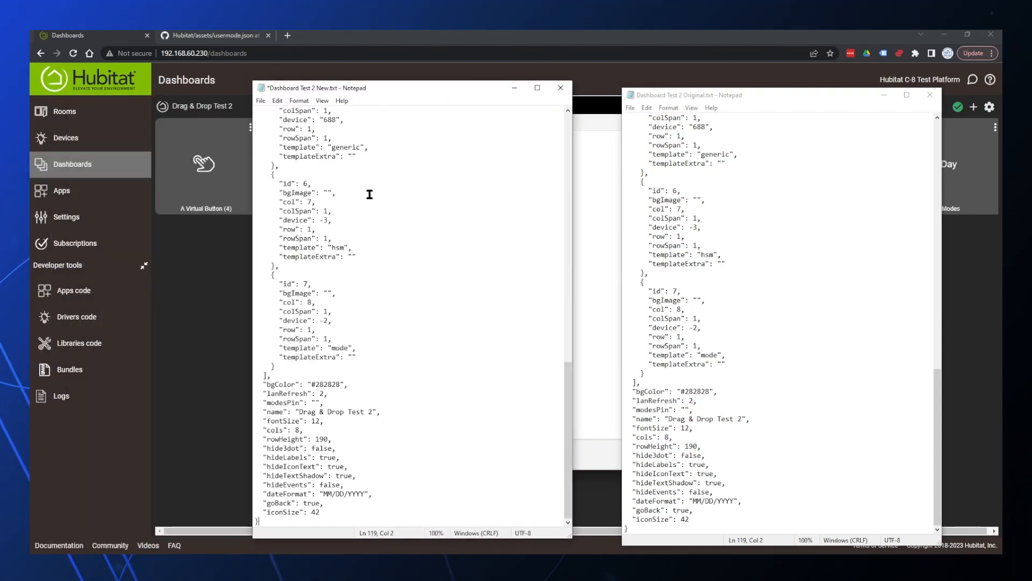
mouse_move(387, 227)
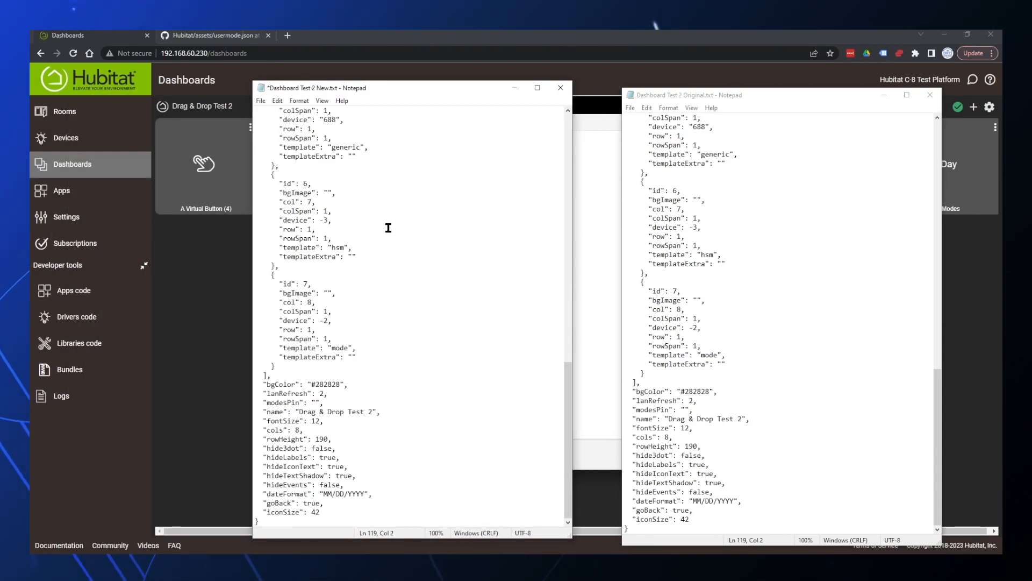
scroll(up, 3)
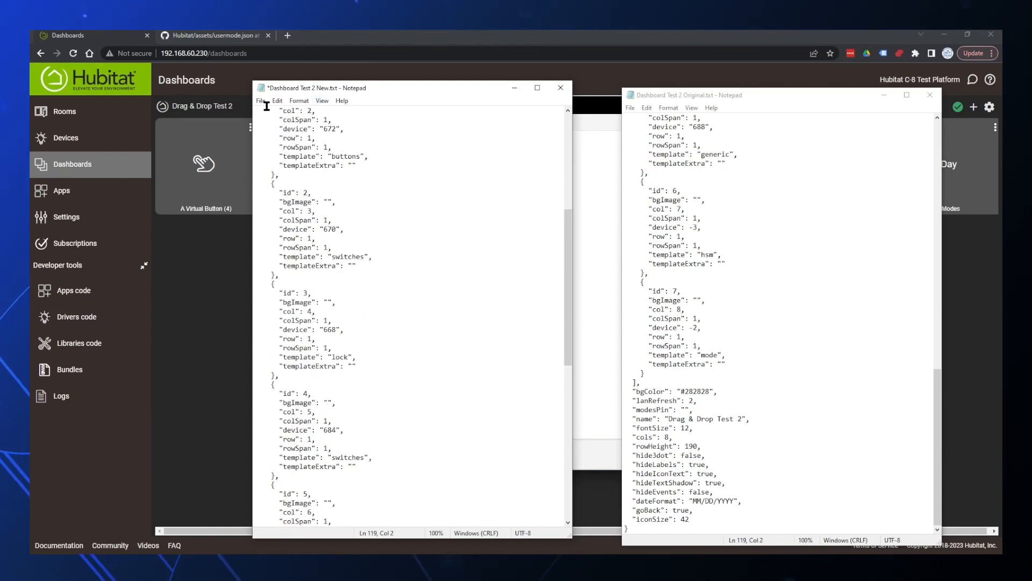
Save the second copy as Dashboard Test 2 New.txt.
click(261, 100)
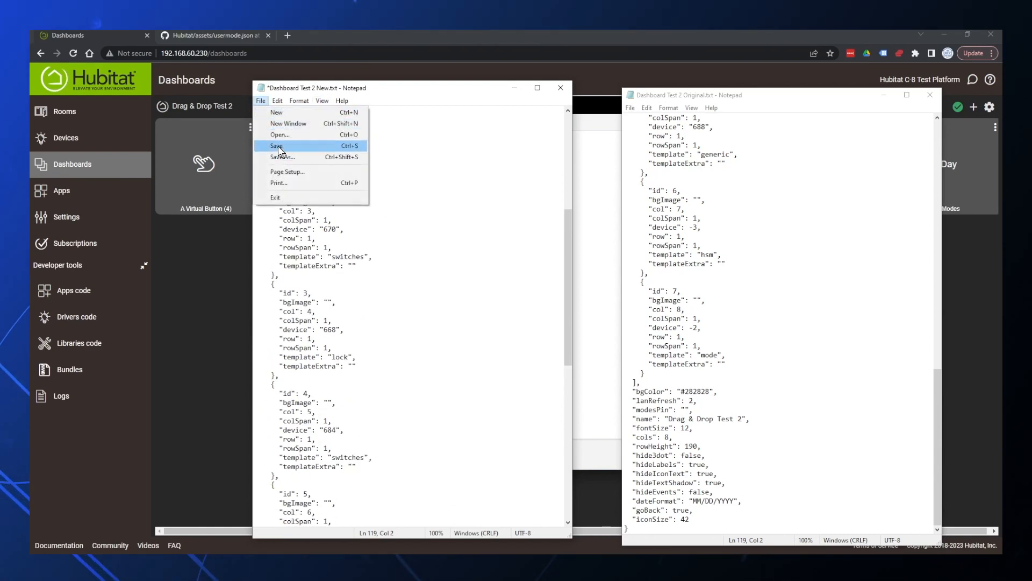
click(277, 146)
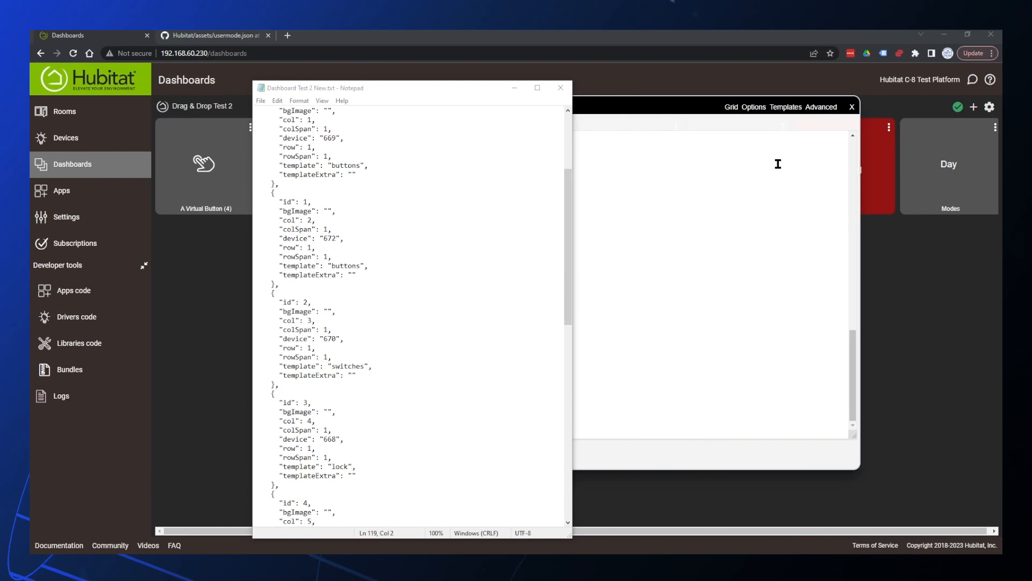
mouse_move(426, 92)
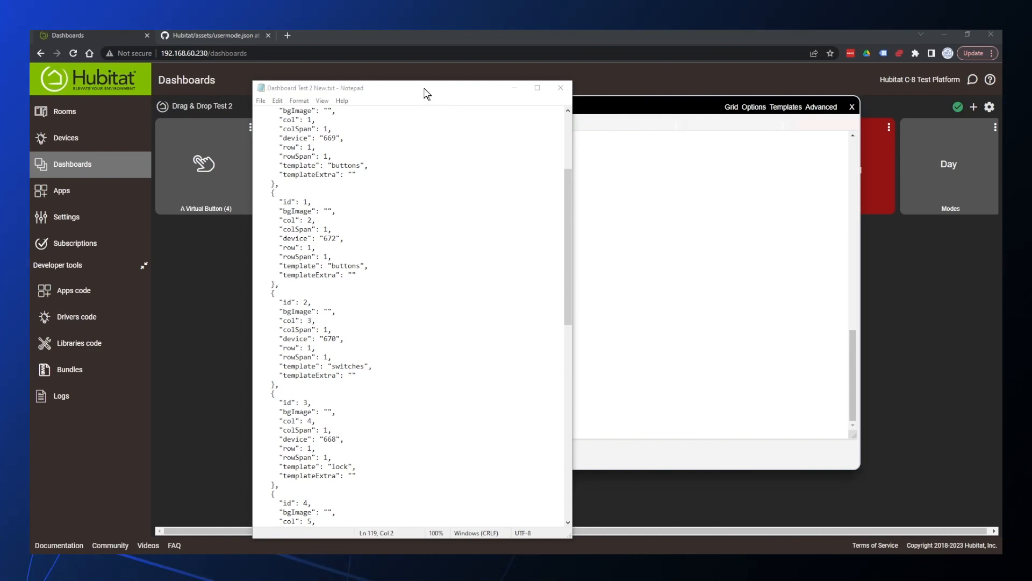
scroll(up, 3)
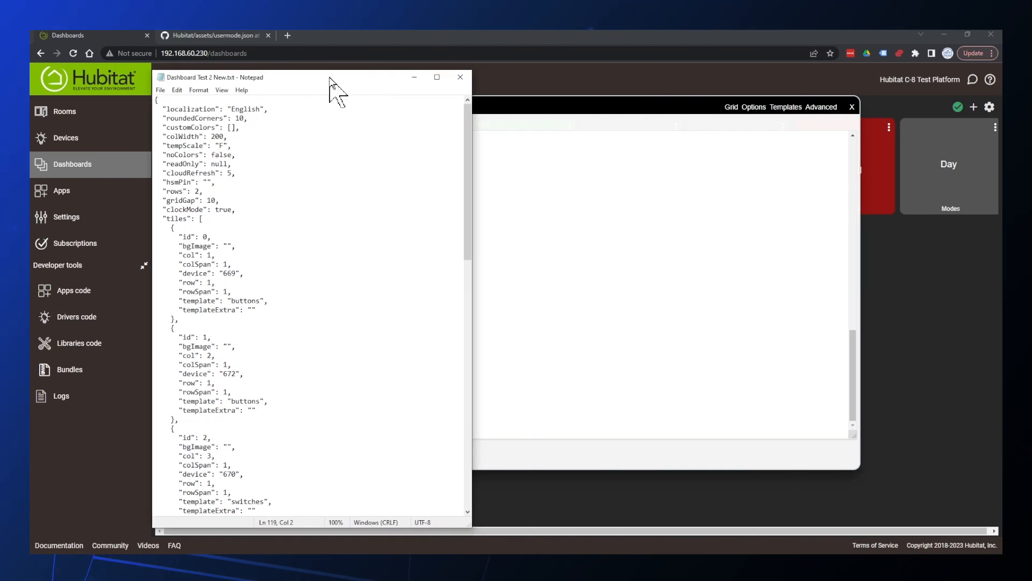
mouse_move(354, 87)
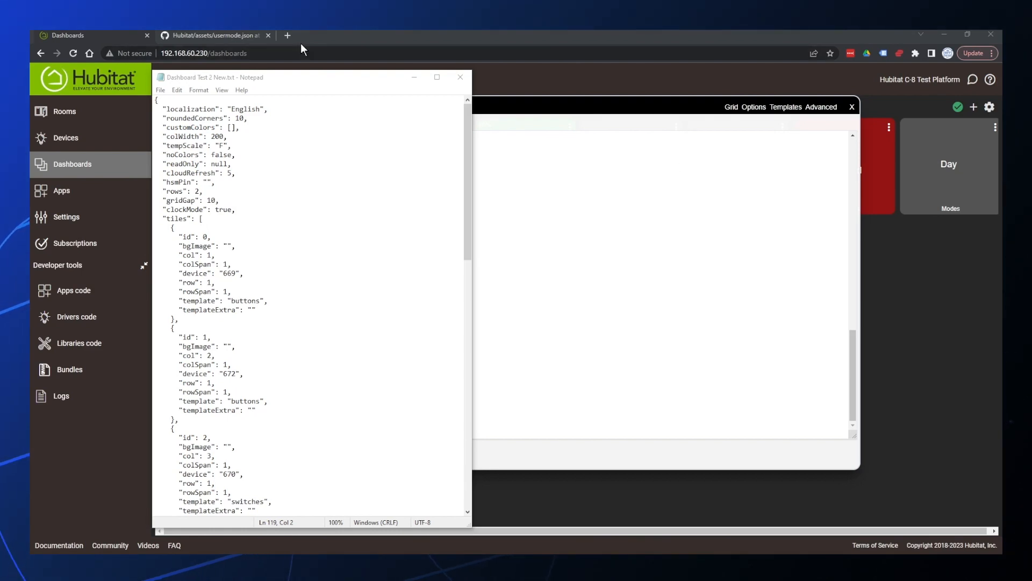
click(214, 35)
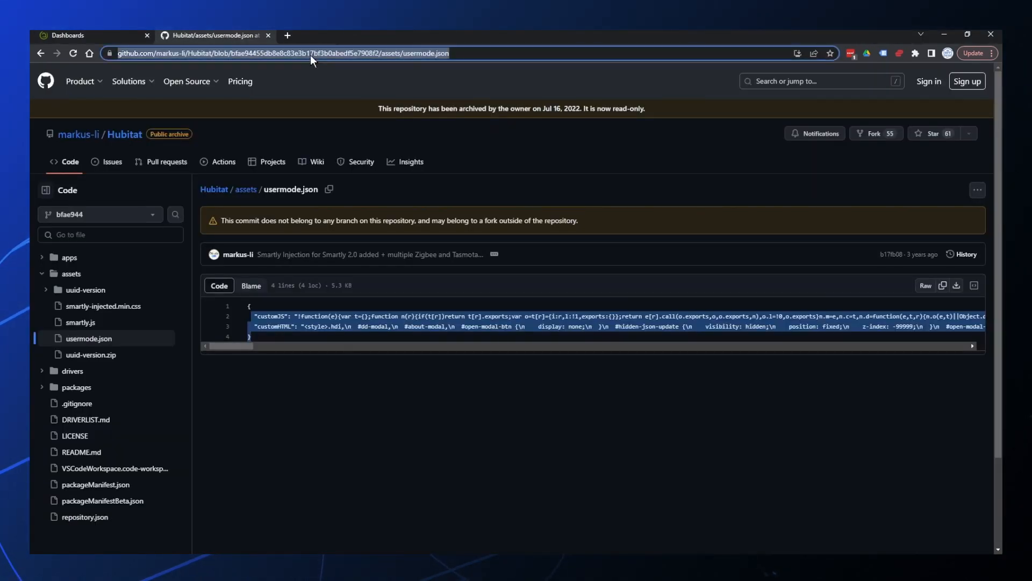
Copy the customJS and customHTML entries from lines 2–3 of usermode.json.
click(347, 386)
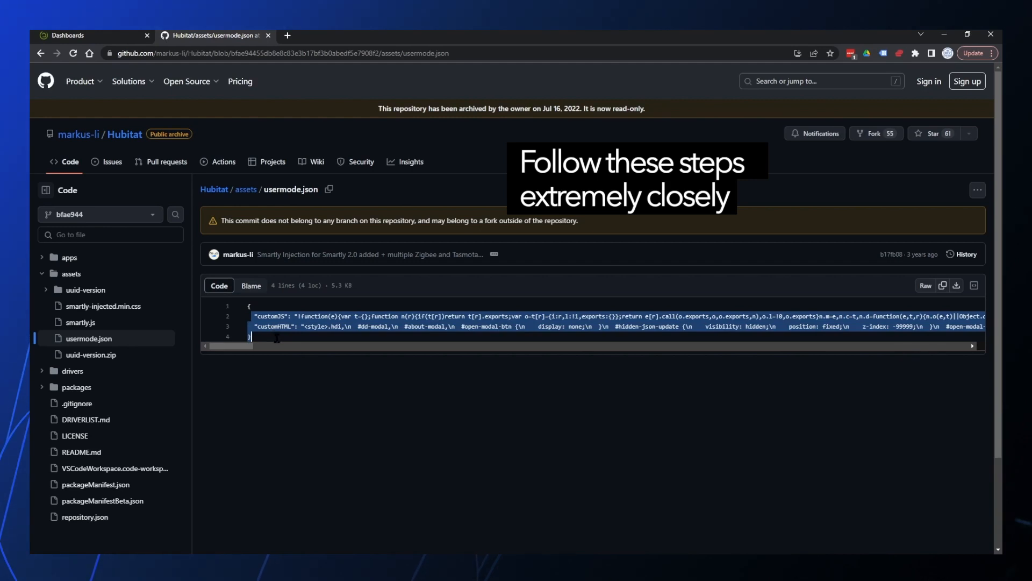
mouse_move(279, 388)
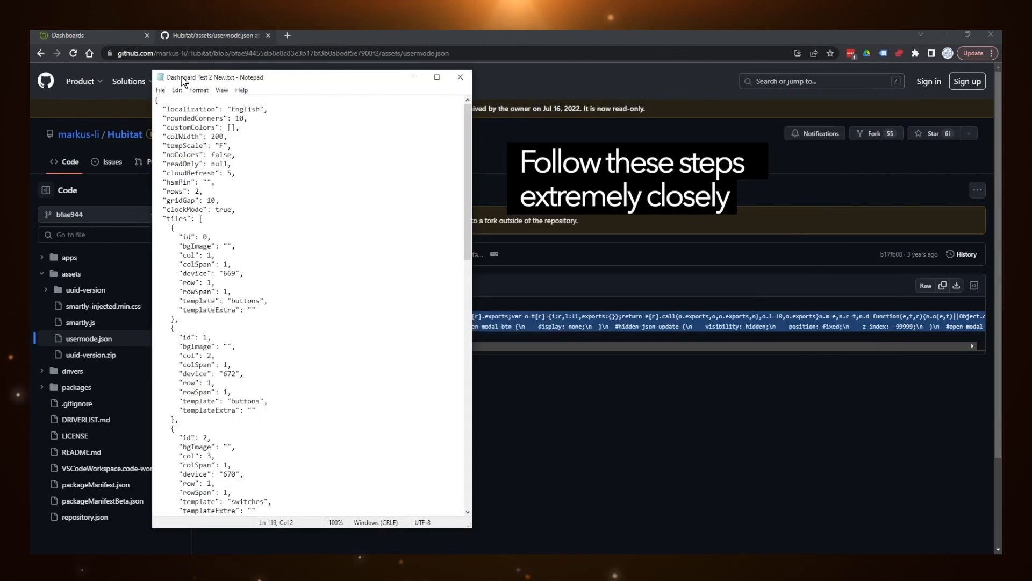
mouse_move(329, 346)
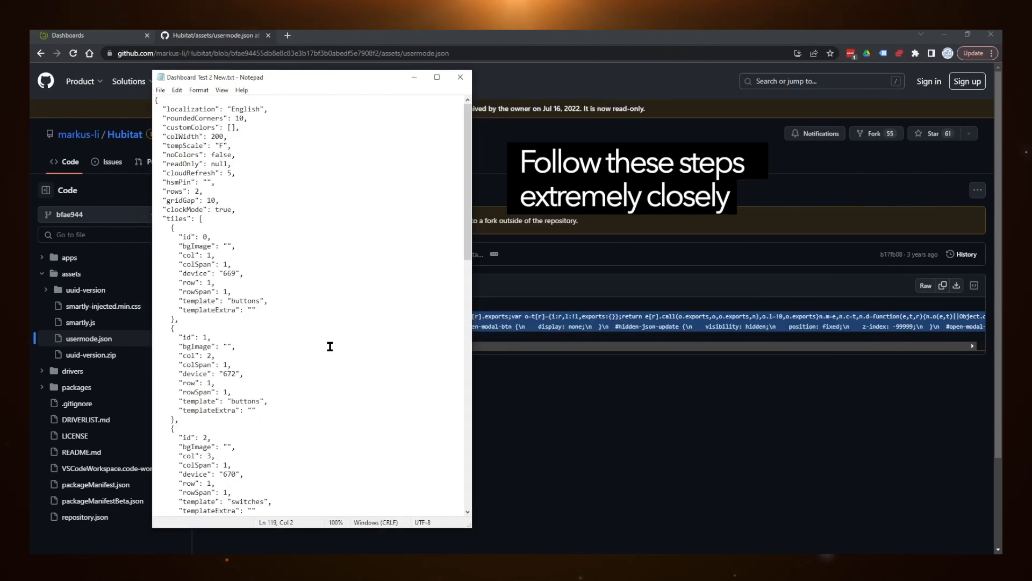
Add a comma after "iconSize": 42 and paste the customJS and customHTML entries after it.
scroll(down, 3)
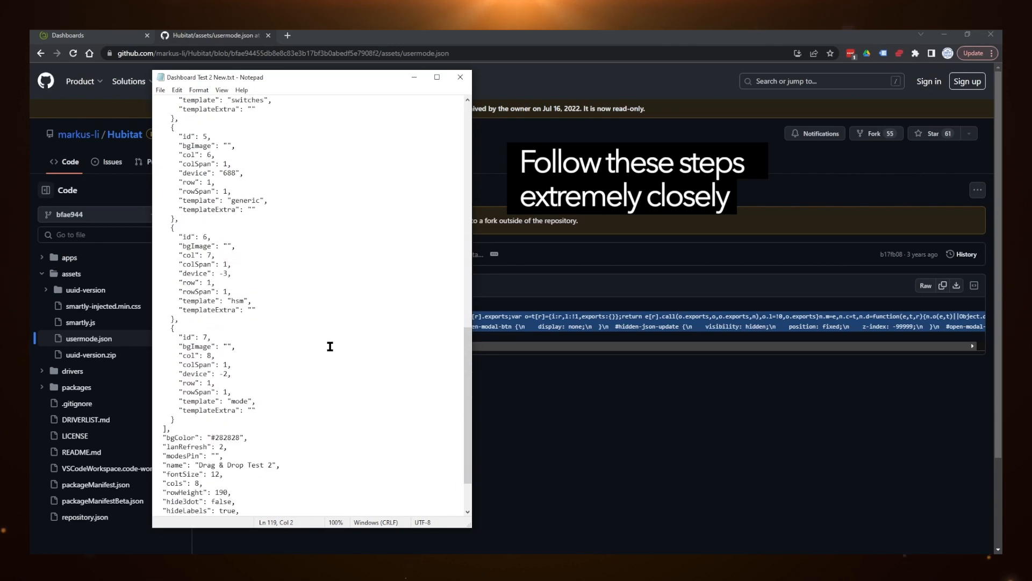
scroll(down, 3)
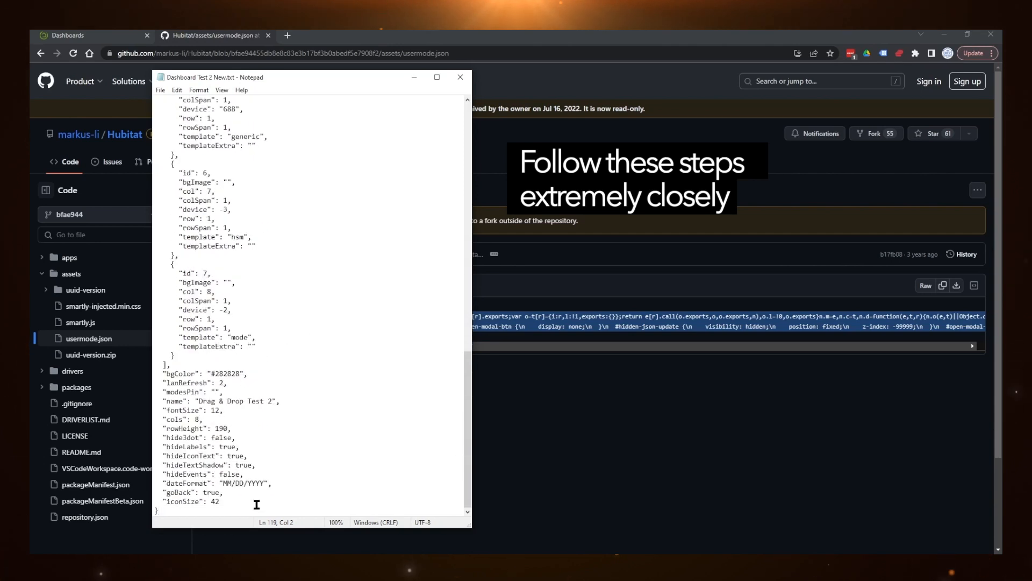
click(181, 492)
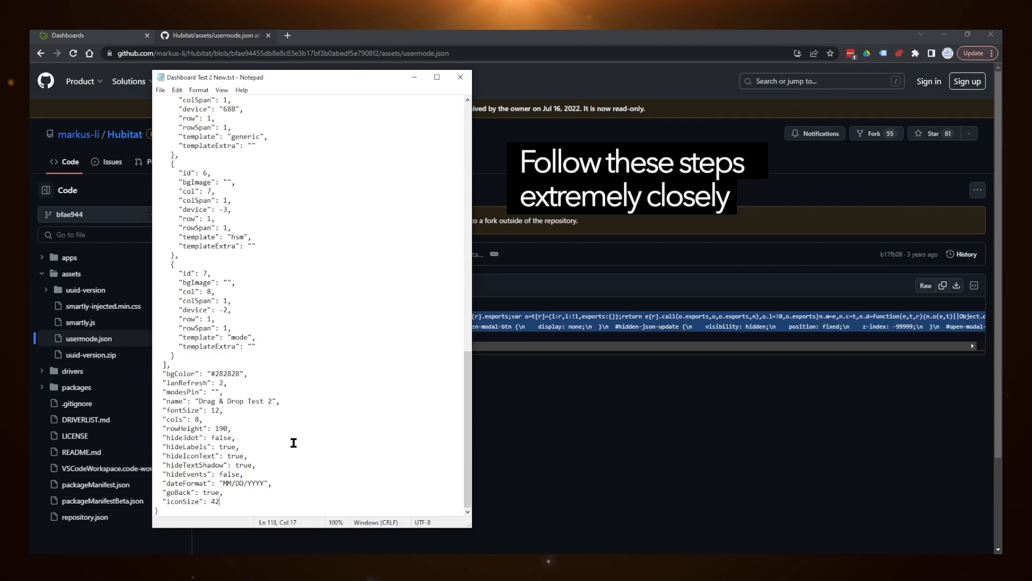
mouse_move(196, 481)
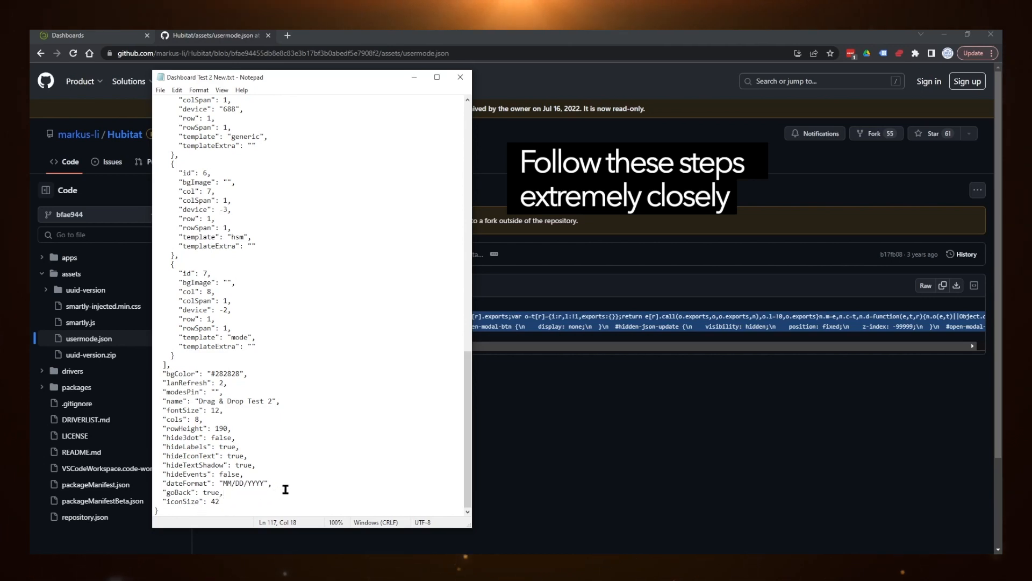
click(222, 501)
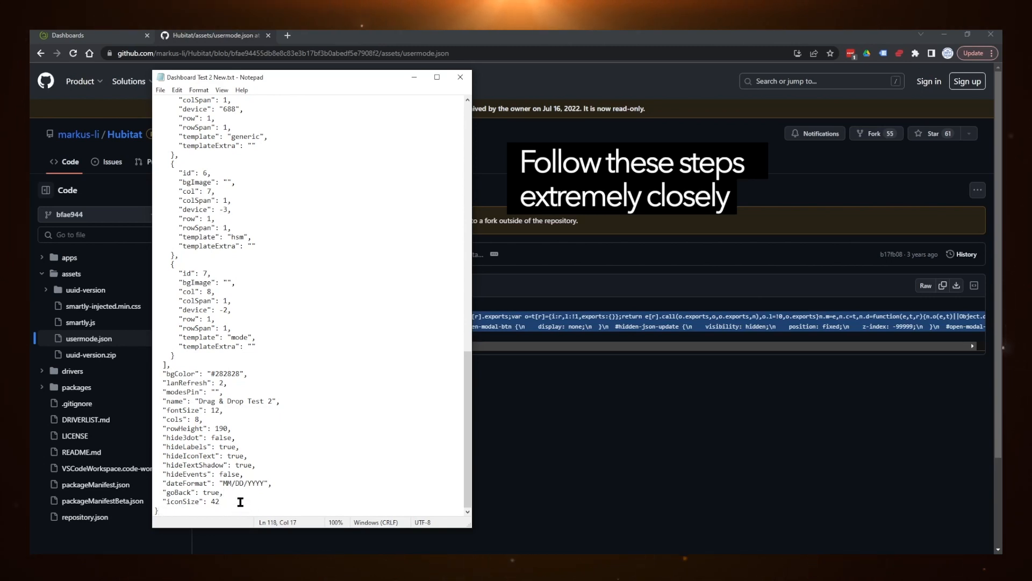
text(,)
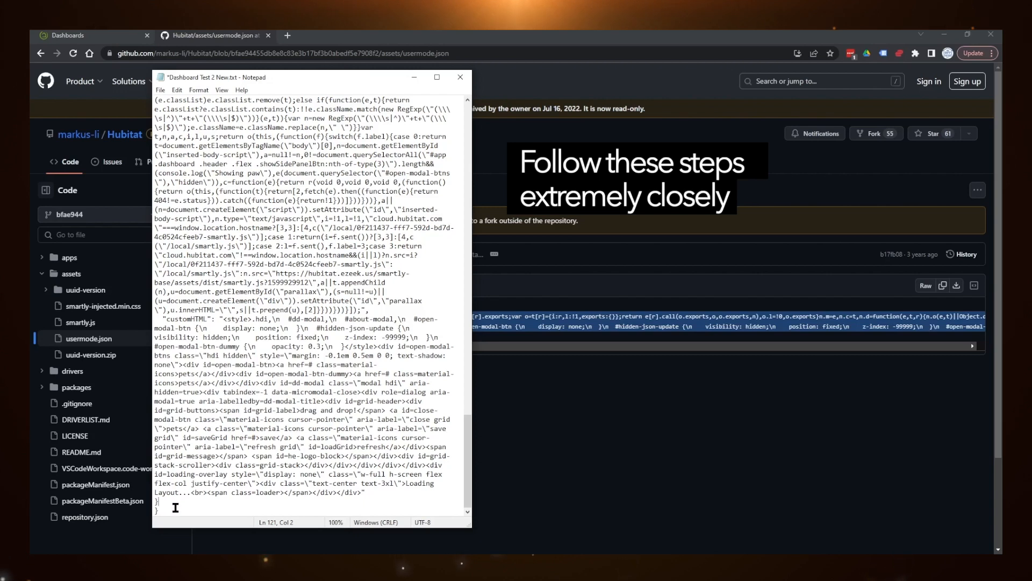
mouse_move(373, 492)
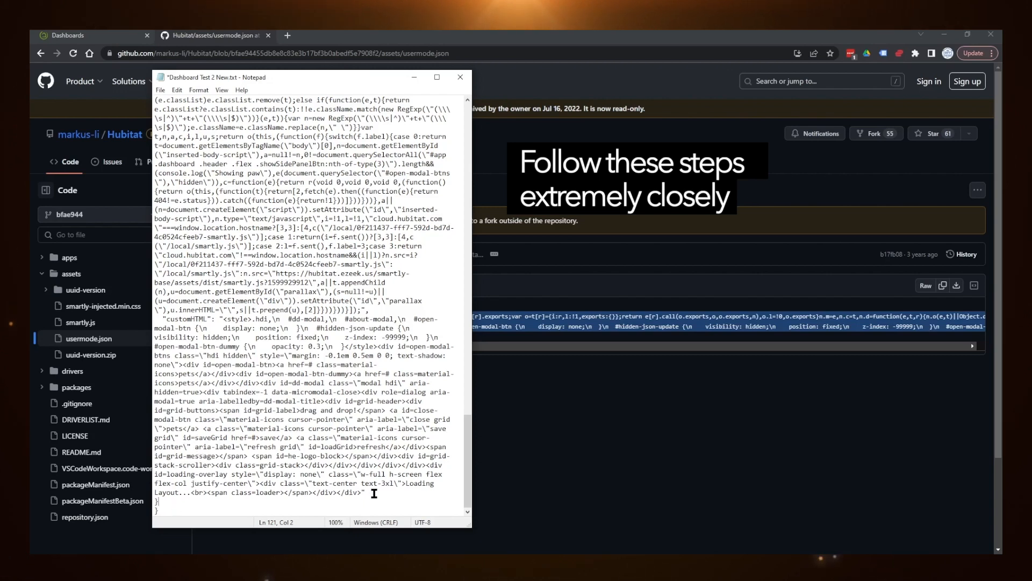
mouse_move(174, 506)
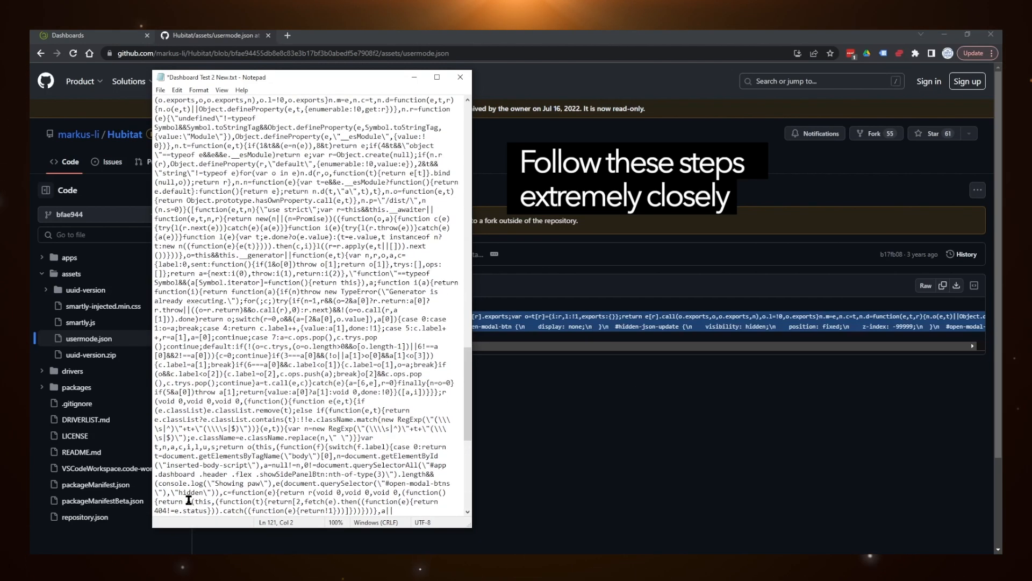
scroll(up, 3)
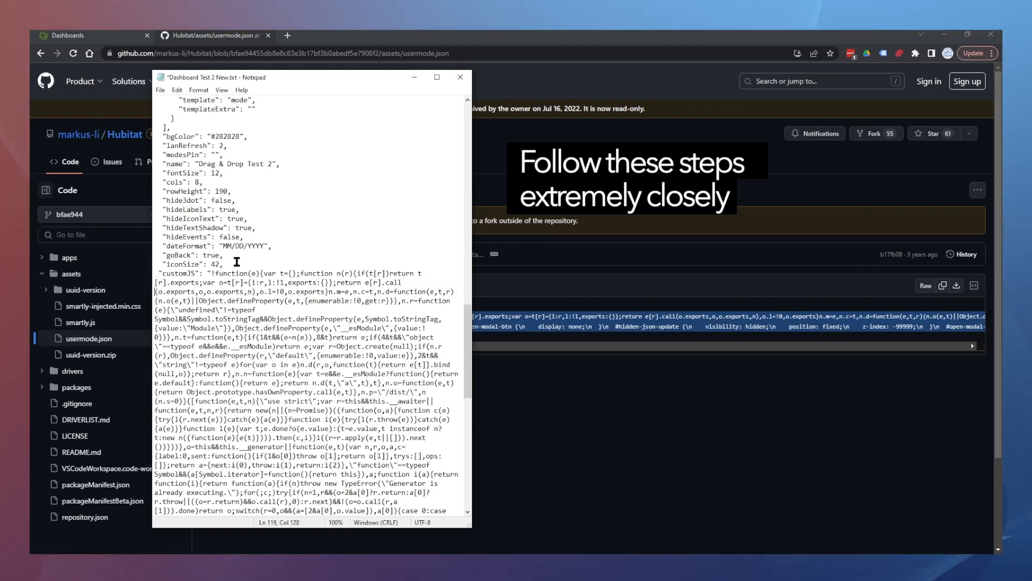
click(161, 305)
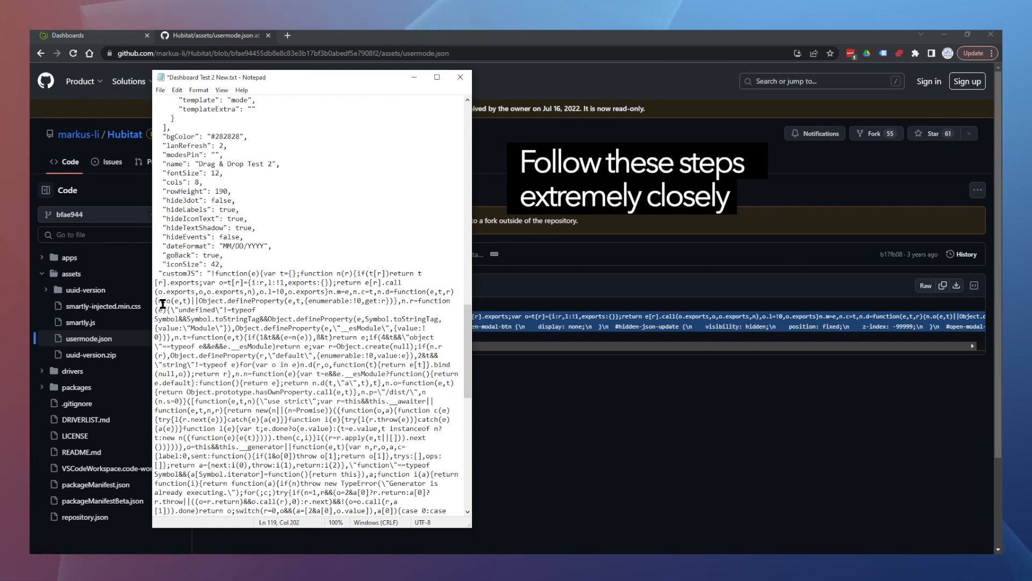
mouse_move(235, 259)
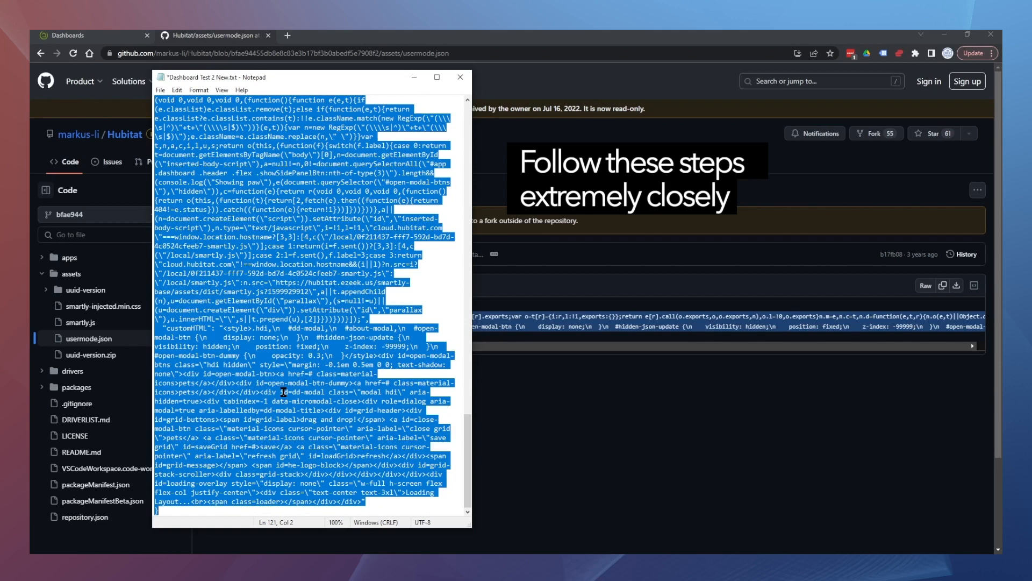
mouse_move(323, 338)
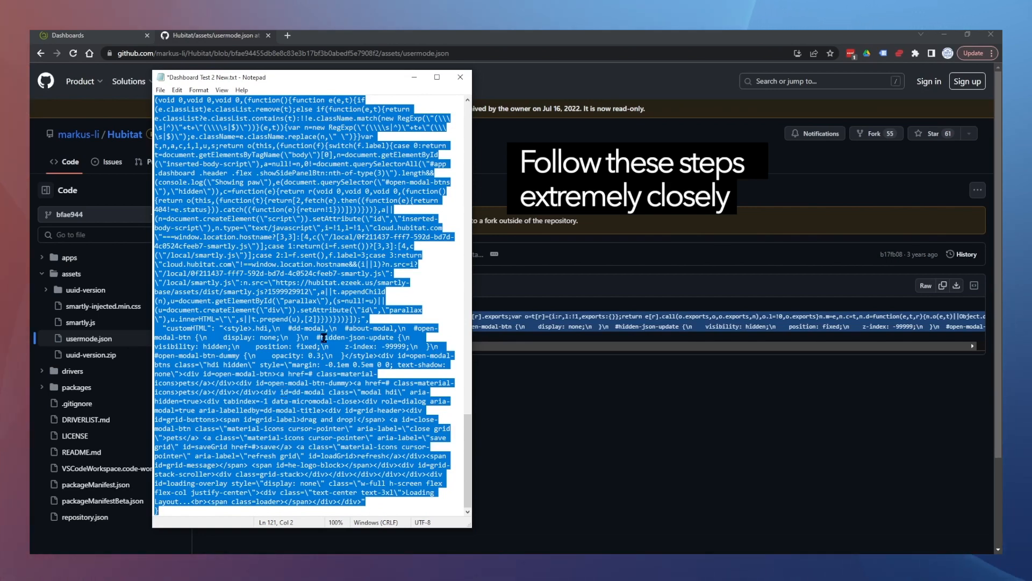
Paste the edited layout with customJS and customHTML into Drag & Drop Test 2, save, and close.
click(69, 34)
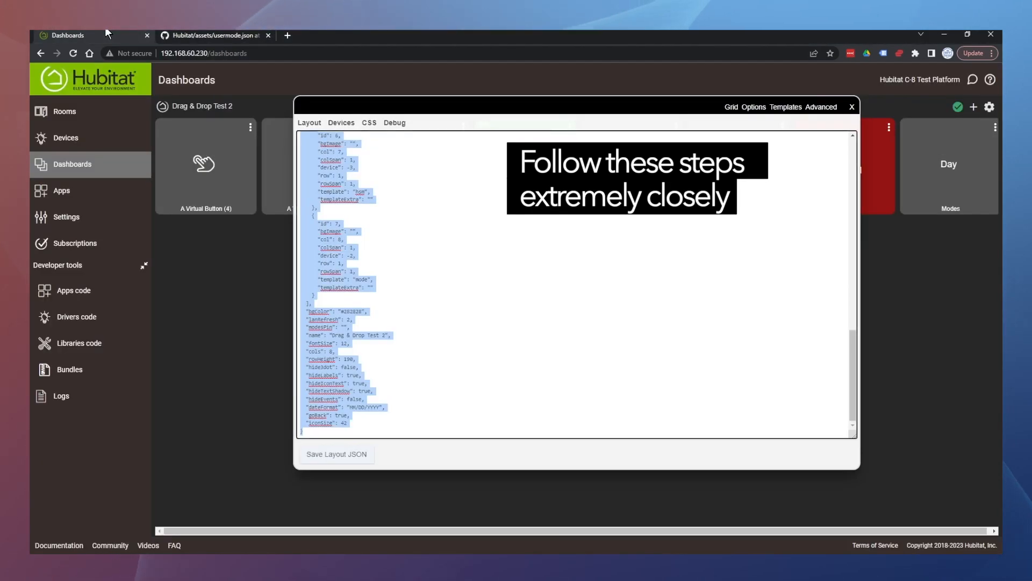
right_click(339, 256)
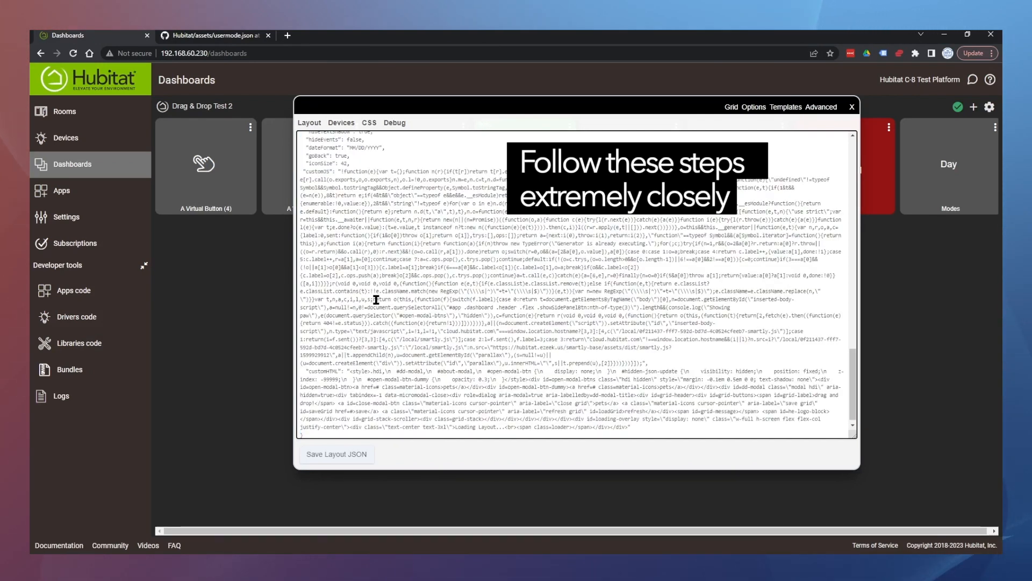
click(337, 454)
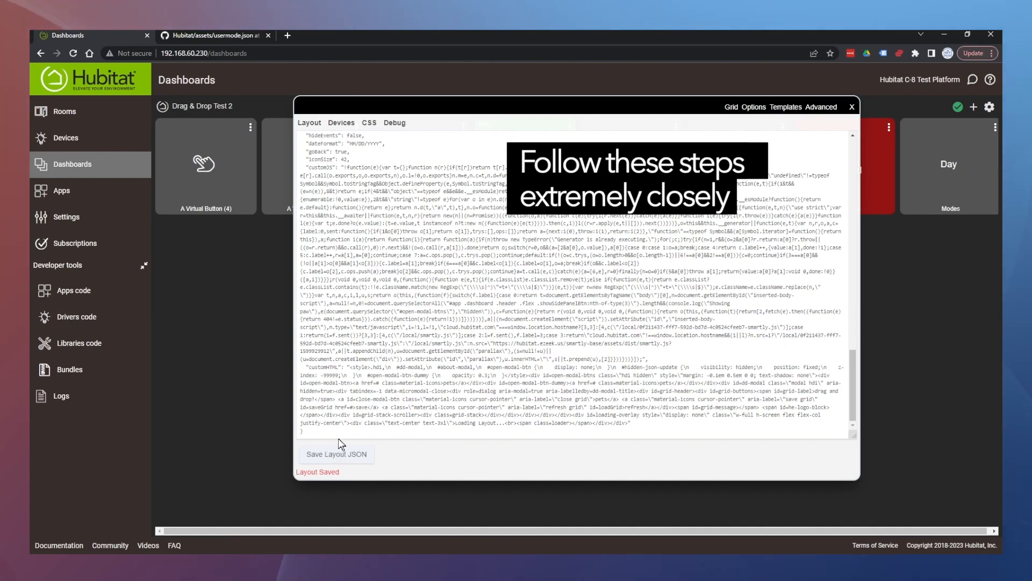
mouse_move(870, 130)
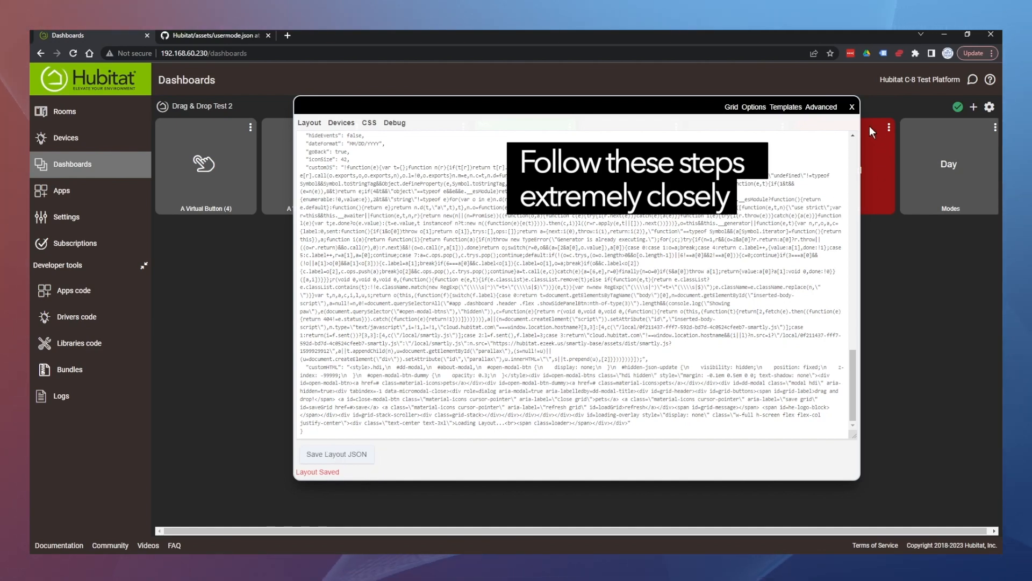
click(851, 107)
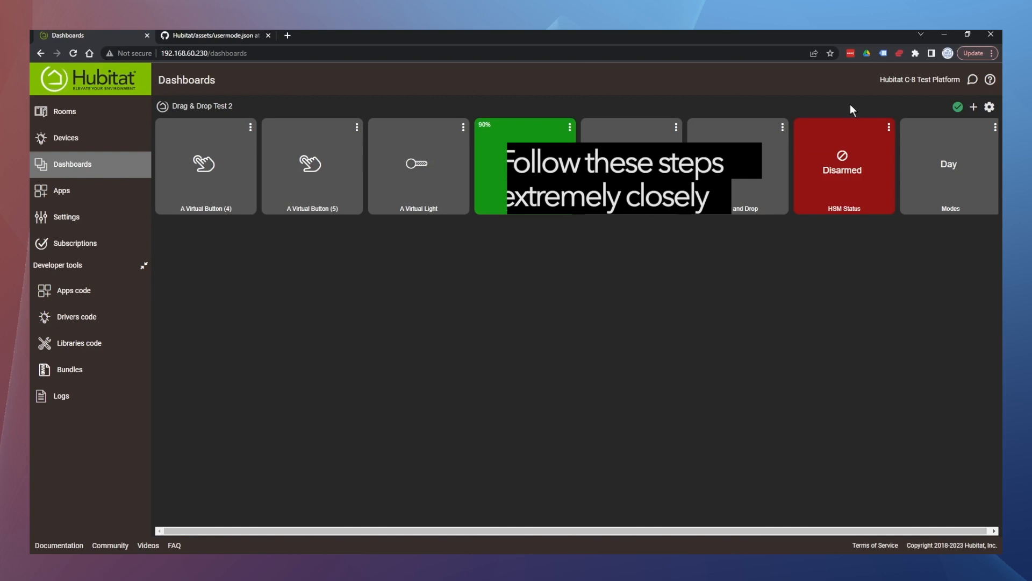
Add a Drag and Drop Attribute tile showing the javascript attribute.
click(974, 107)
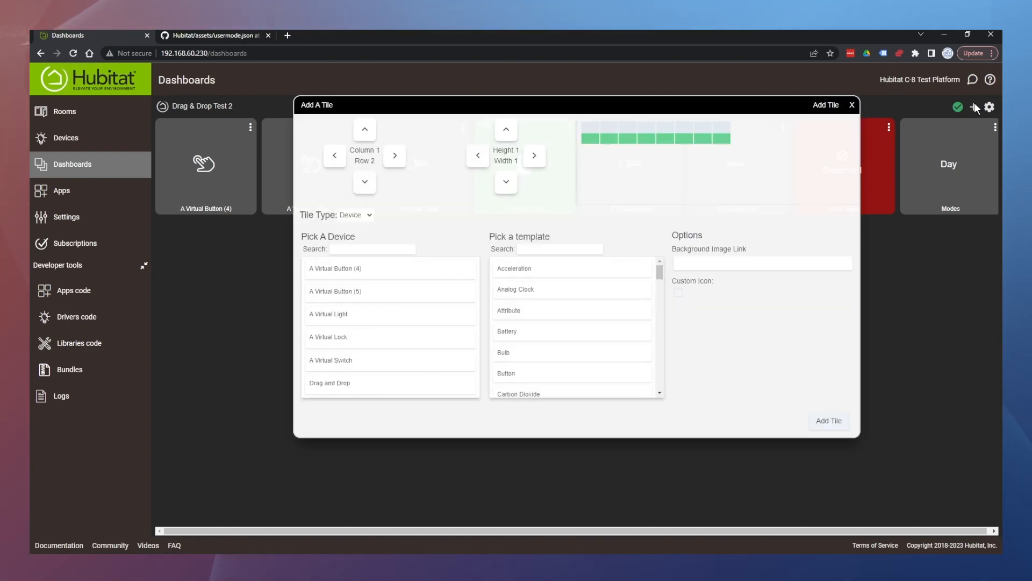
mouse_move(363, 383)
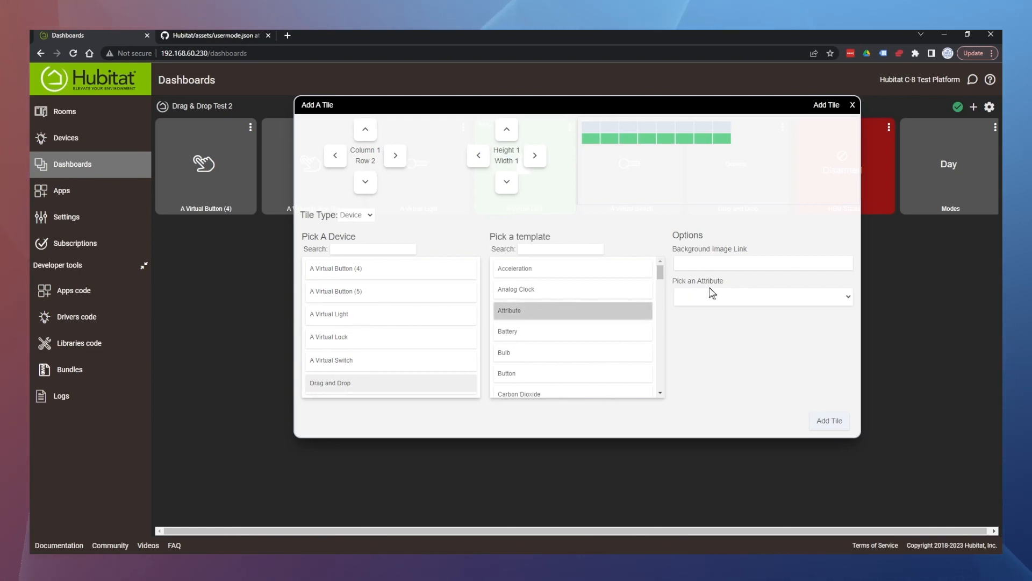
click(762, 295)
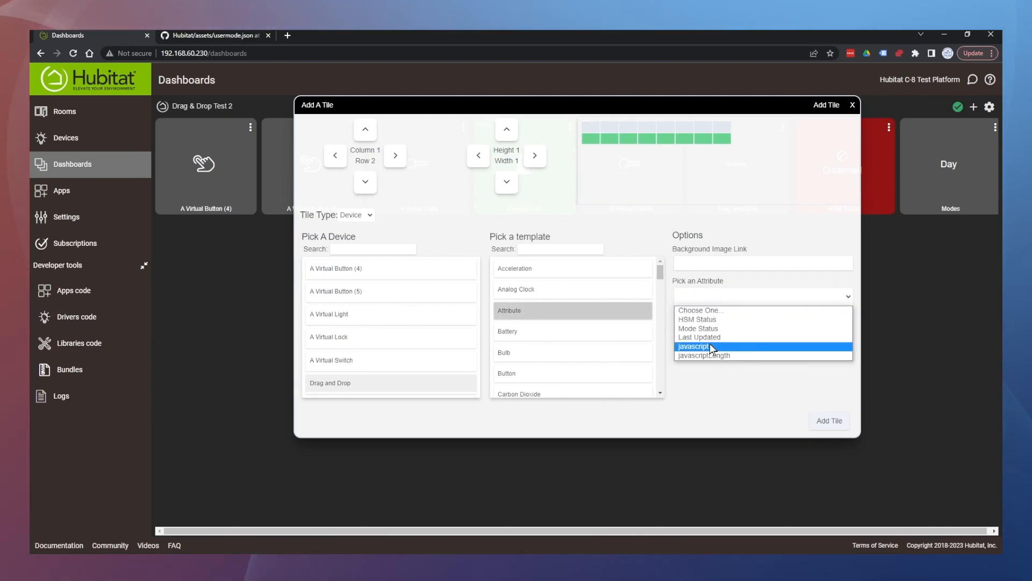
click(693, 346)
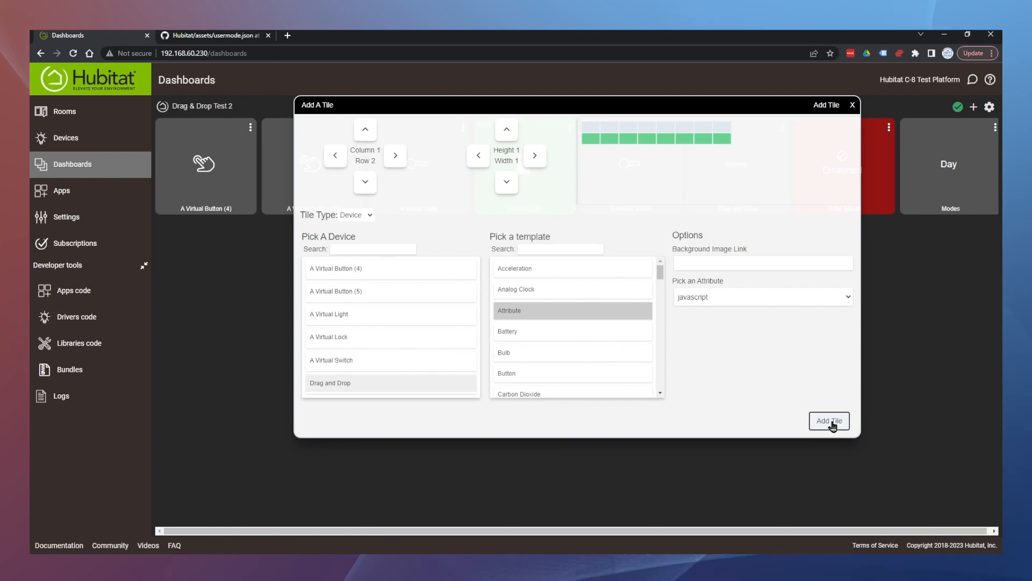
click(829, 420)
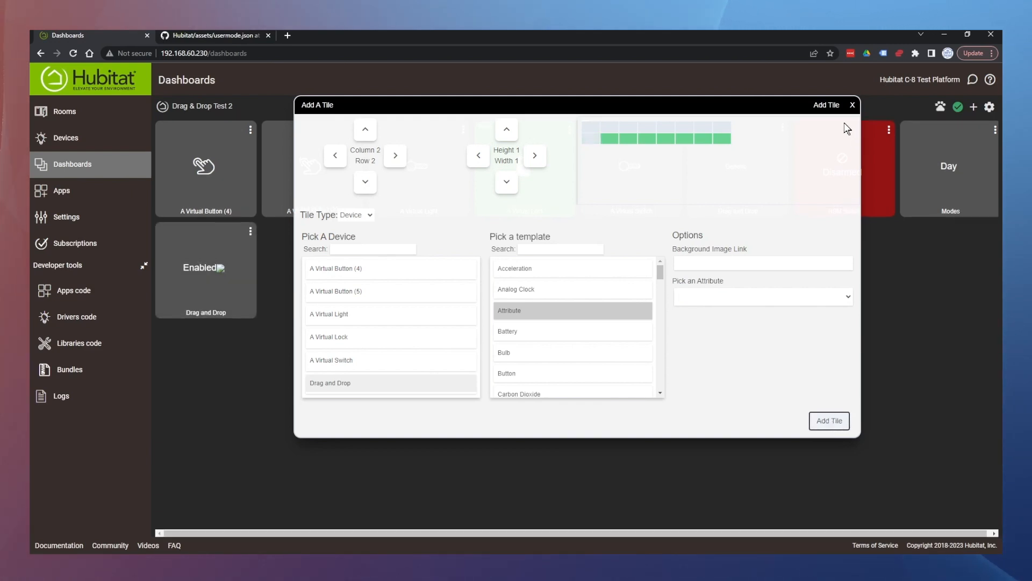
click(851, 105)
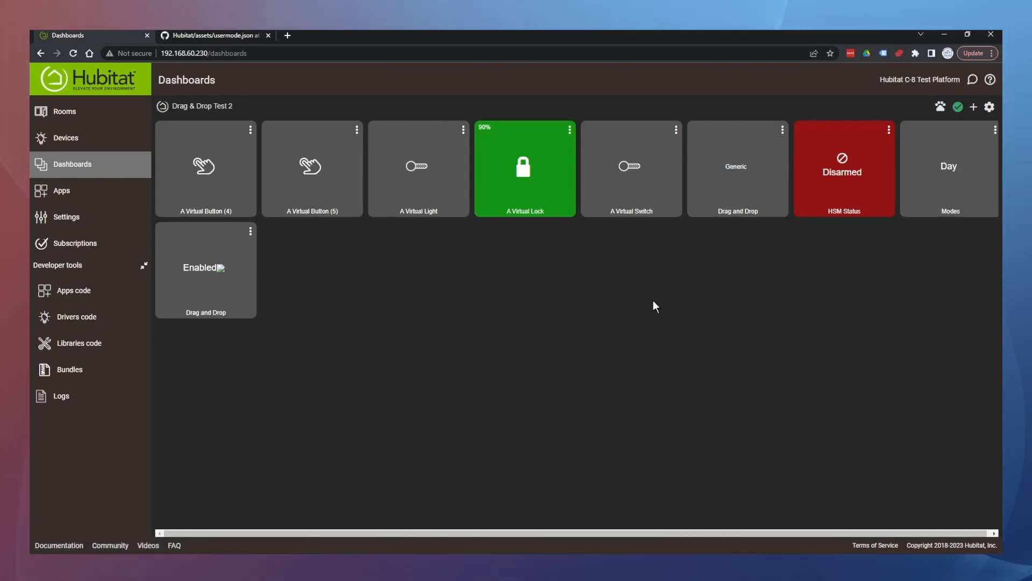
mouse_move(439, 360)
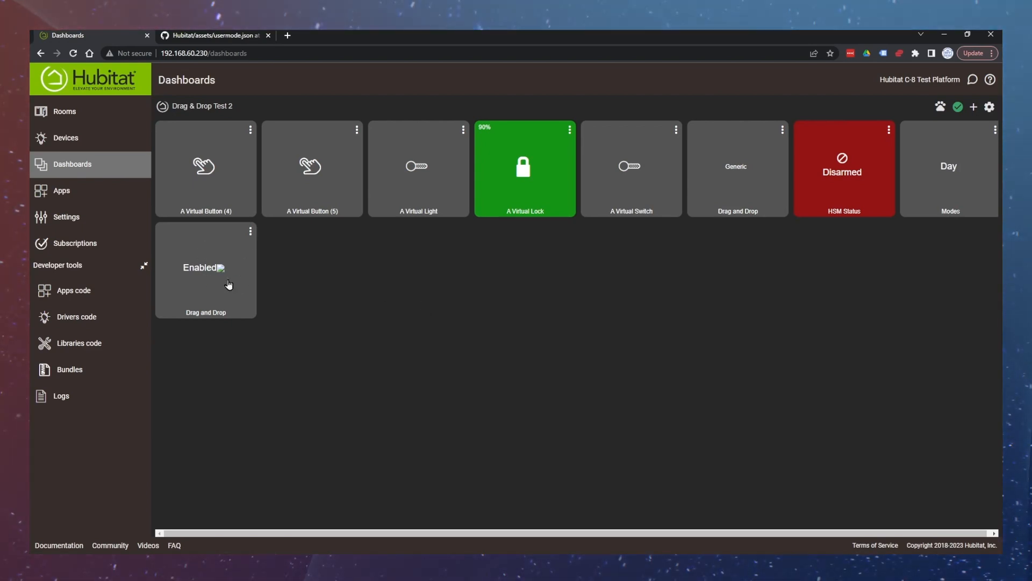
mouse_move(249, 238)
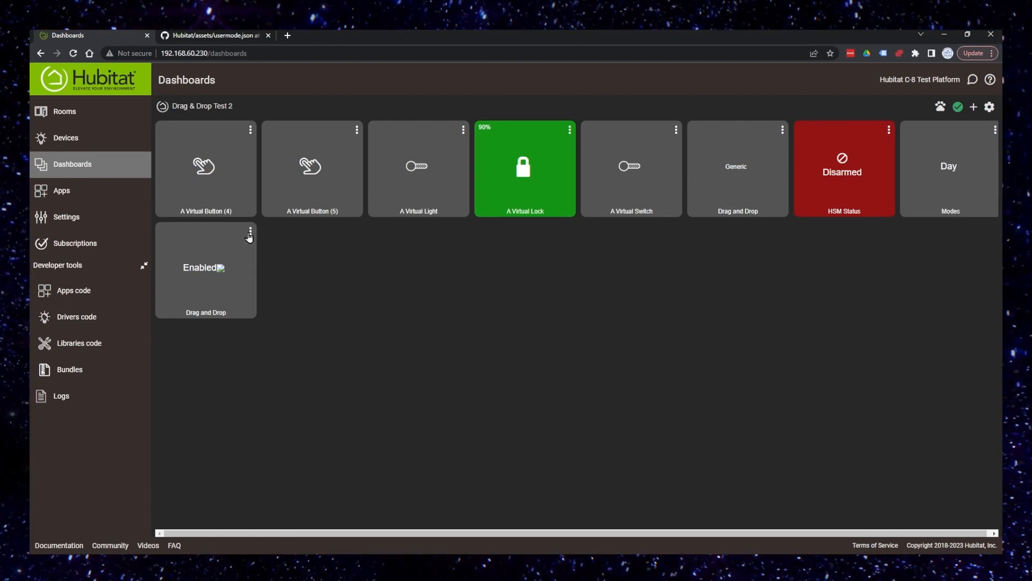
Move the new javascript tile down to row 9.
click(249, 230)
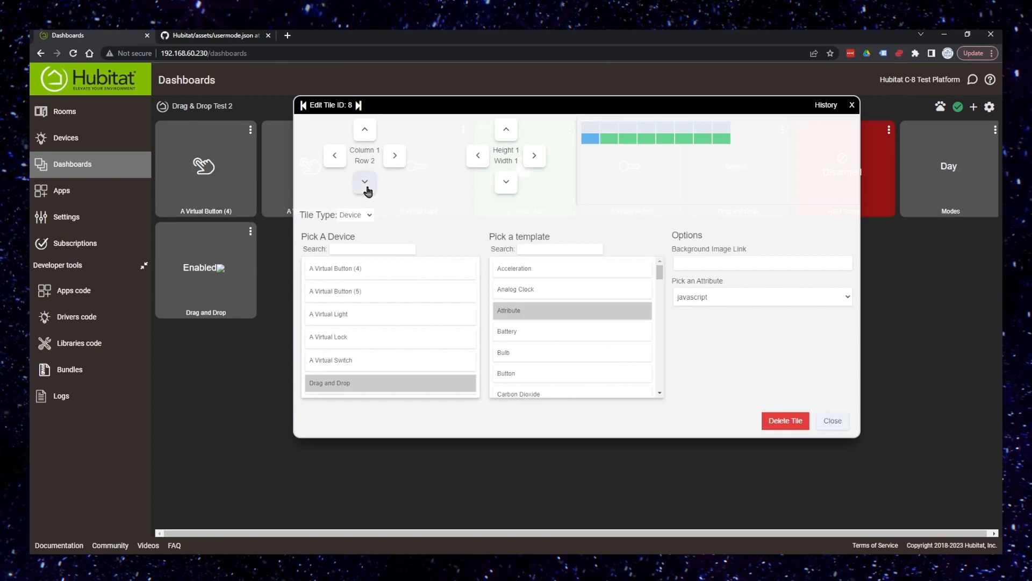
click(364, 182)
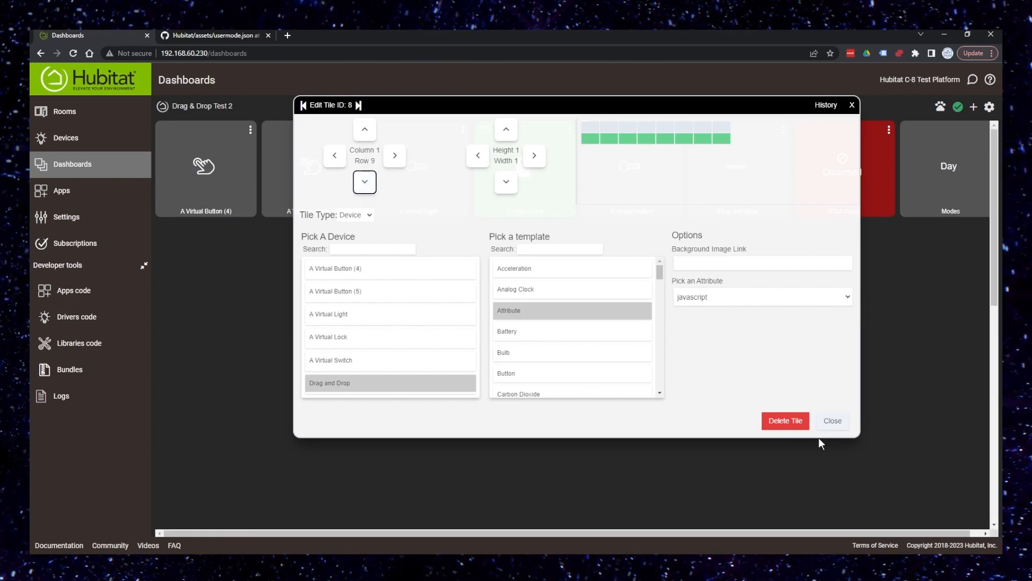
click(832, 420)
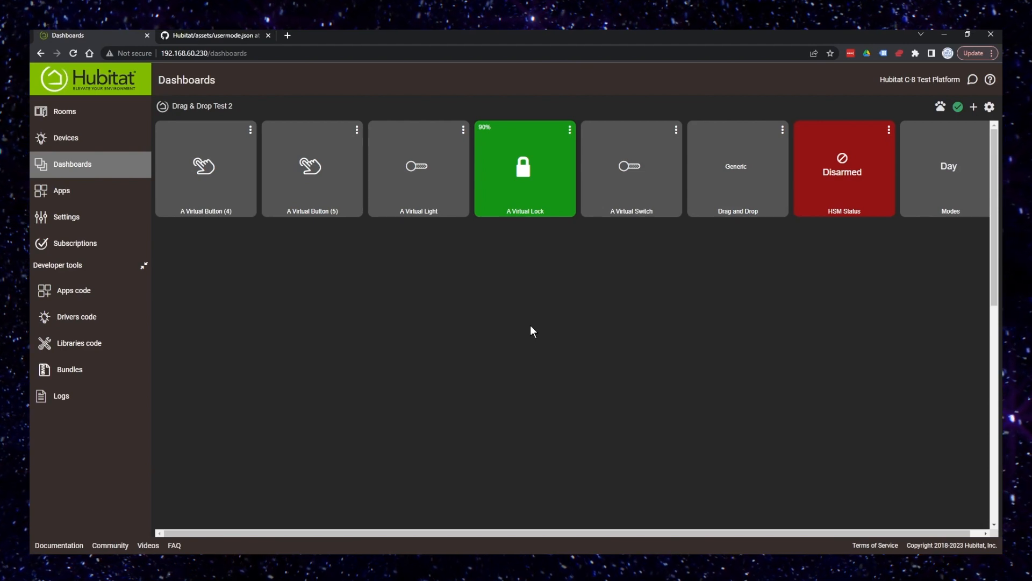
mouse_move(347, 329)
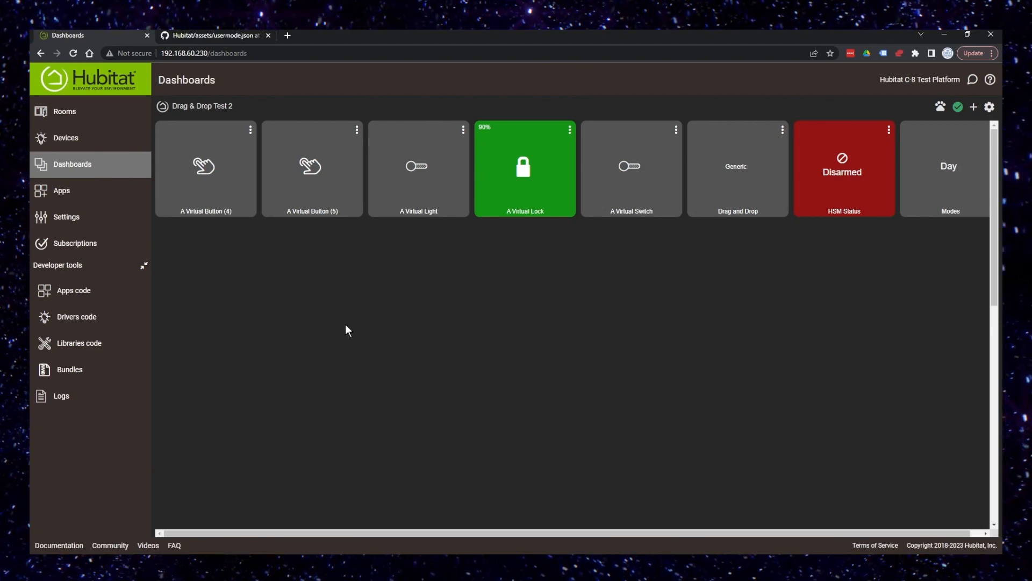
mouse_move(942, 217)
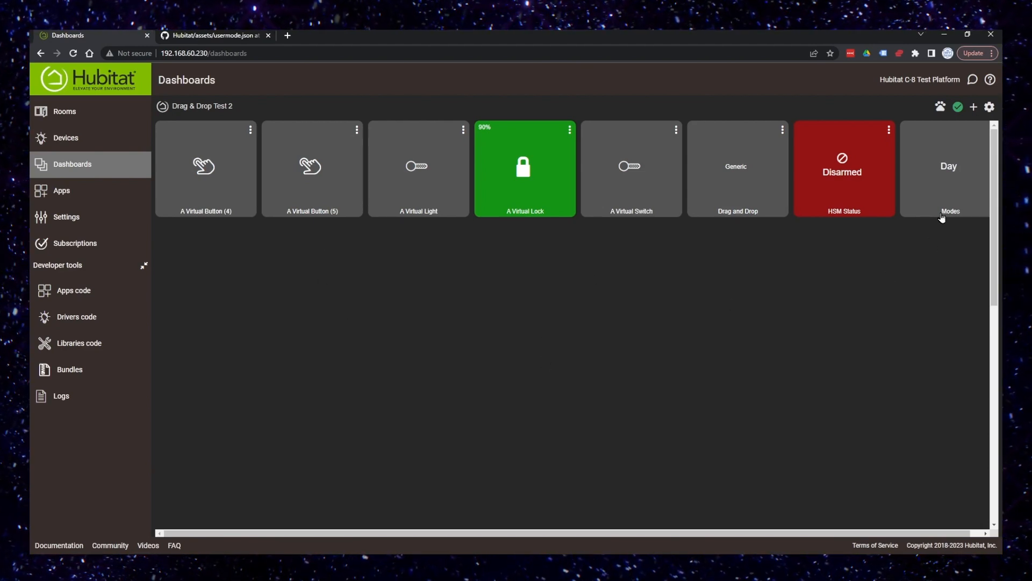
Enable drag-and-drop editing, rearrange tiles with an enlarged Virtual Lock, and save the layout.
click(989, 106)
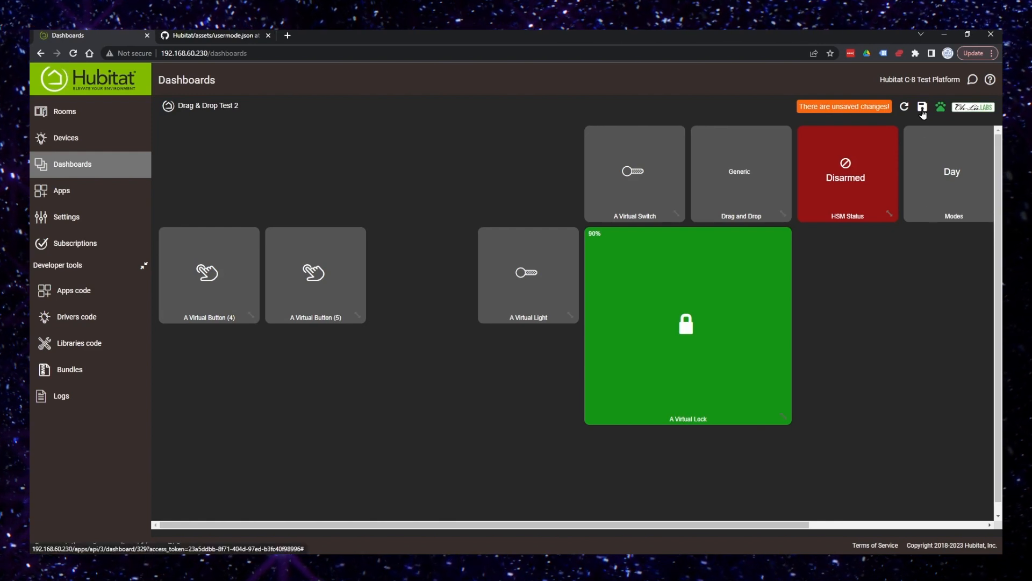
click(921, 107)
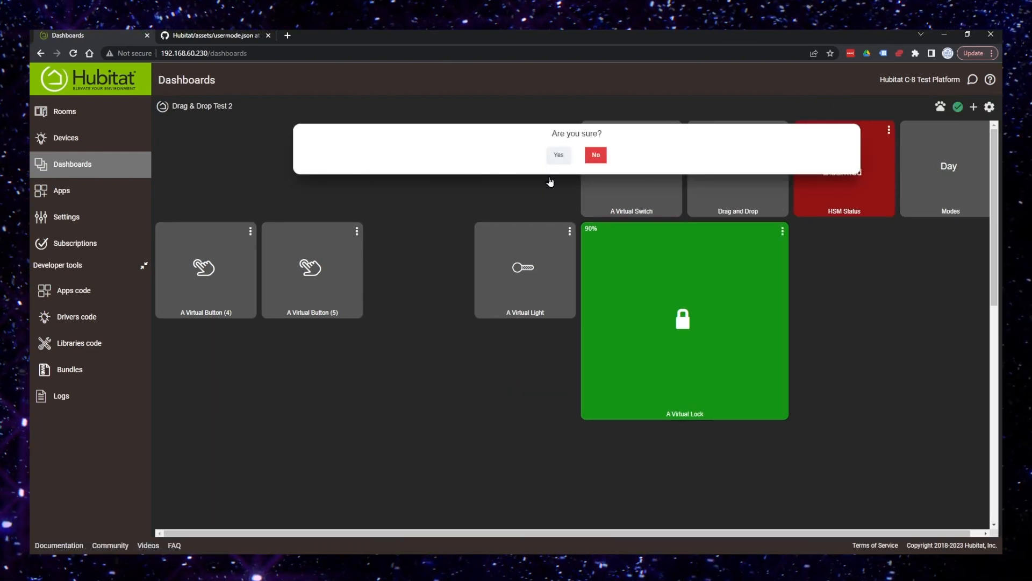
click(558, 154)
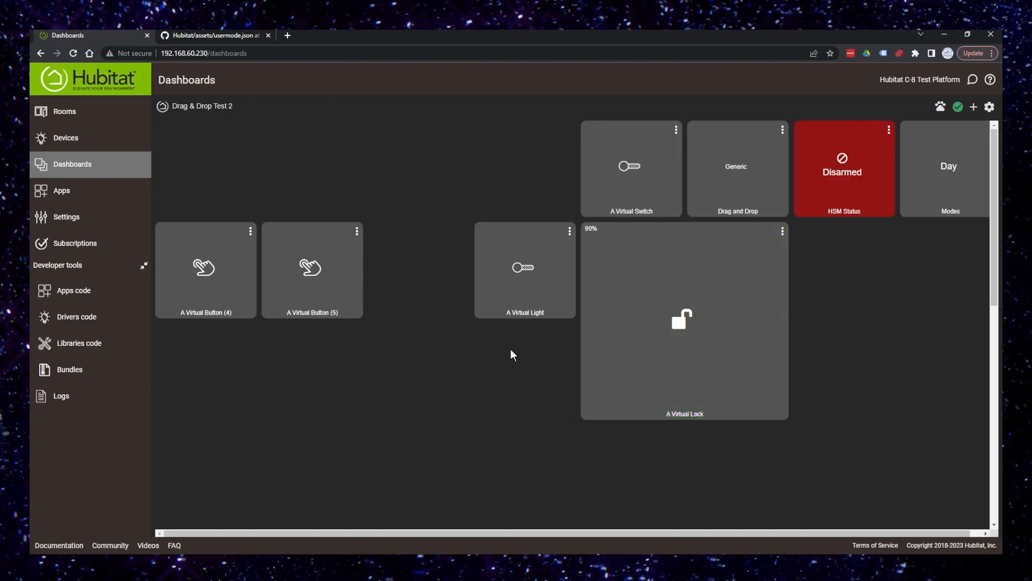
click(973, 107)
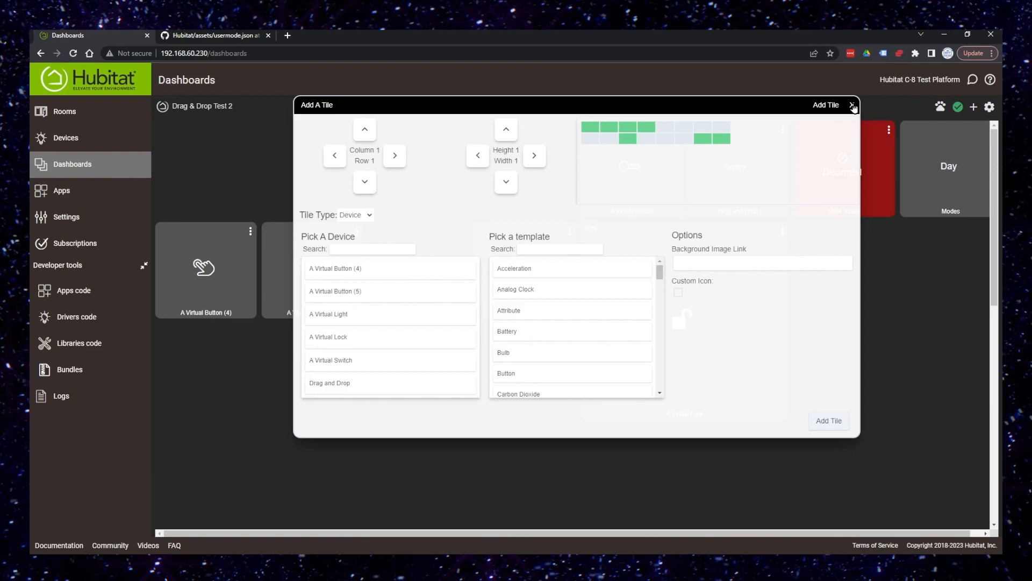
Close Add A Tile, view grid and Options settings unchanged, then re-enable drag and drop.
click(853, 105)
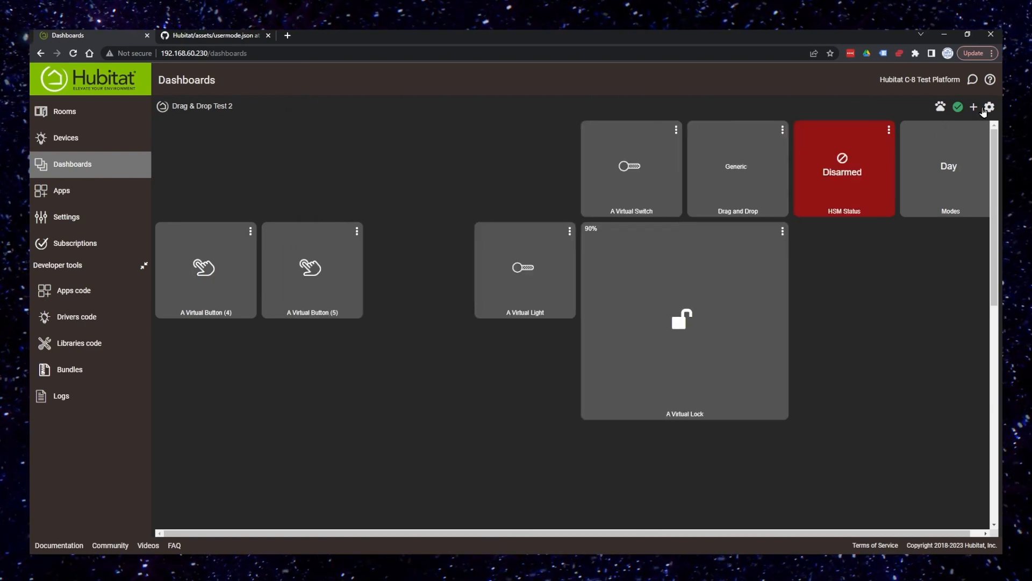
click(989, 107)
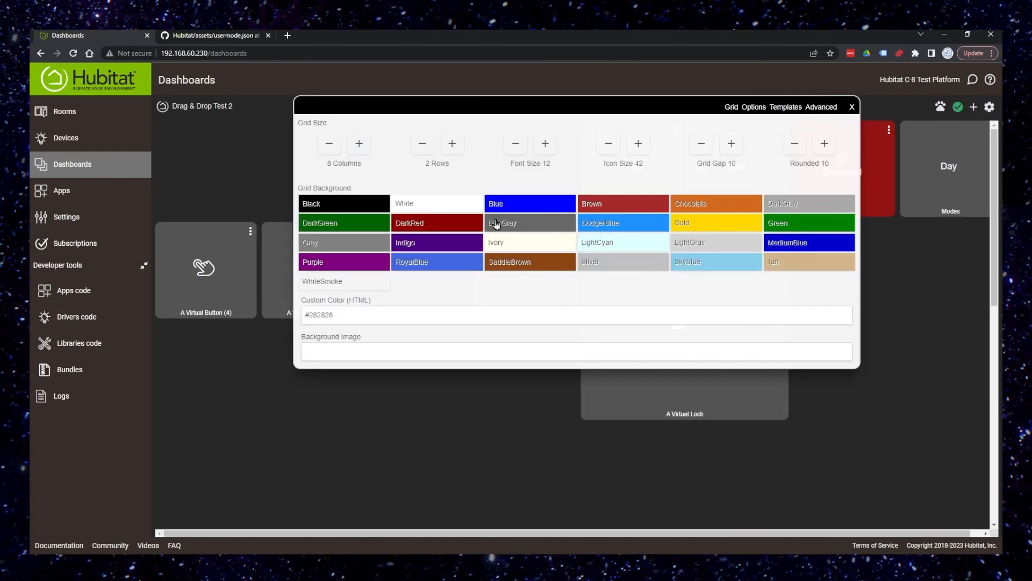
click(753, 106)
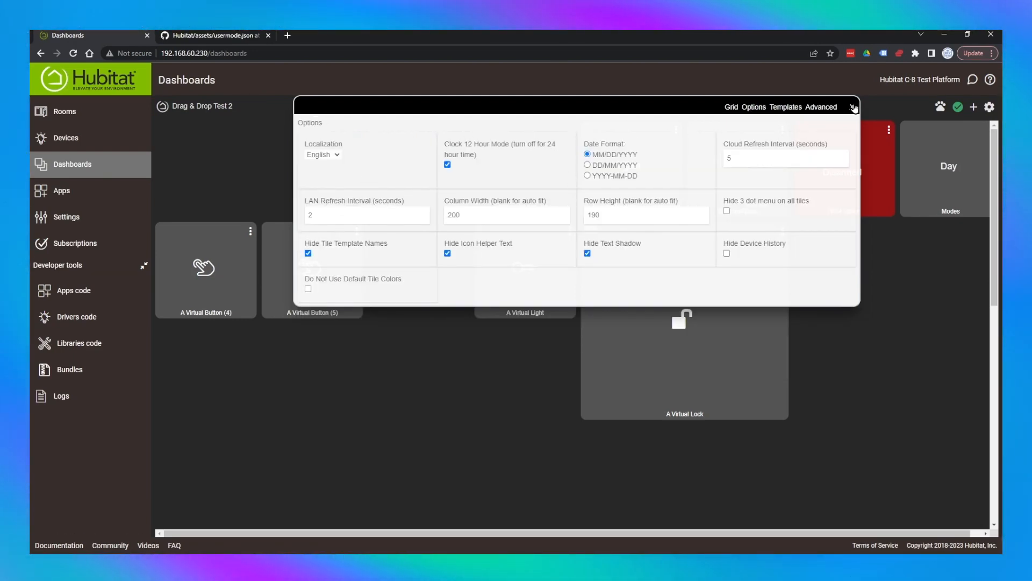
click(854, 106)
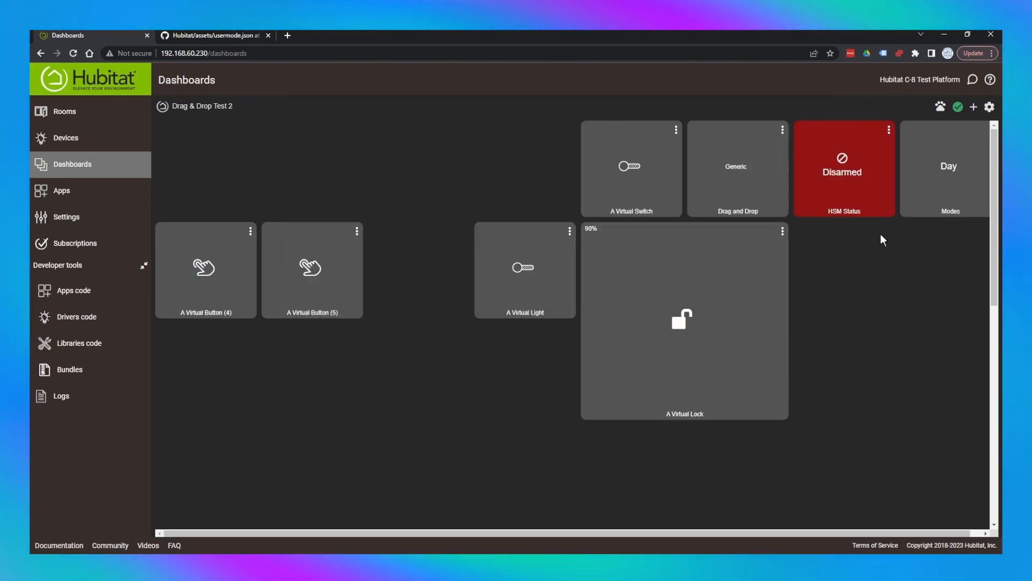
click(989, 106)
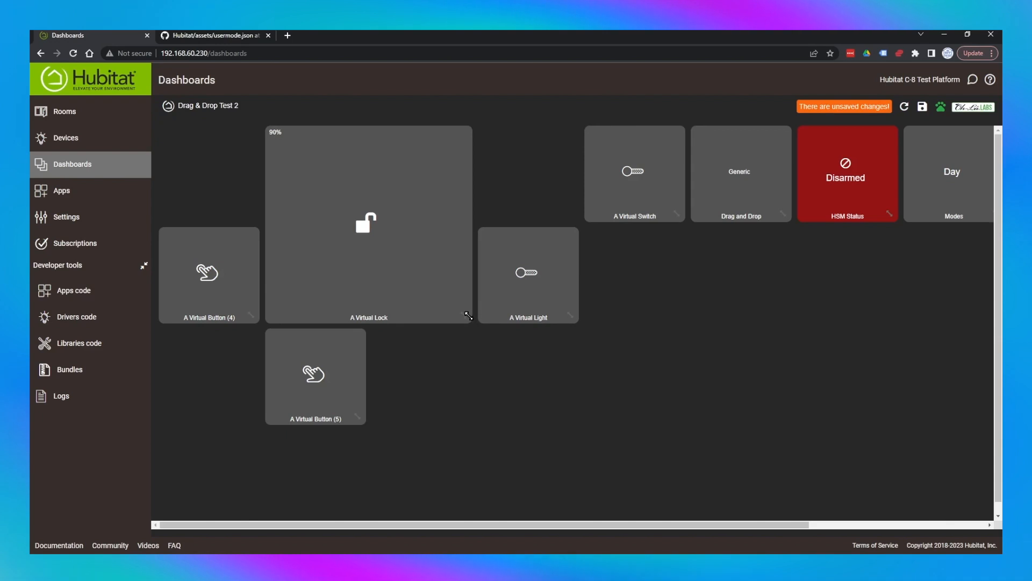
Shrink the Virtual Lock tile to a single cell beside Virtual Light.
drag(369, 223, 315, 173)
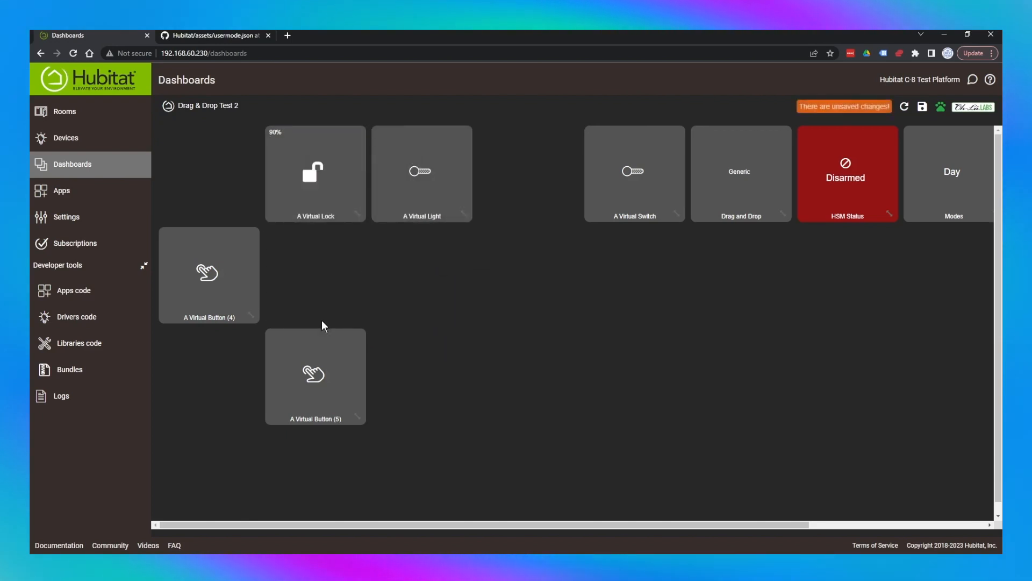